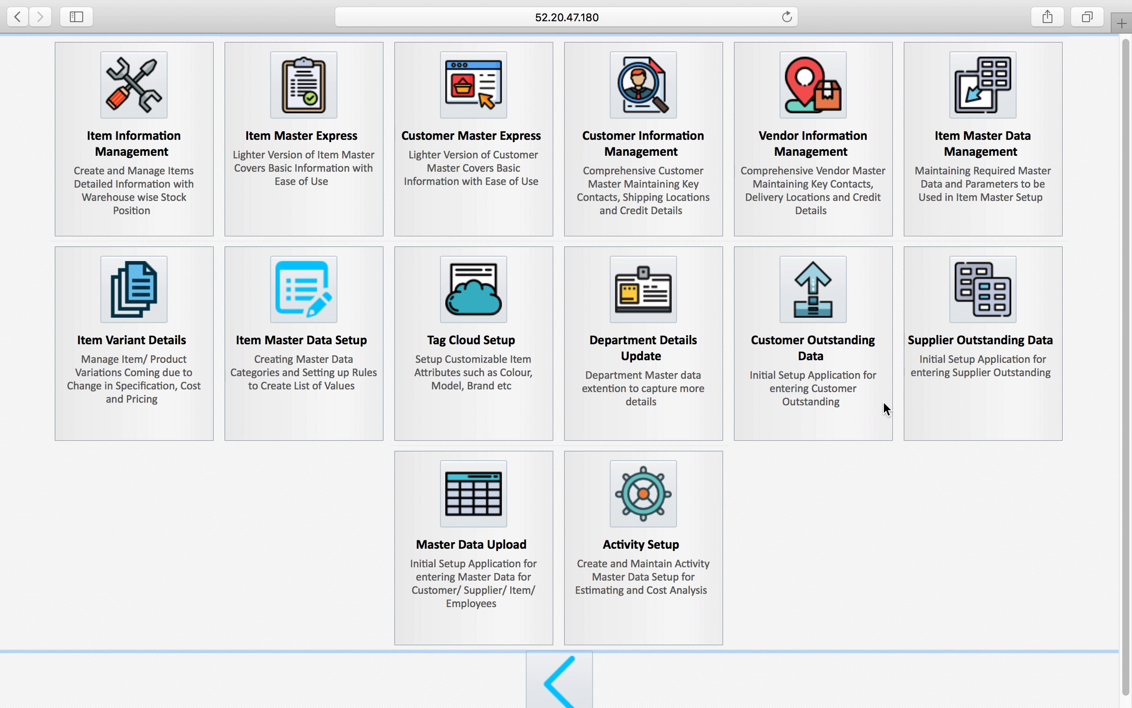
mouse_move(908, 475)
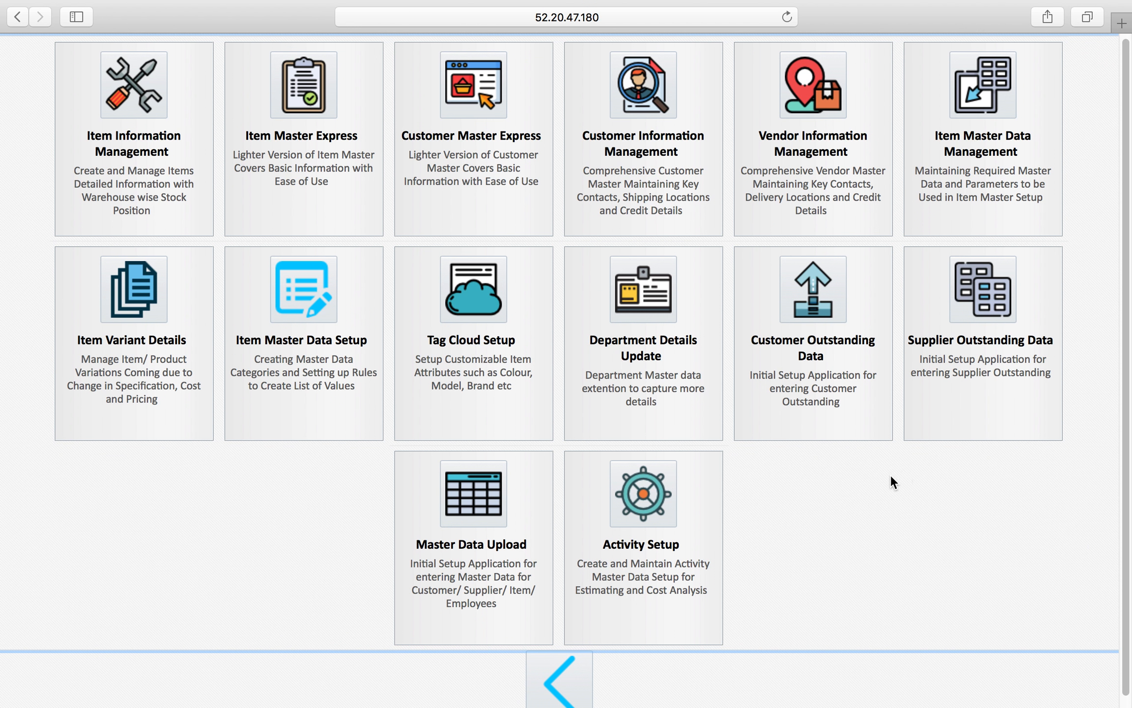
mouse_move(667, 150)
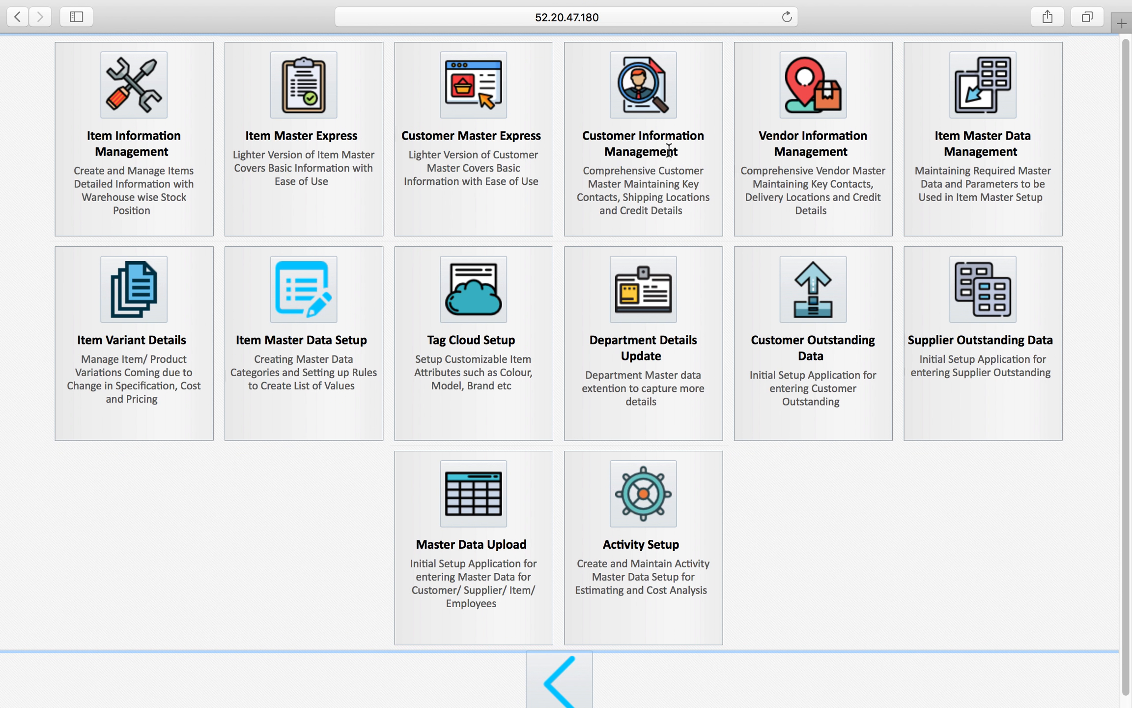
mouse_move(657, 115)
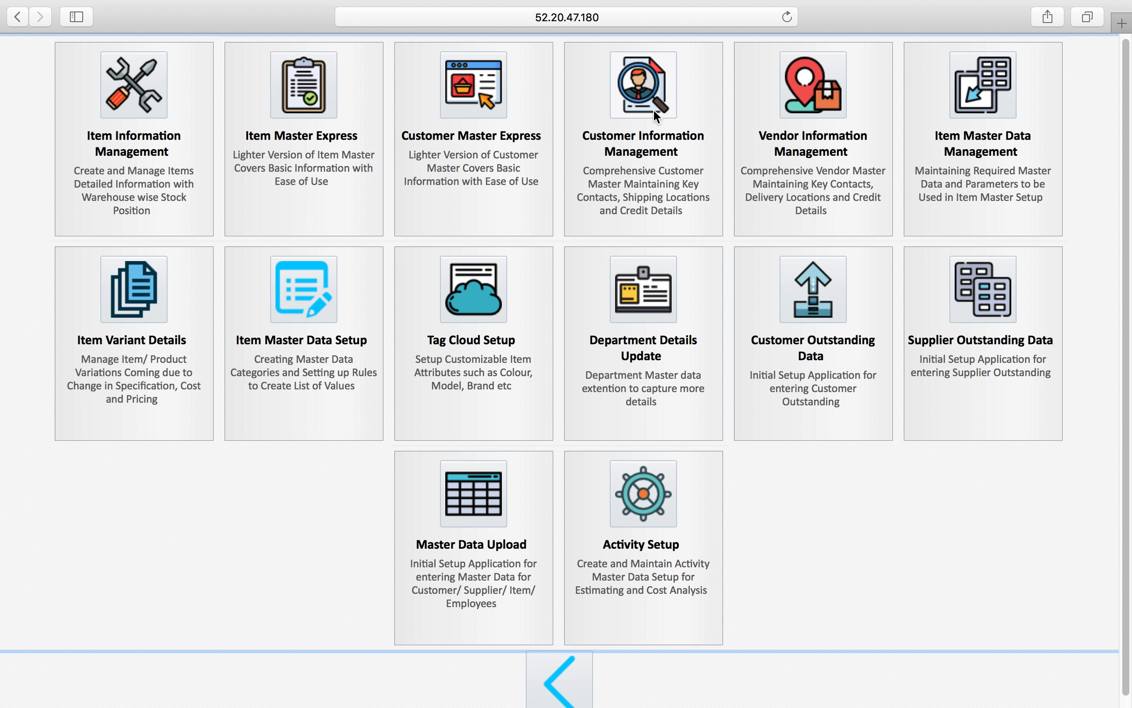
Step: Open Customer Information Management and run an empty search to list all customers
click(642, 85)
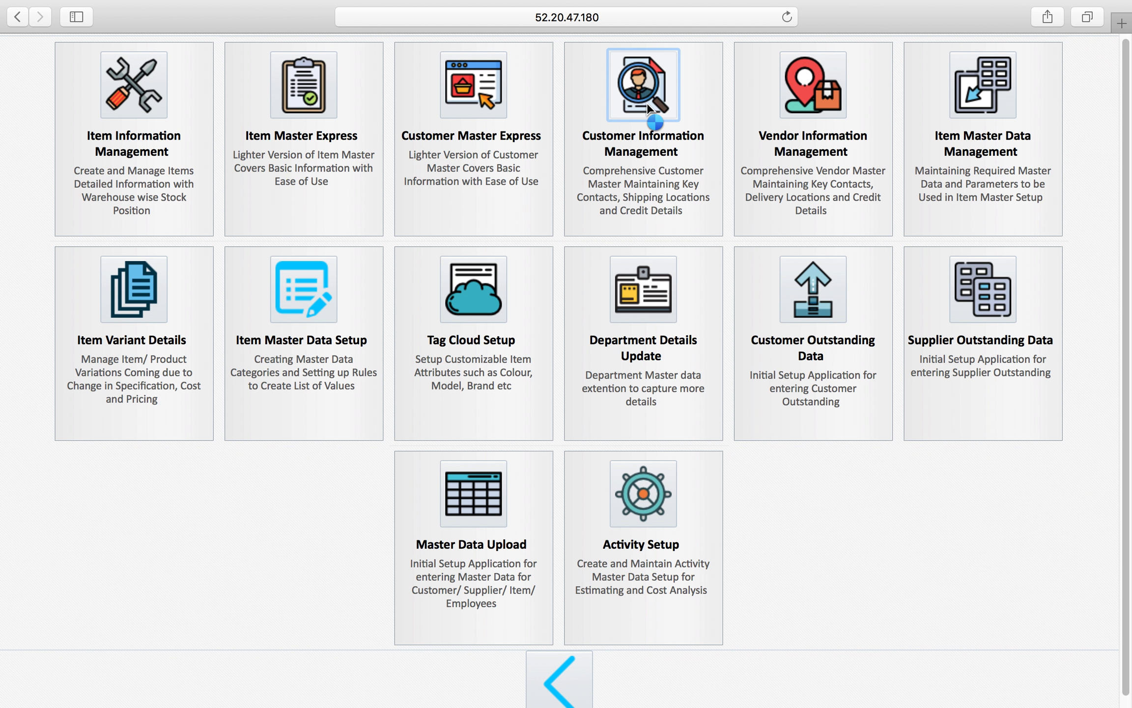
click(641, 84)
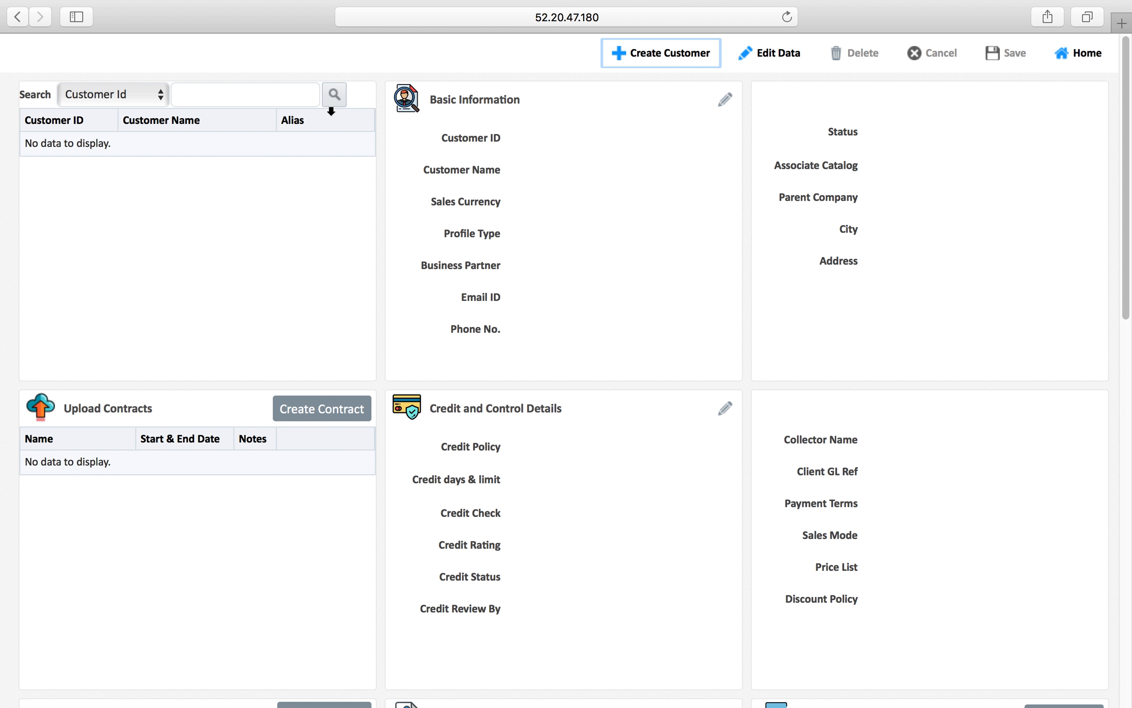
mouse_move(333, 94)
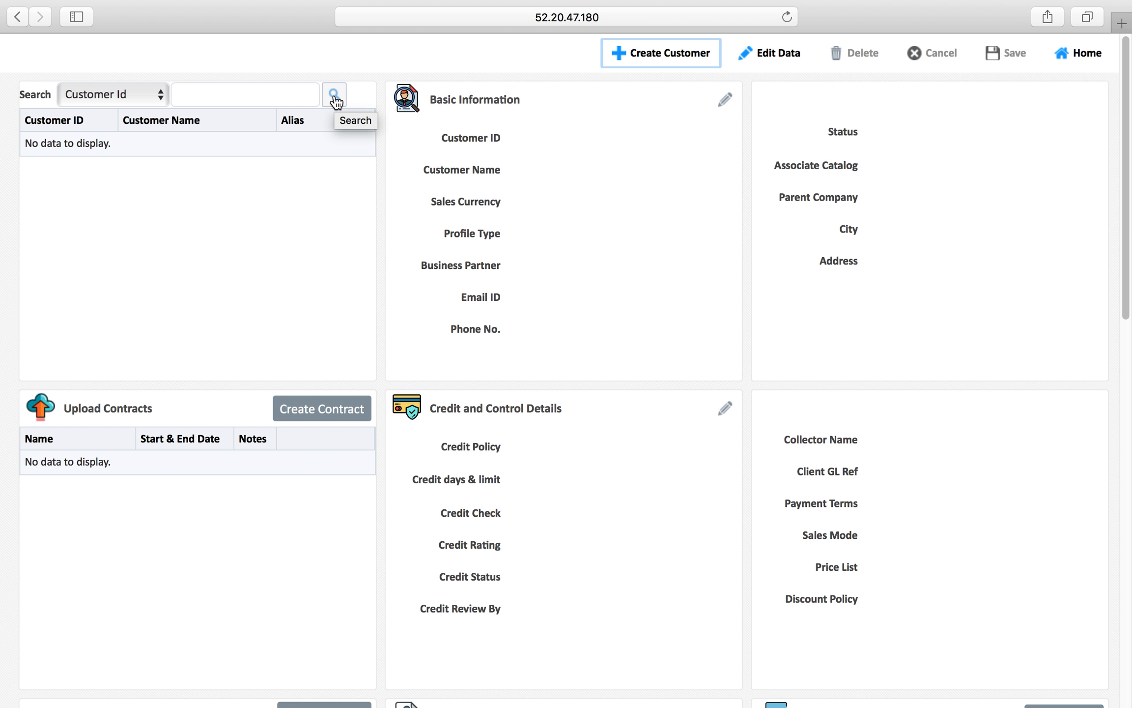
click(334, 95)
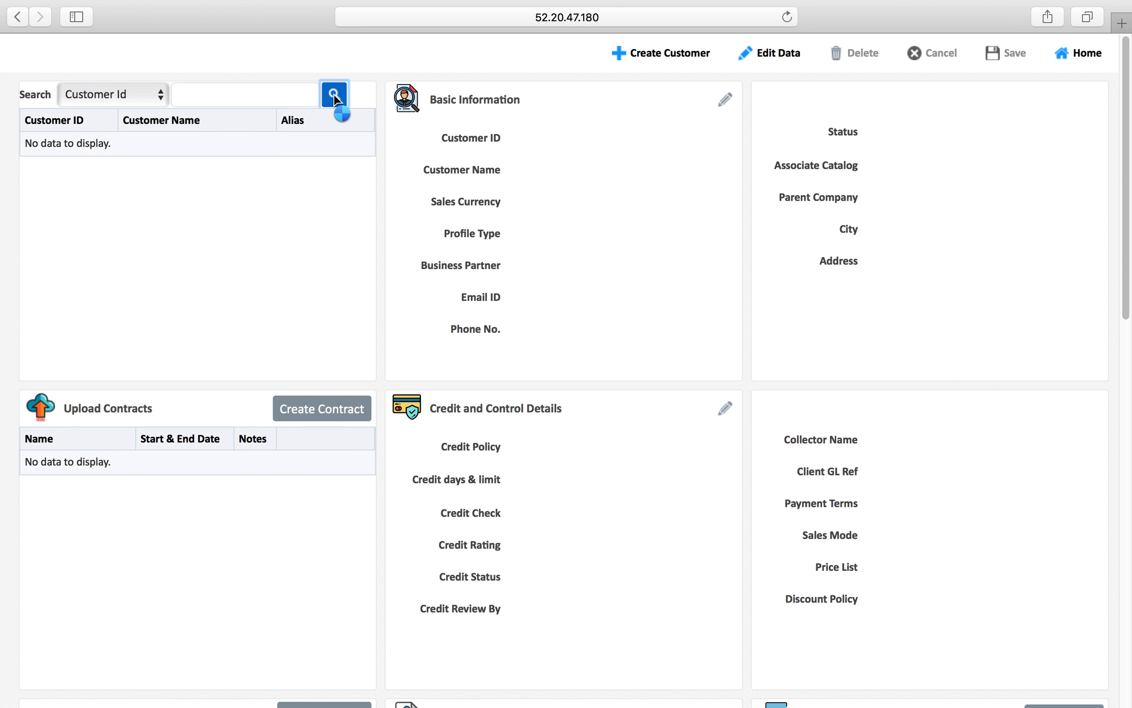
click(334, 95)
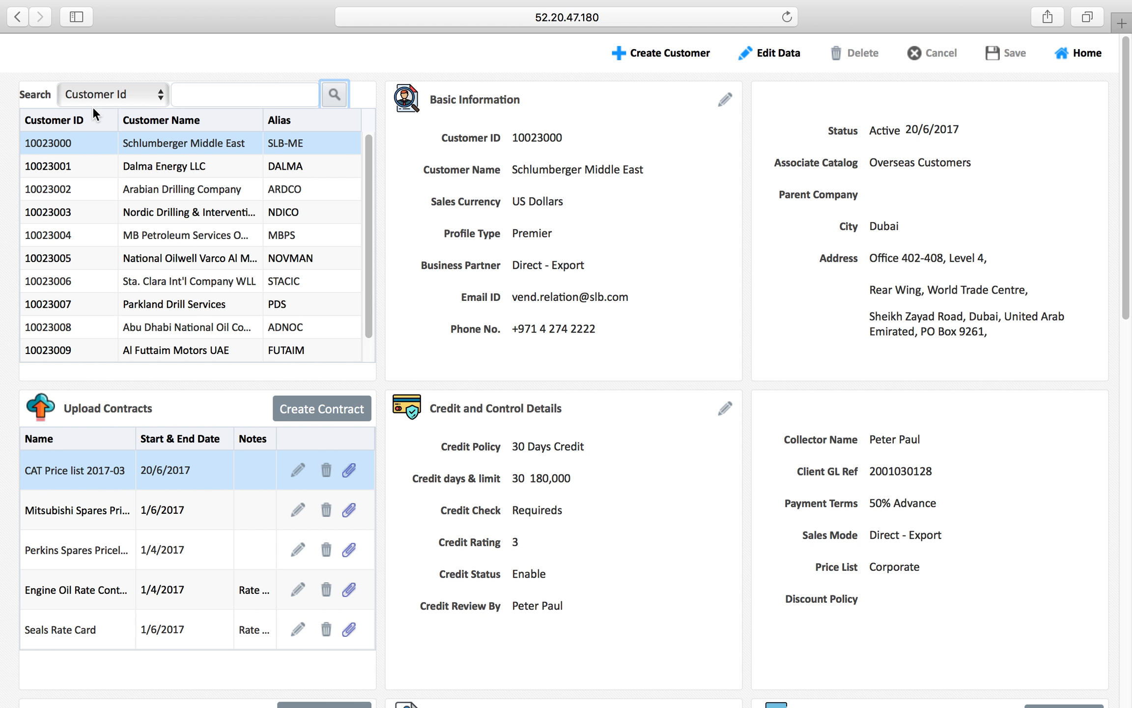
Step: Search by Customer Name for %Drilling%, leaving the two drilling companies
click(113, 94)
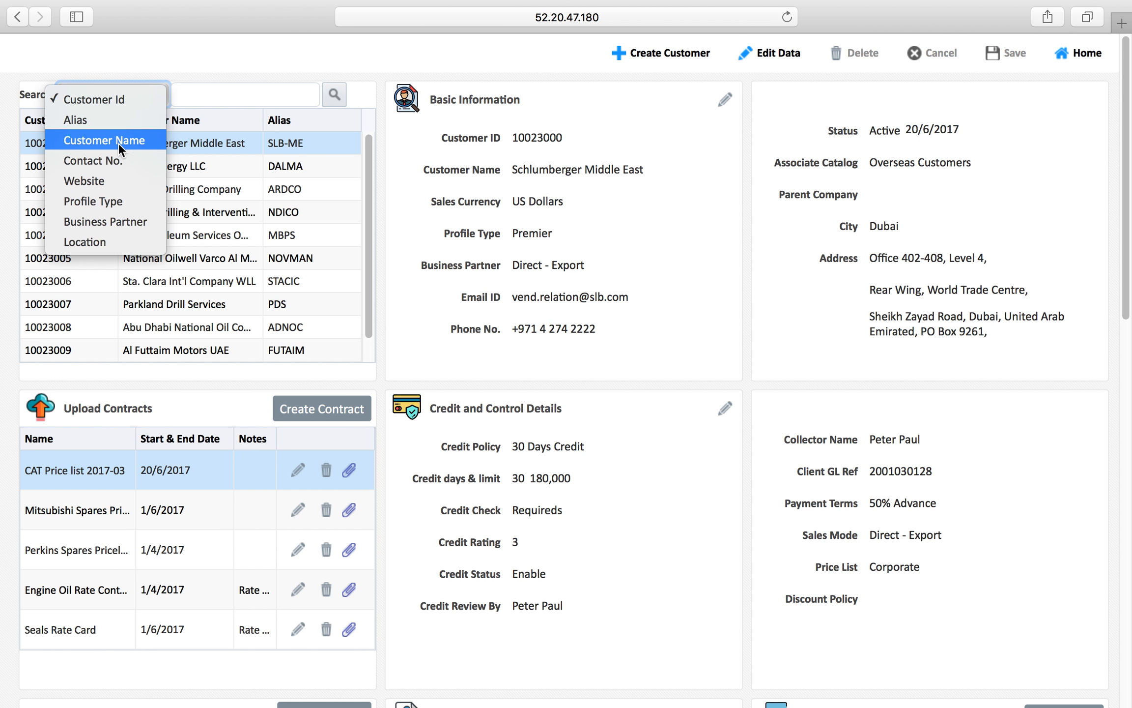
click(104, 140)
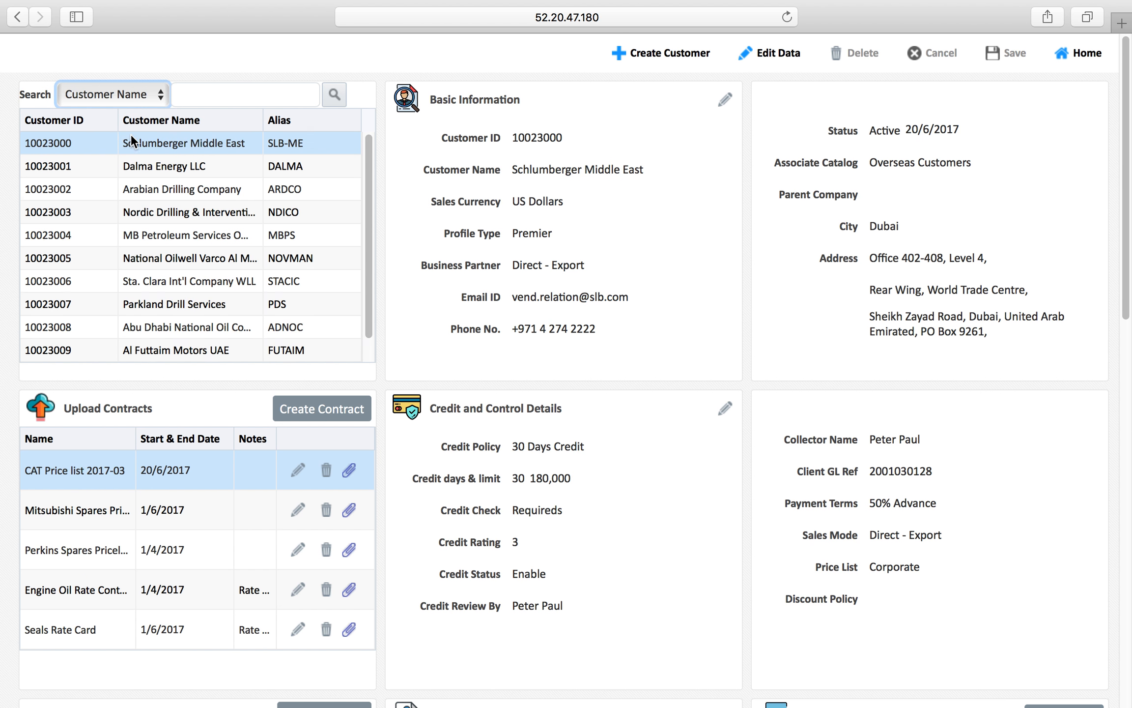
click(244, 94)
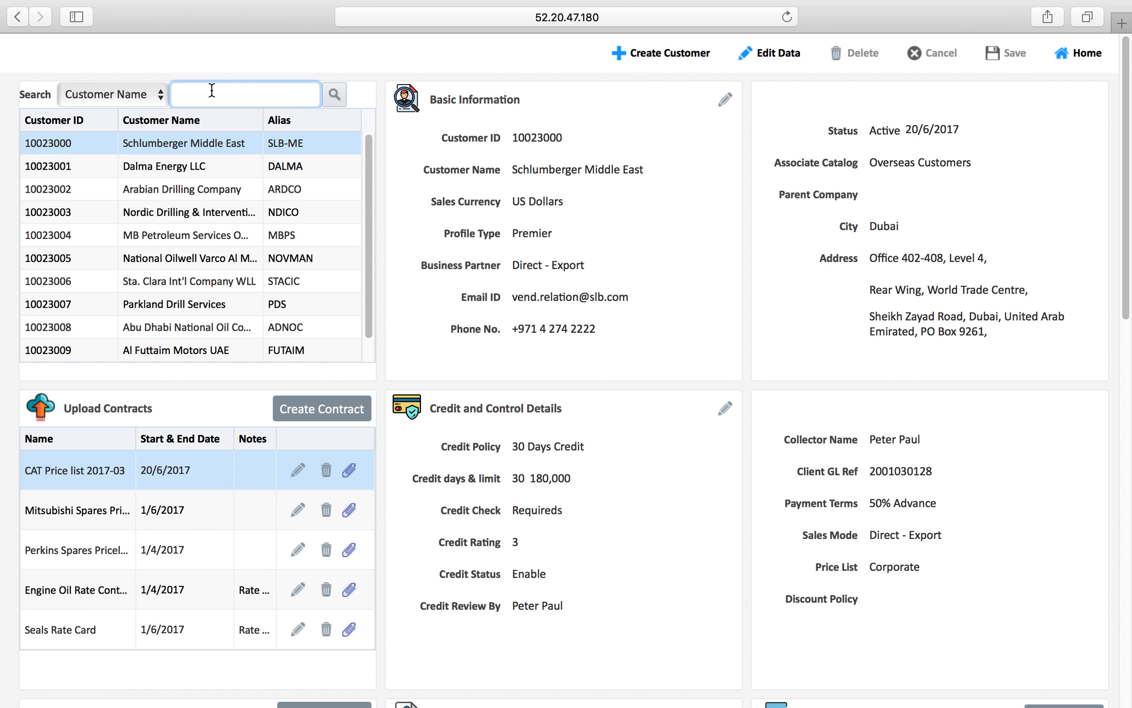
text(%Drilling%)
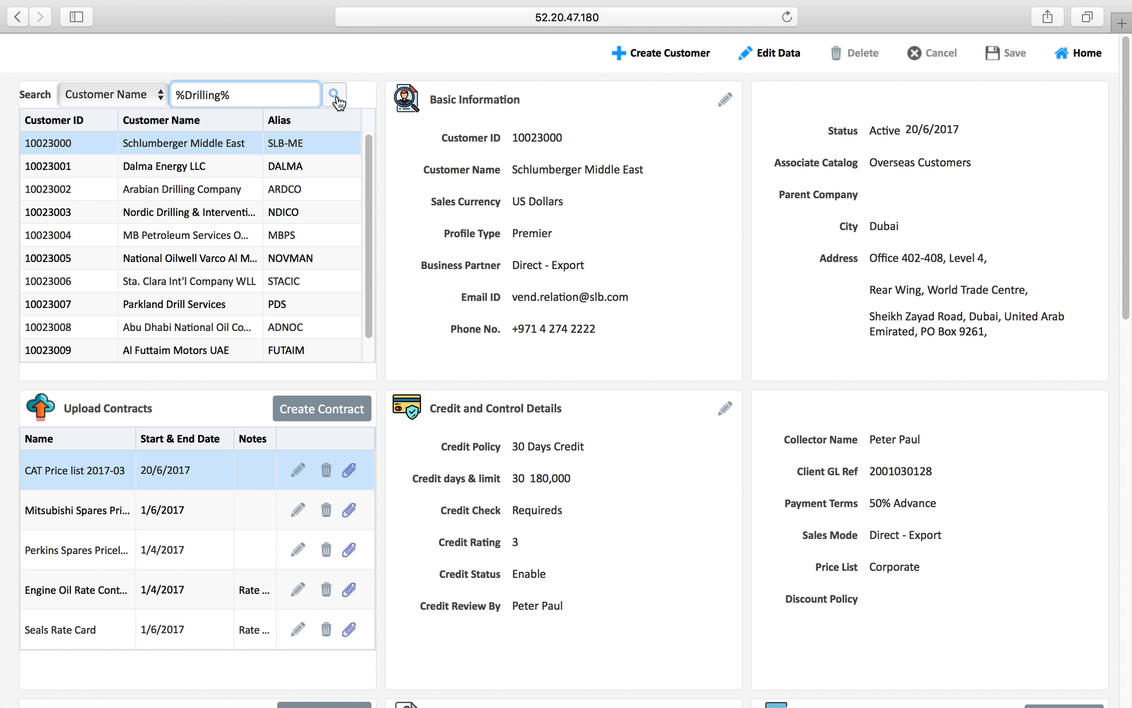
click(334, 94)
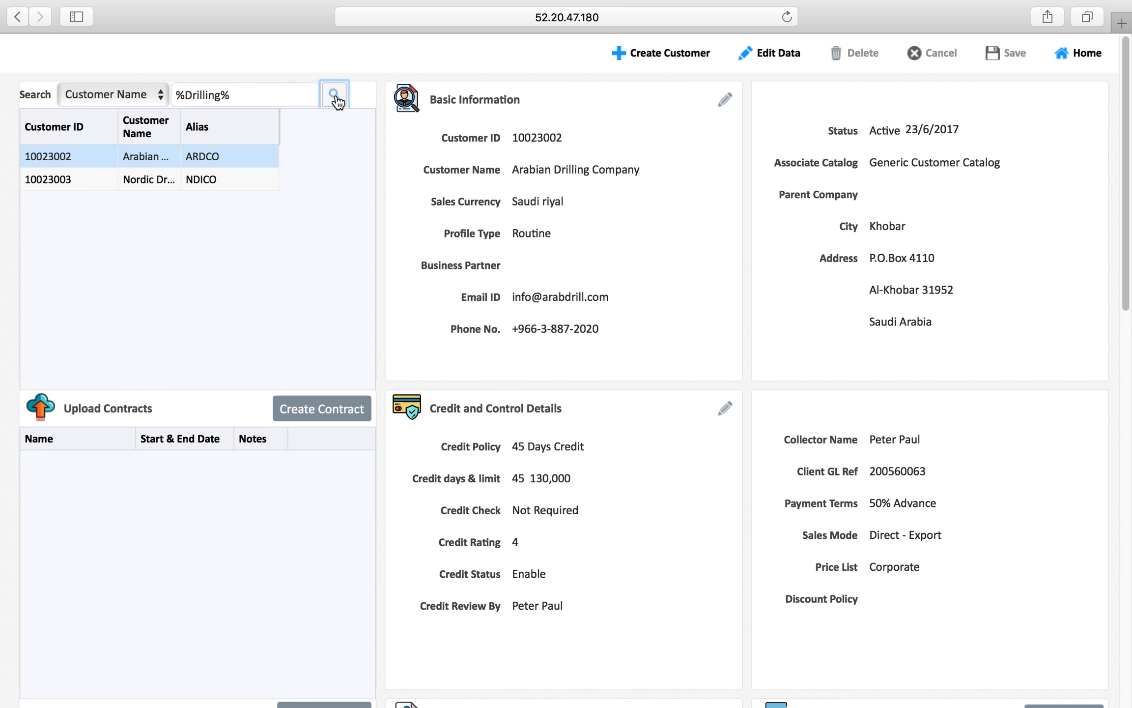
click(334, 94)
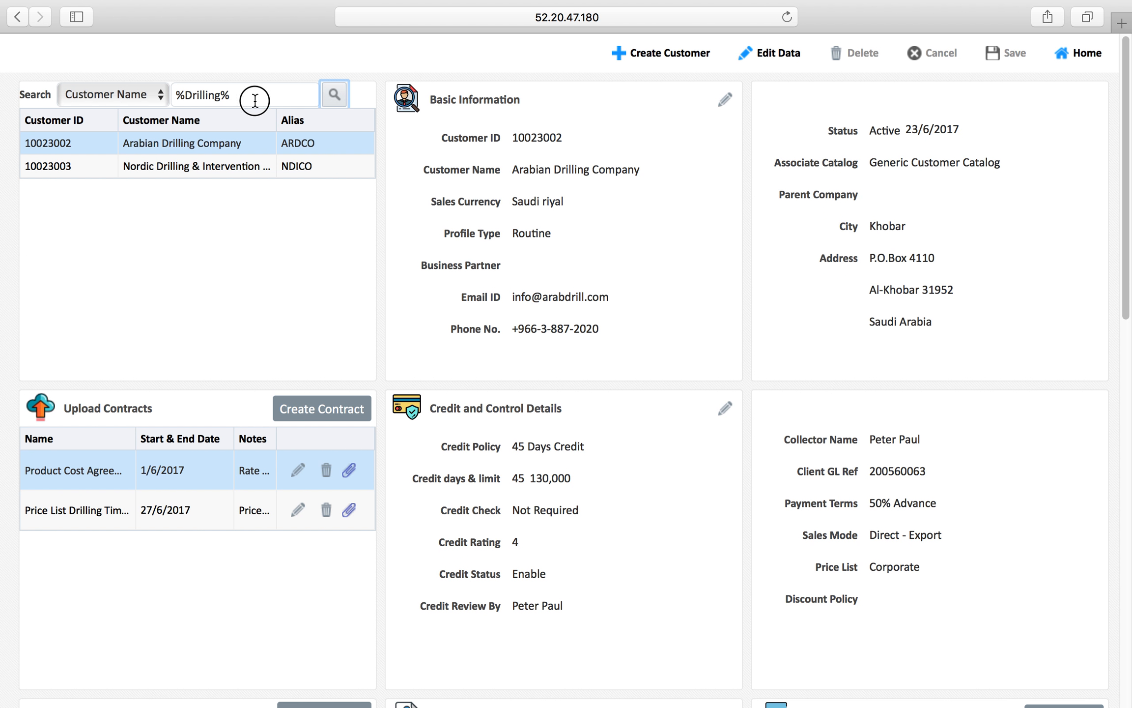
Step: Clear the search text and close the search field dropdown
click(245, 94)
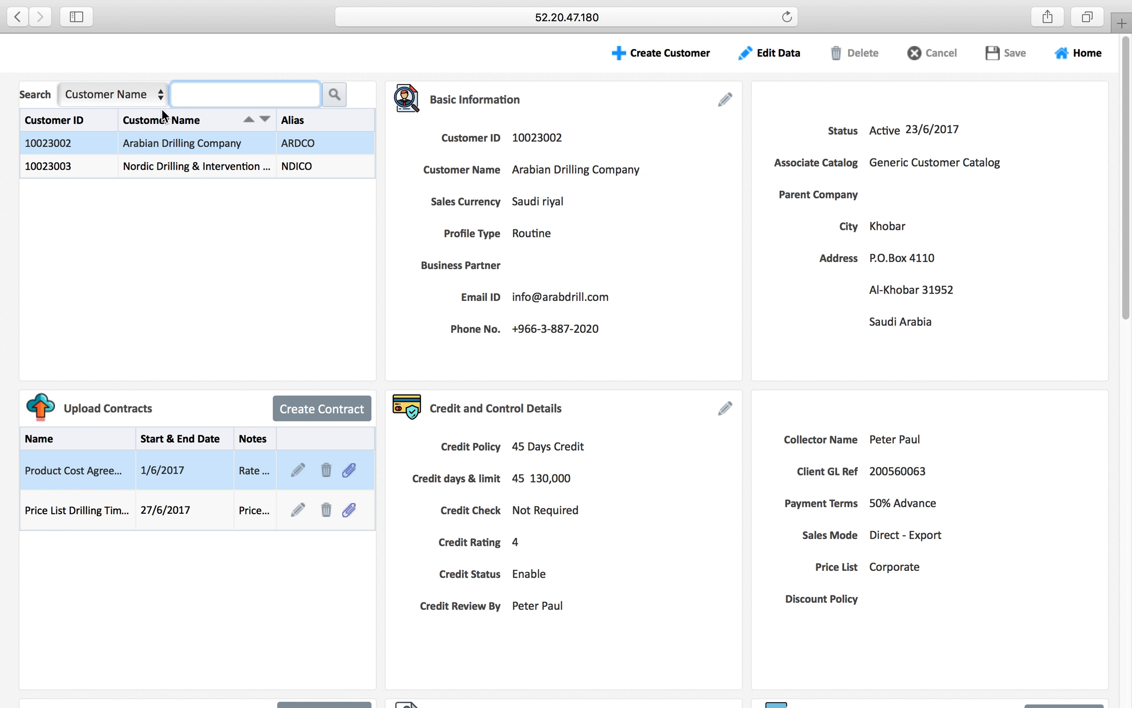
click(112, 94)
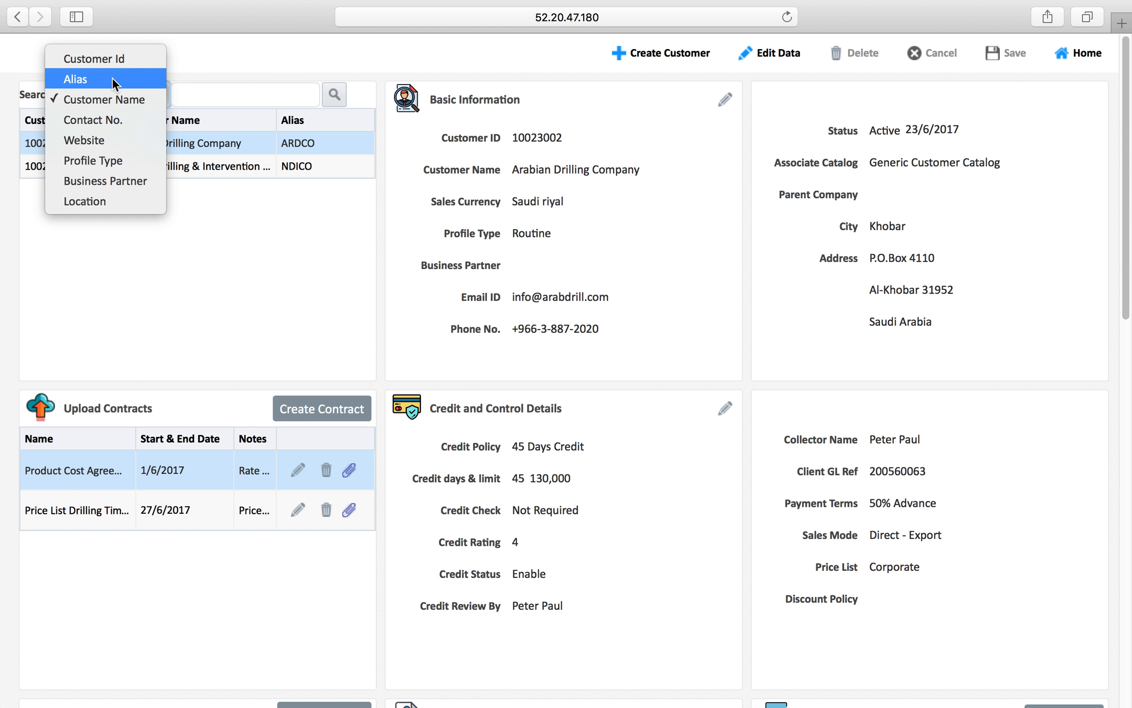
mouse_move(105, 160)
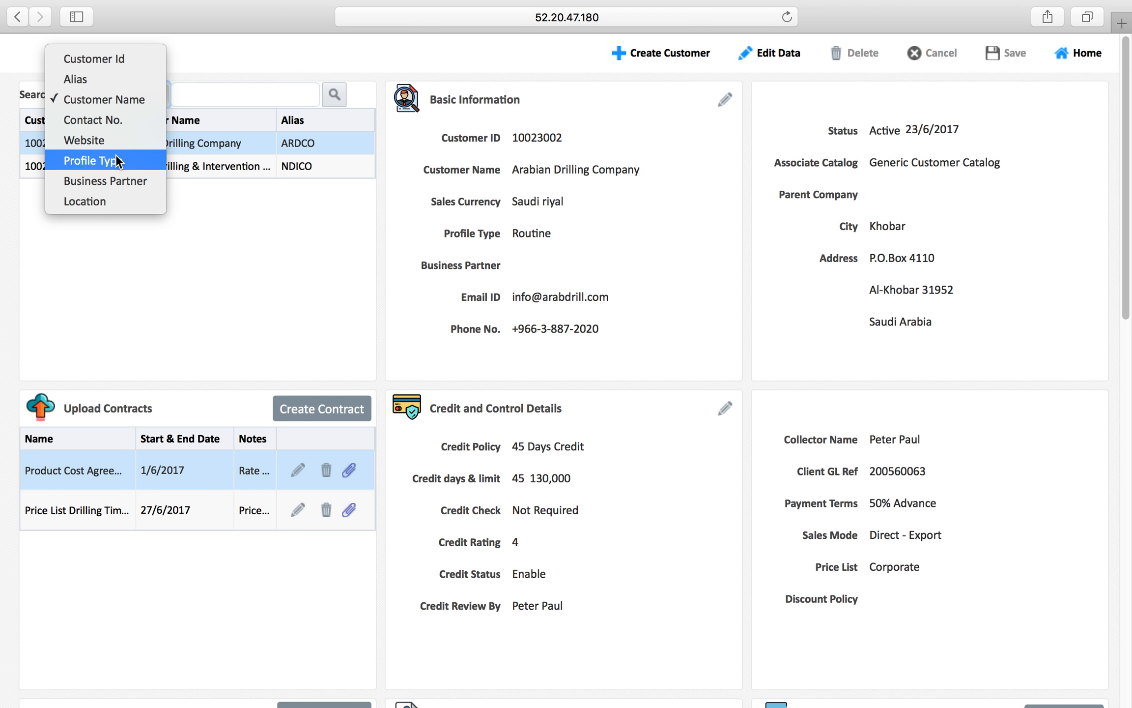
mouse_move(132, 169)
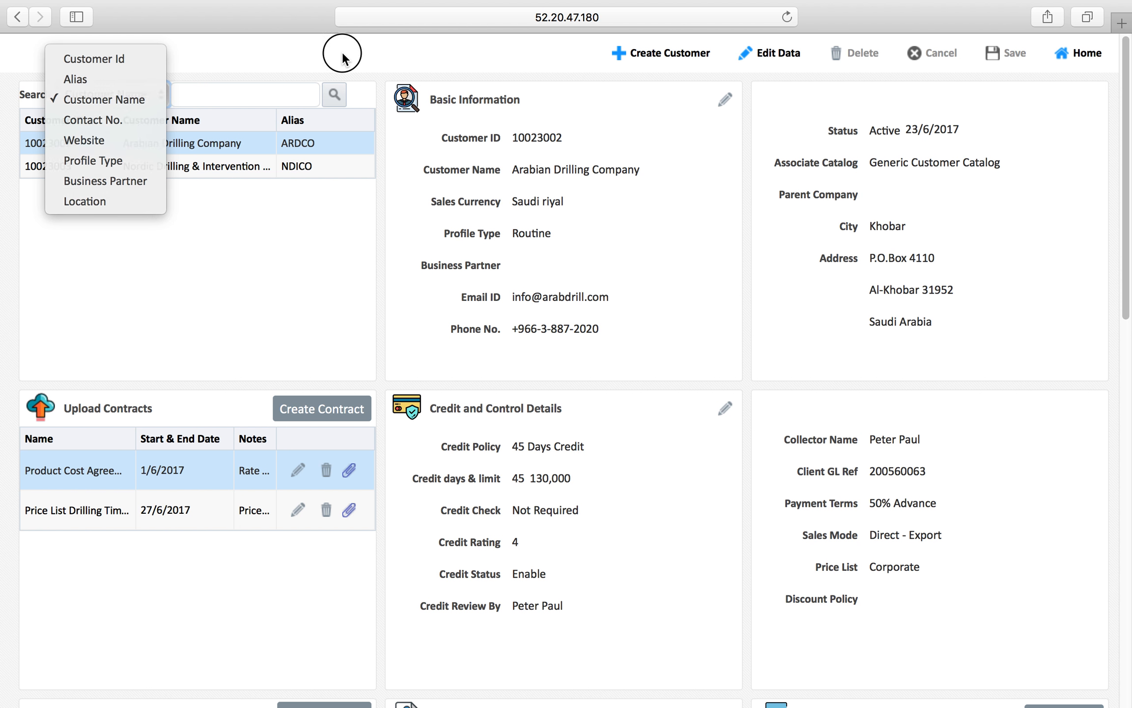
click(105, 99)
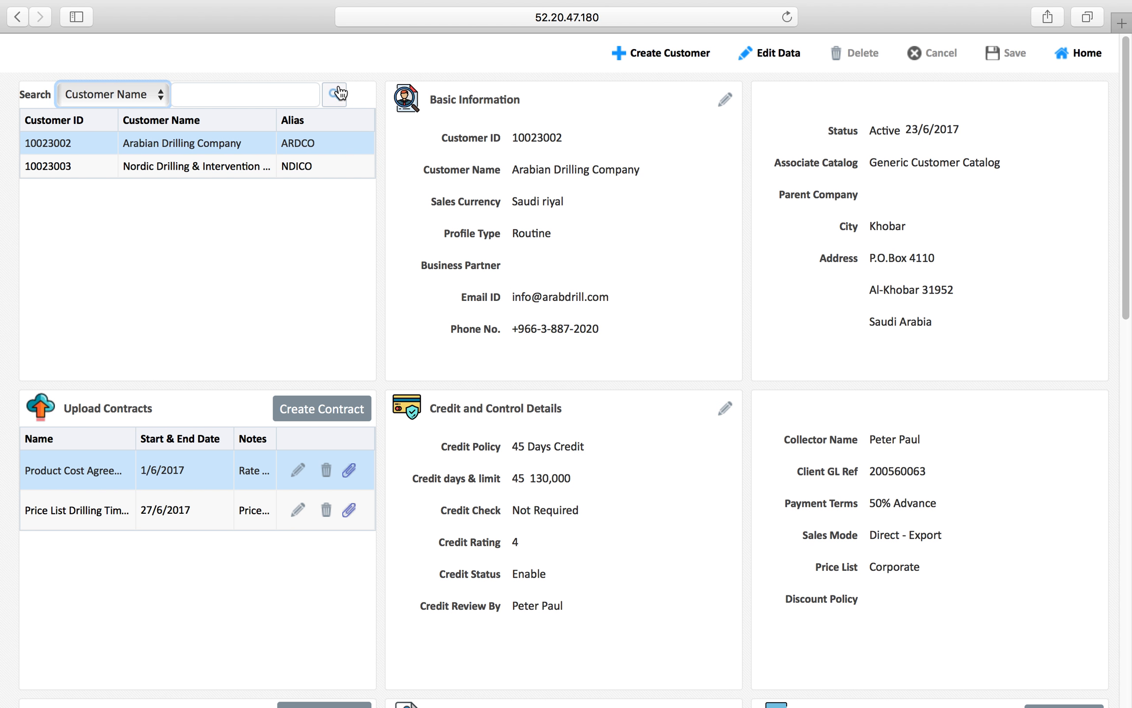
mouse_move(545, 65)
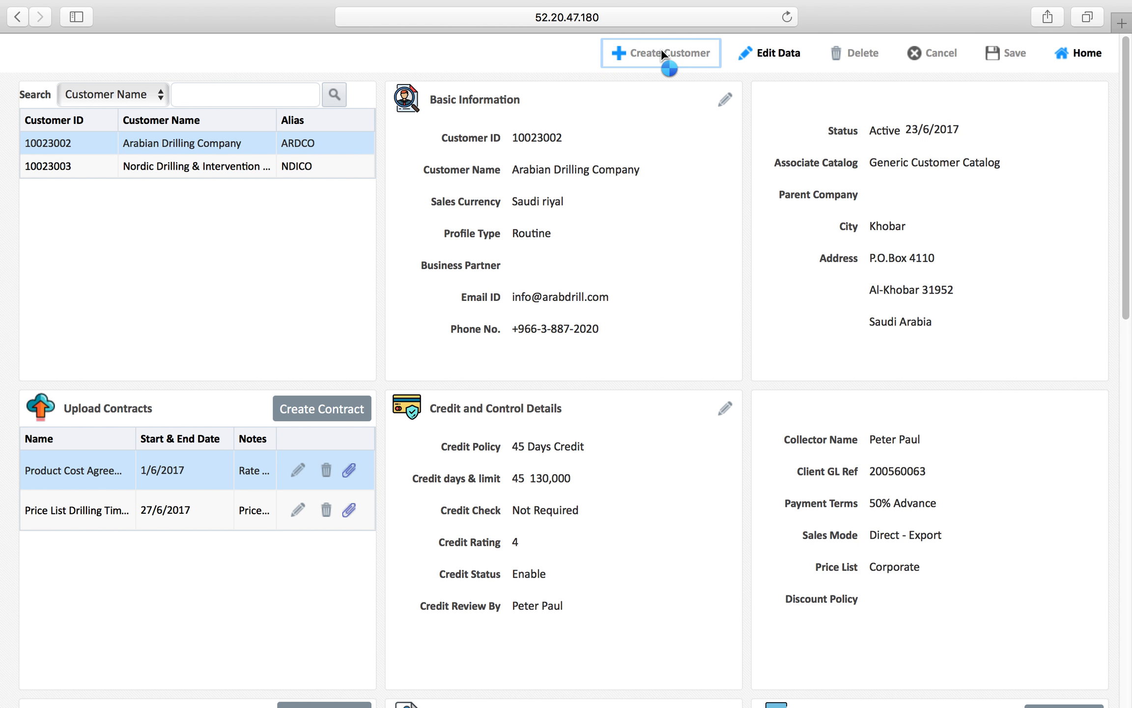
Step: Create new customer 10023010 named Essar Oilfields Service Ltd
click(660, 52)
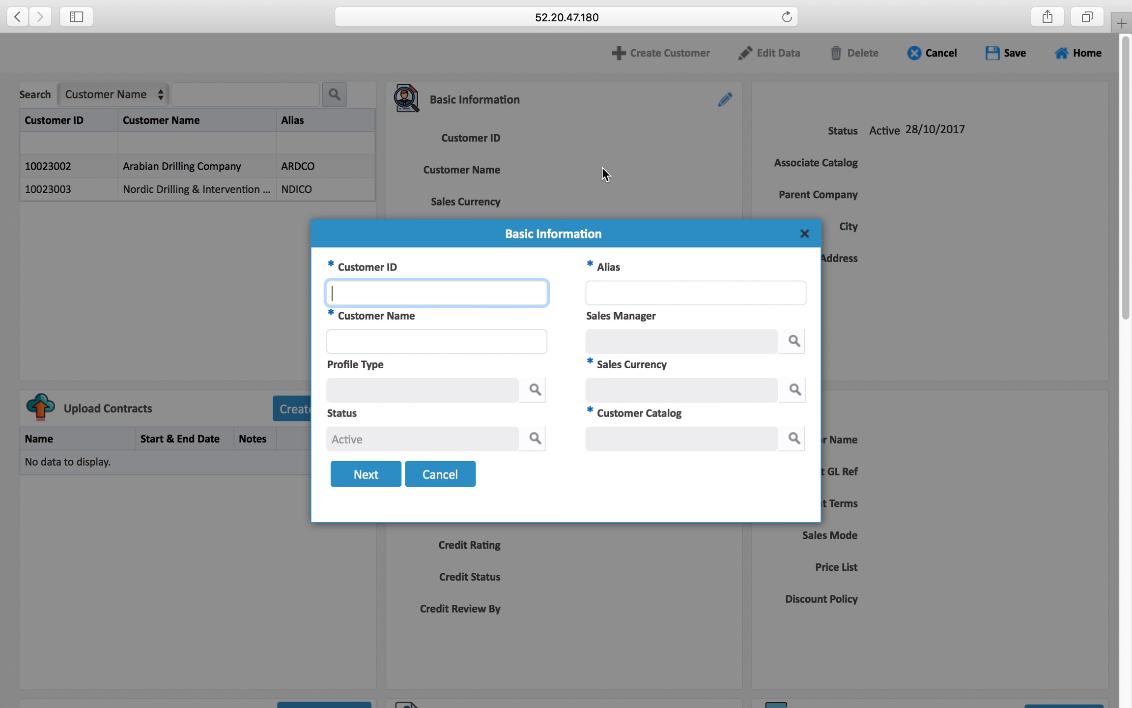
mouse_move(450, 314)
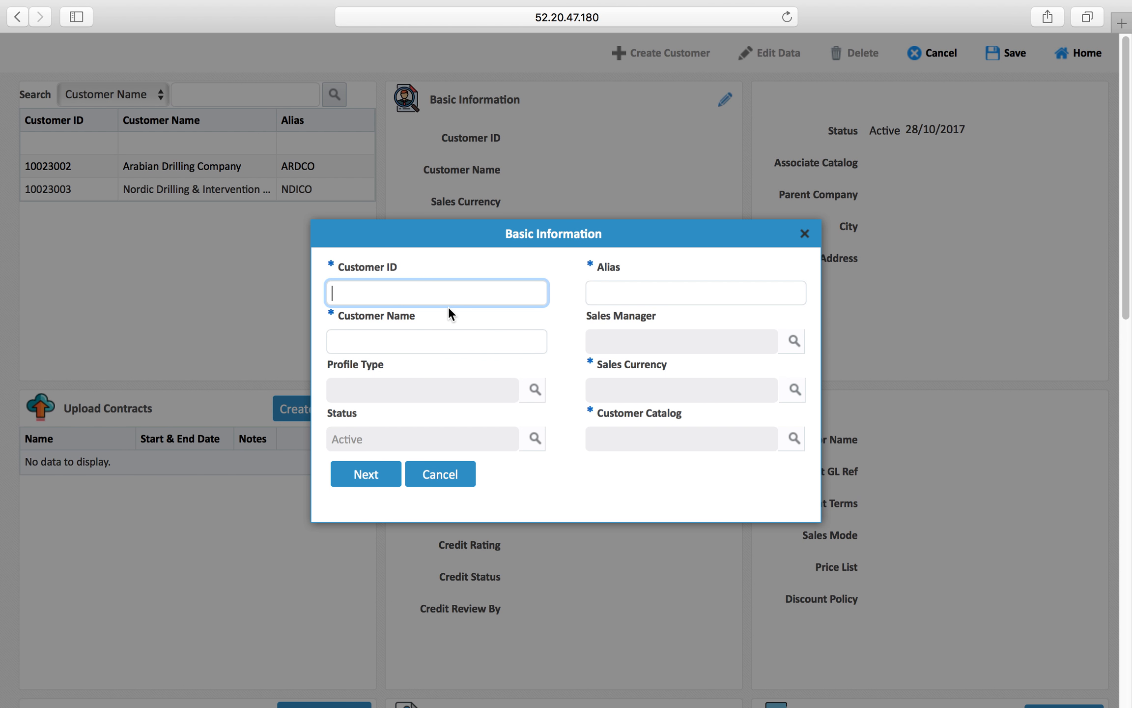
text(10023010)
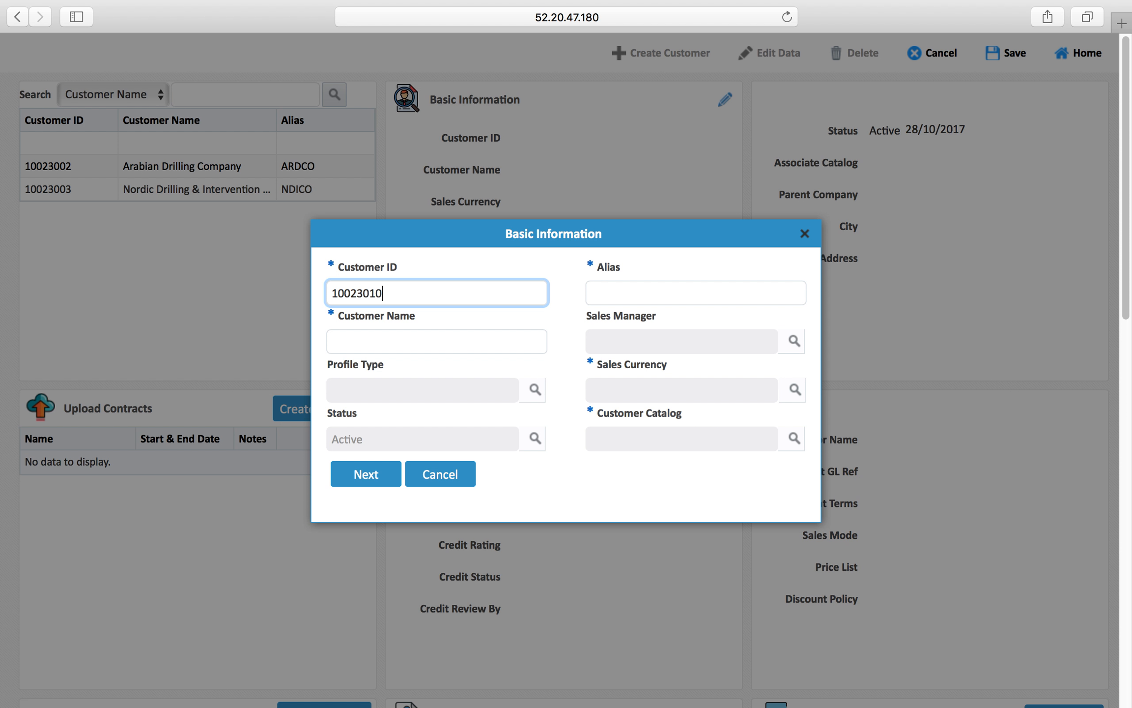
text(E)
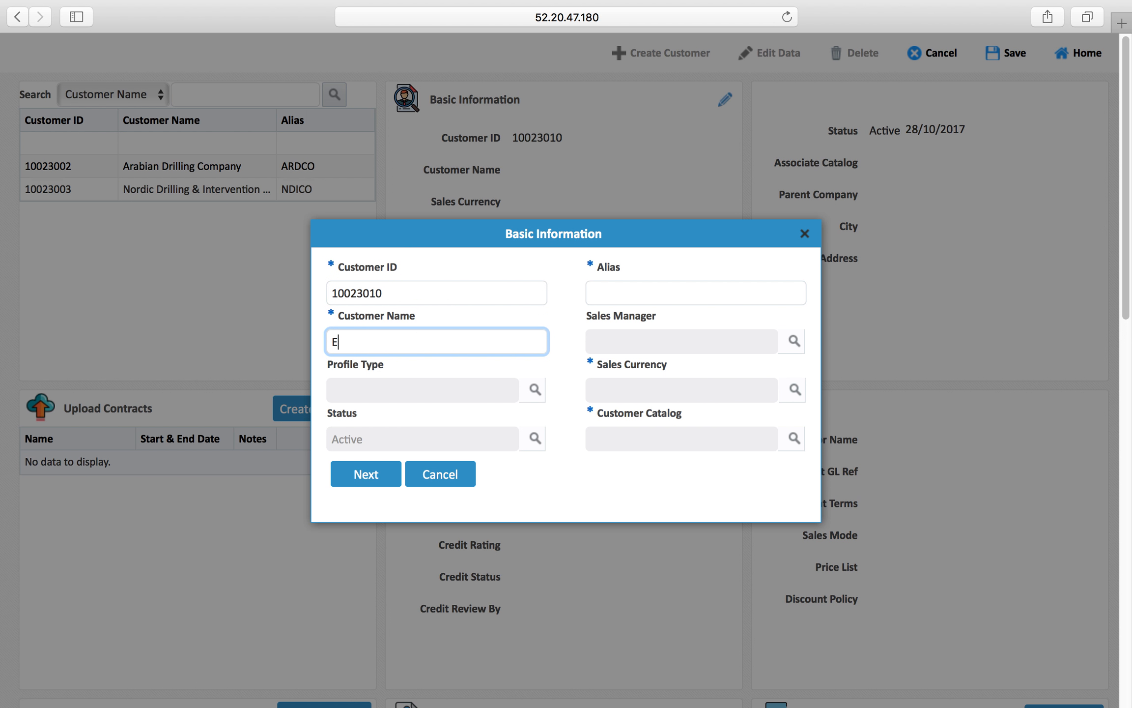
text(ssar)
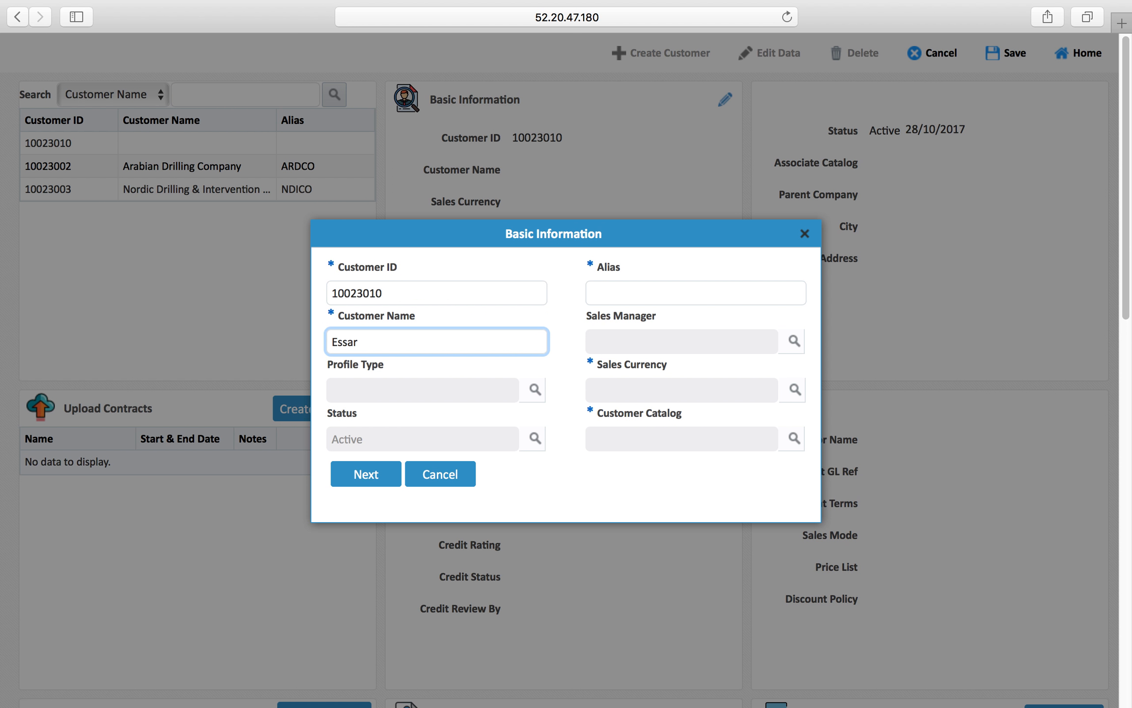
text(Oi)
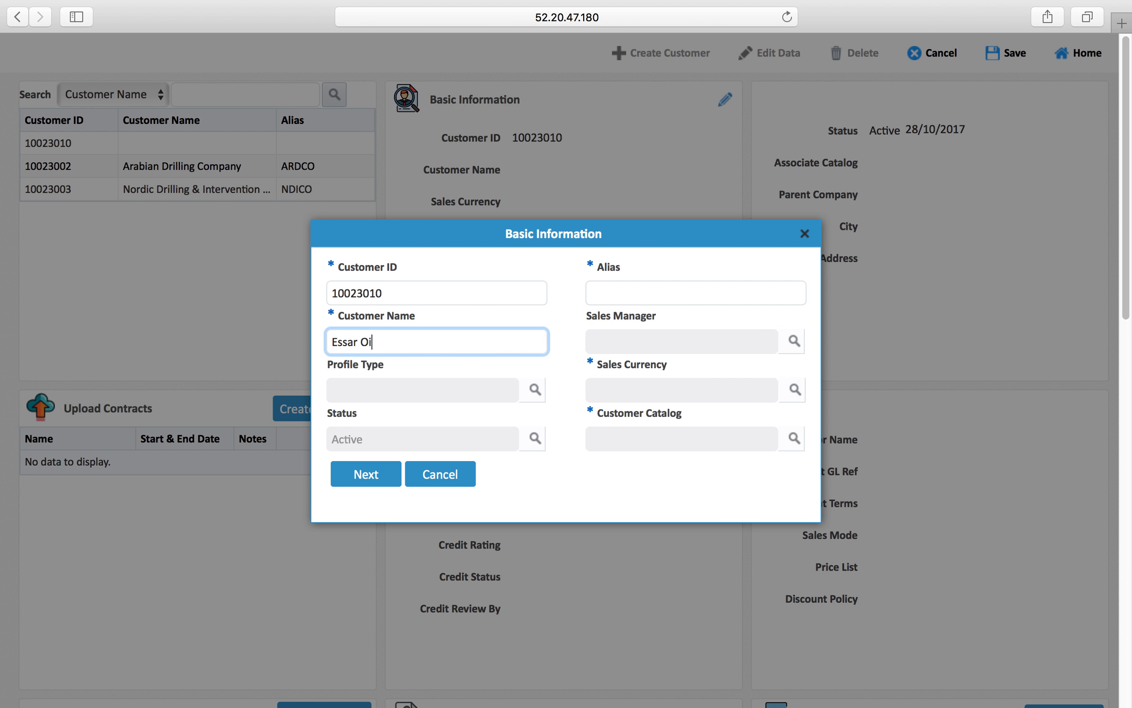
text(lfields)
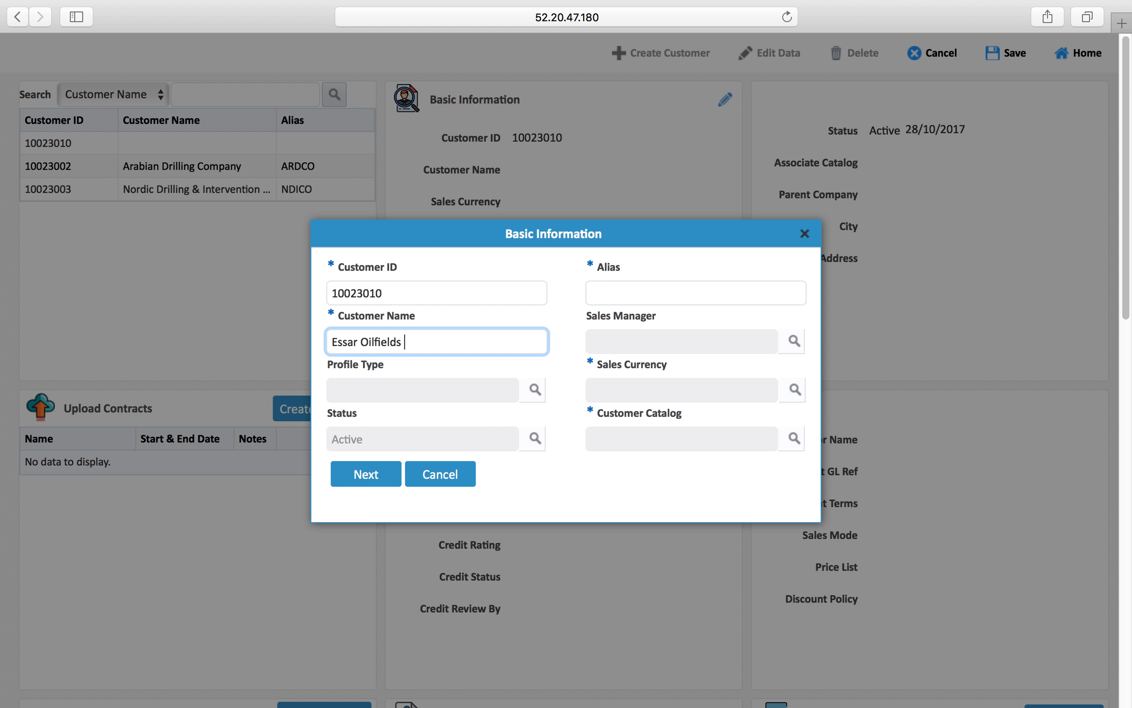
text(Service Lt)
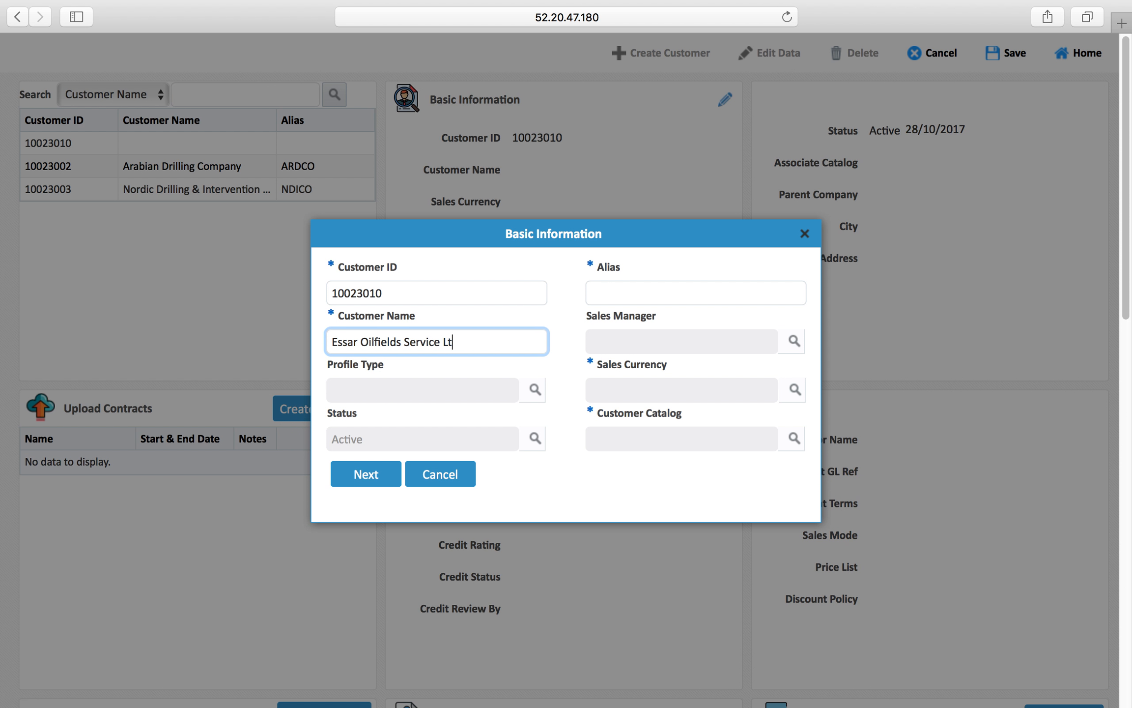
text(d)
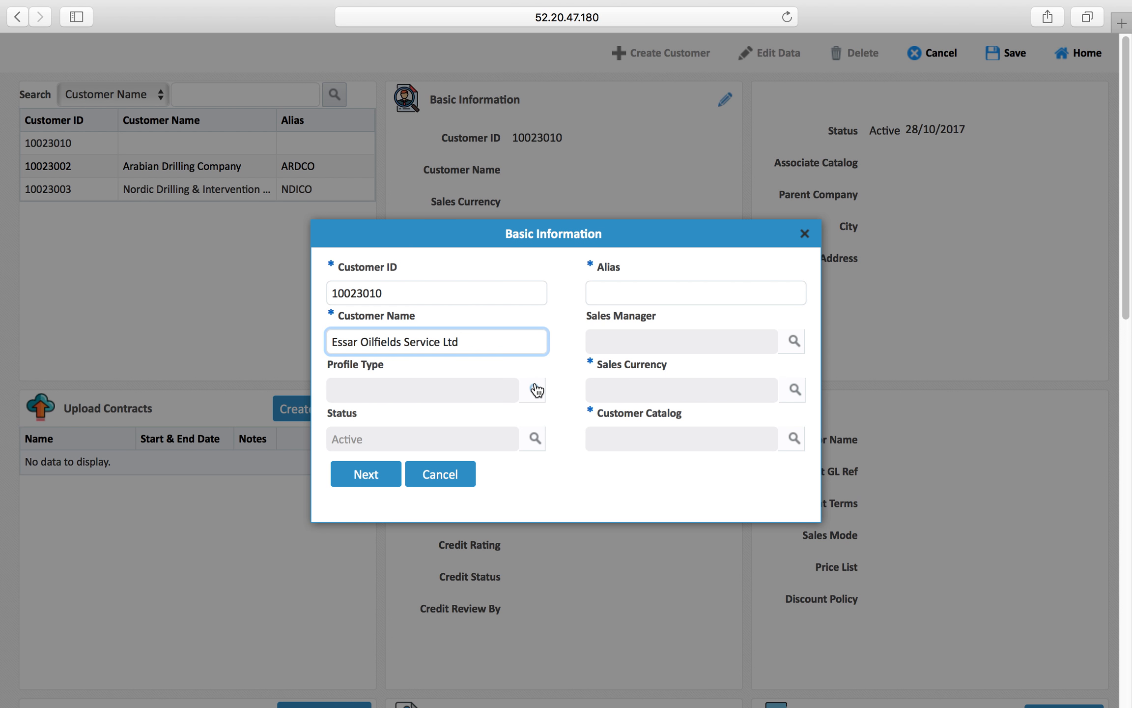
Step: Set the profile type to Routine and the alias to EOSL
click(533, 389)
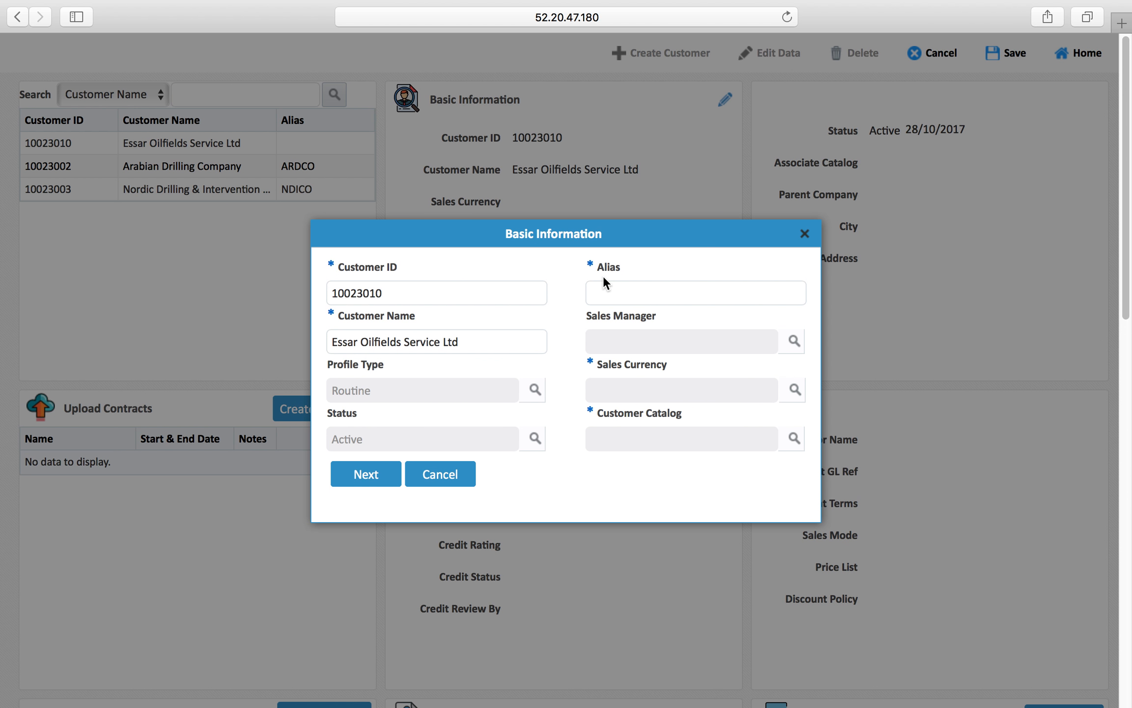
text(E)
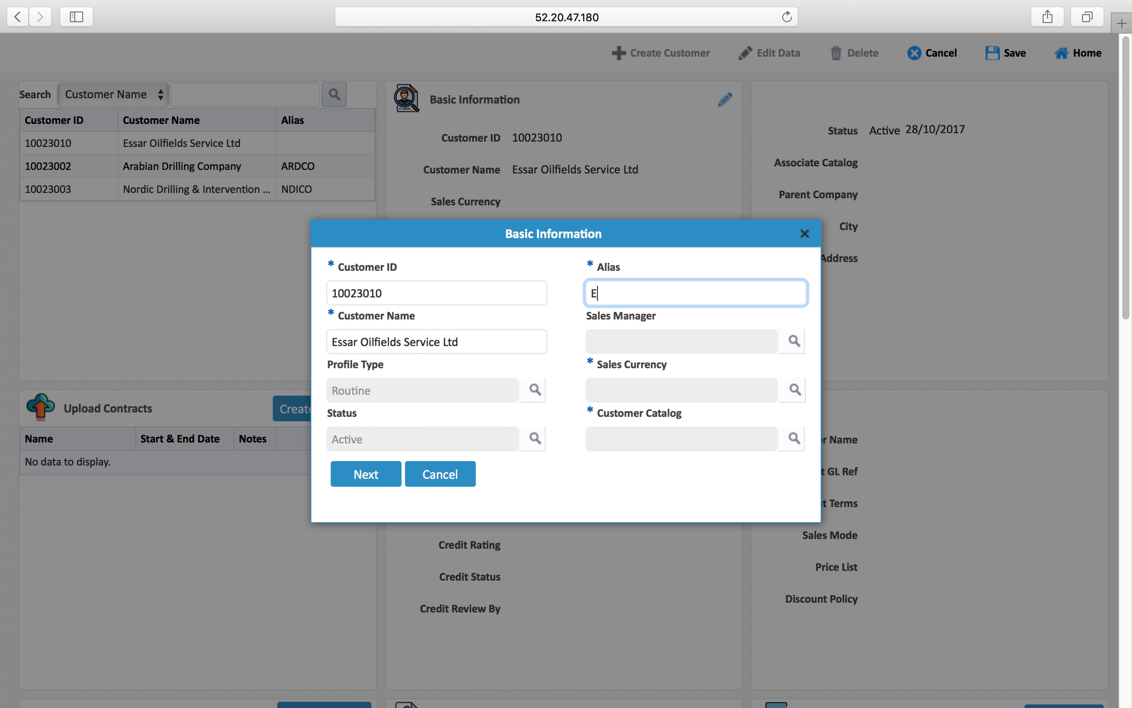
text(OSL)
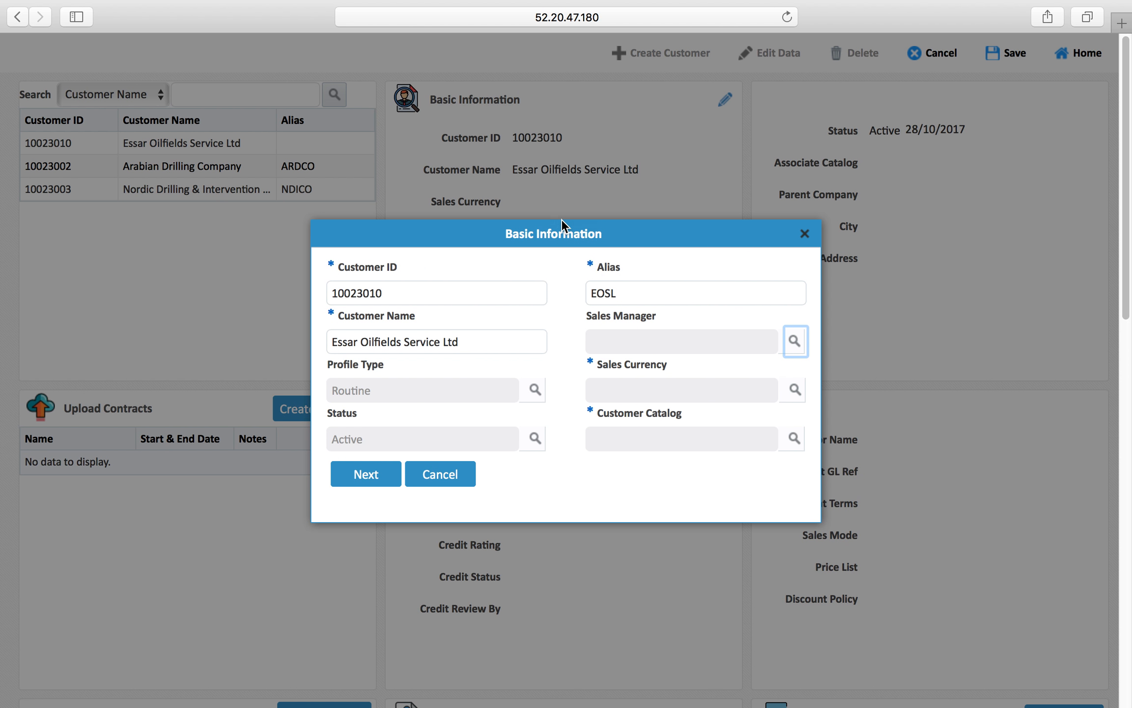
click(794, 341)
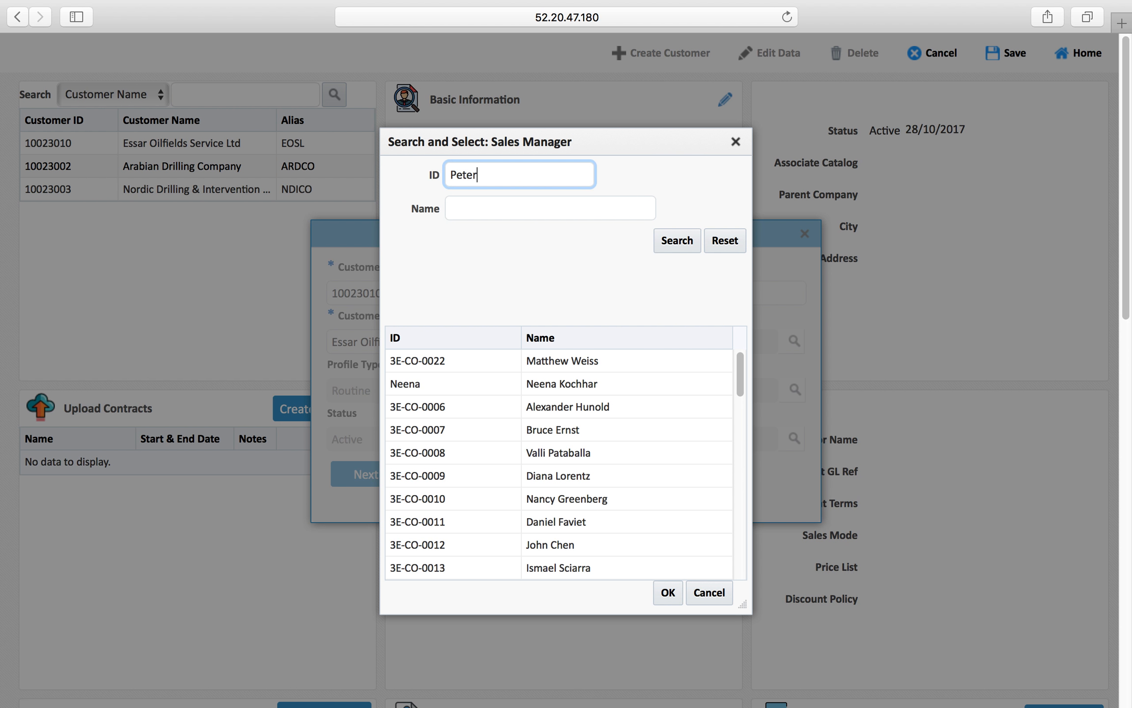
click(676, 240)
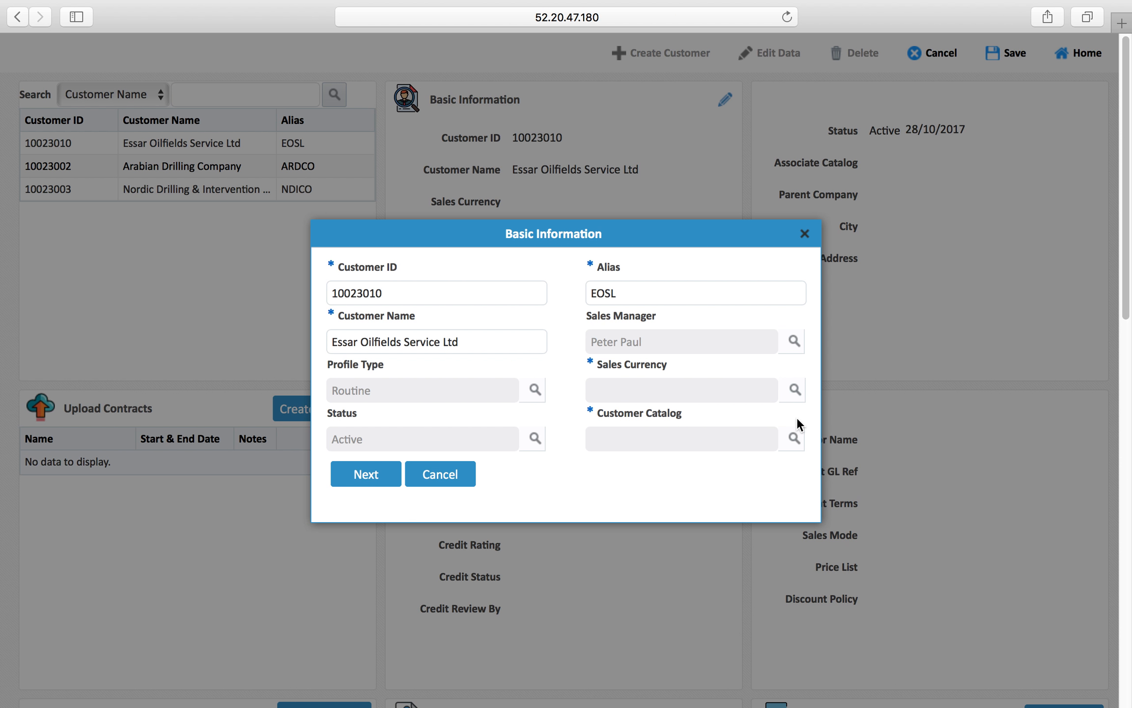
click(793, 389)
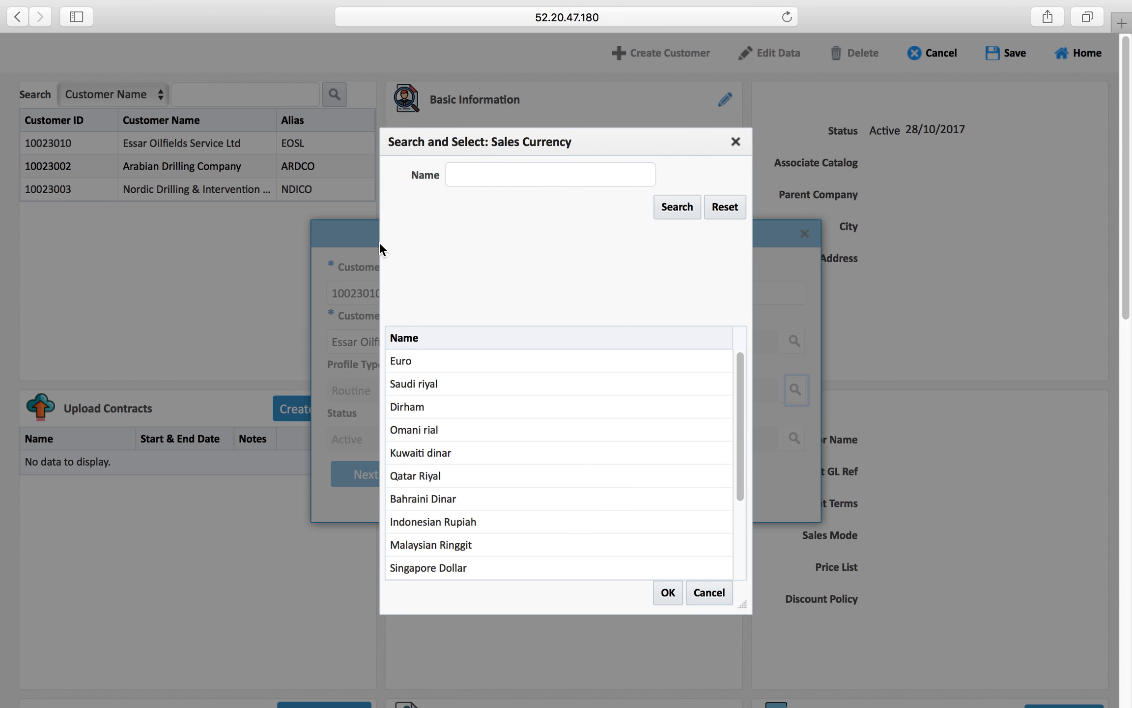
click(433, 406)
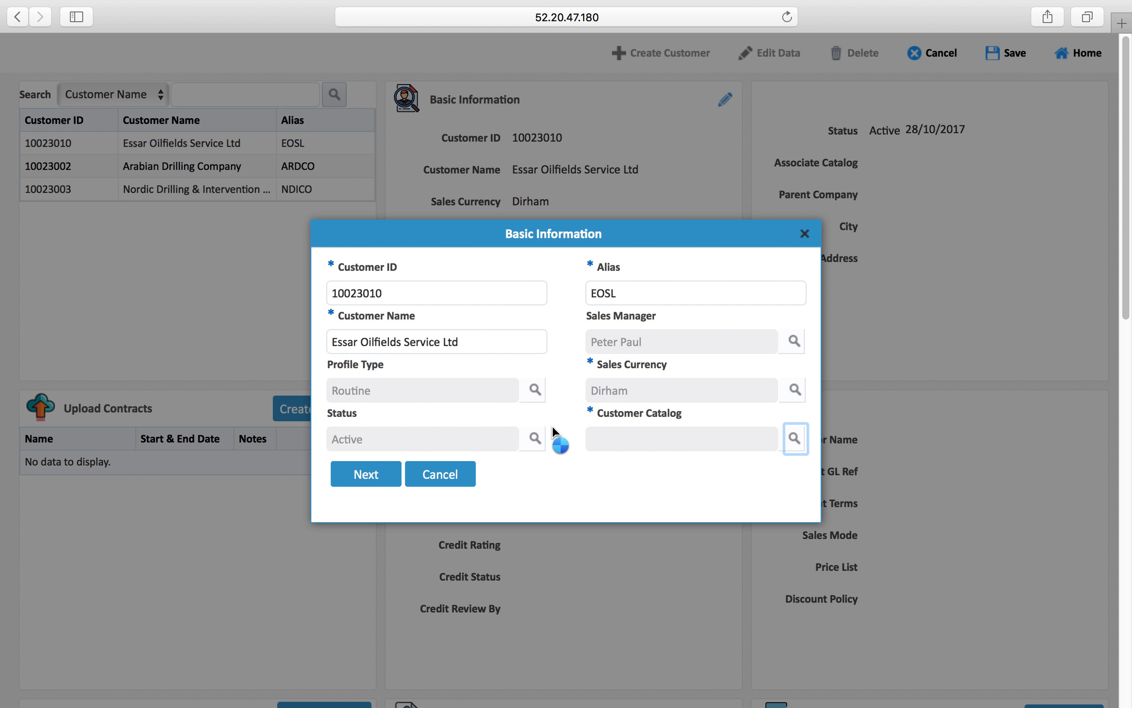
click(794, 438)
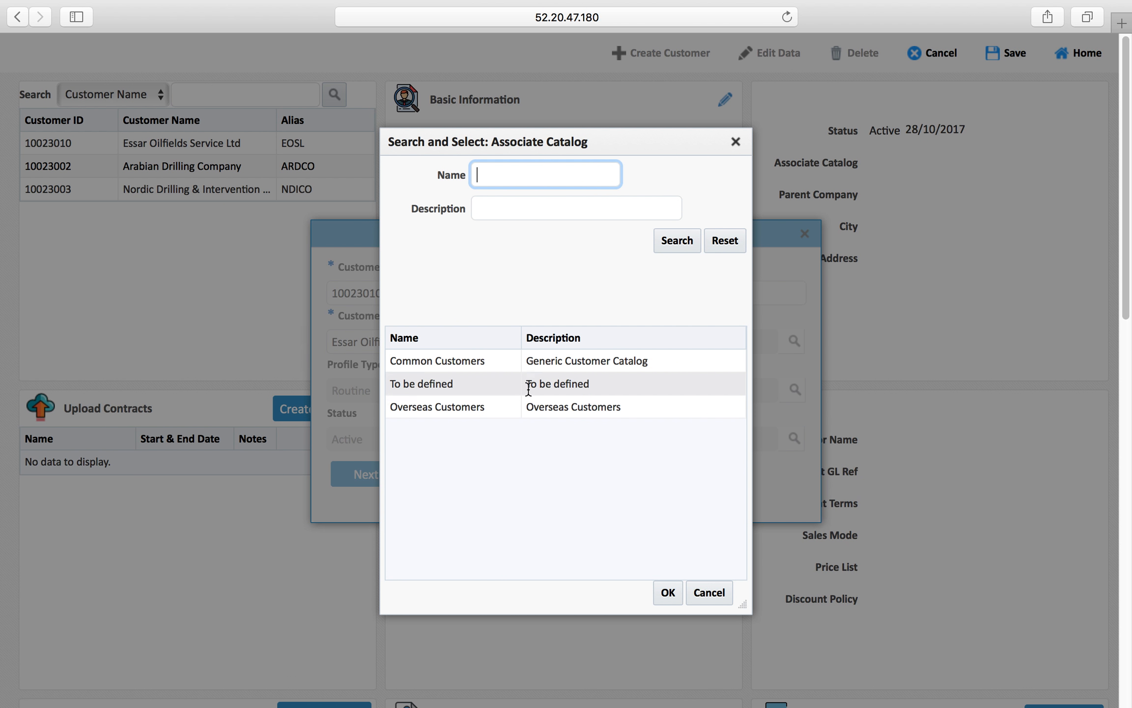
mouse_move(505, 411)
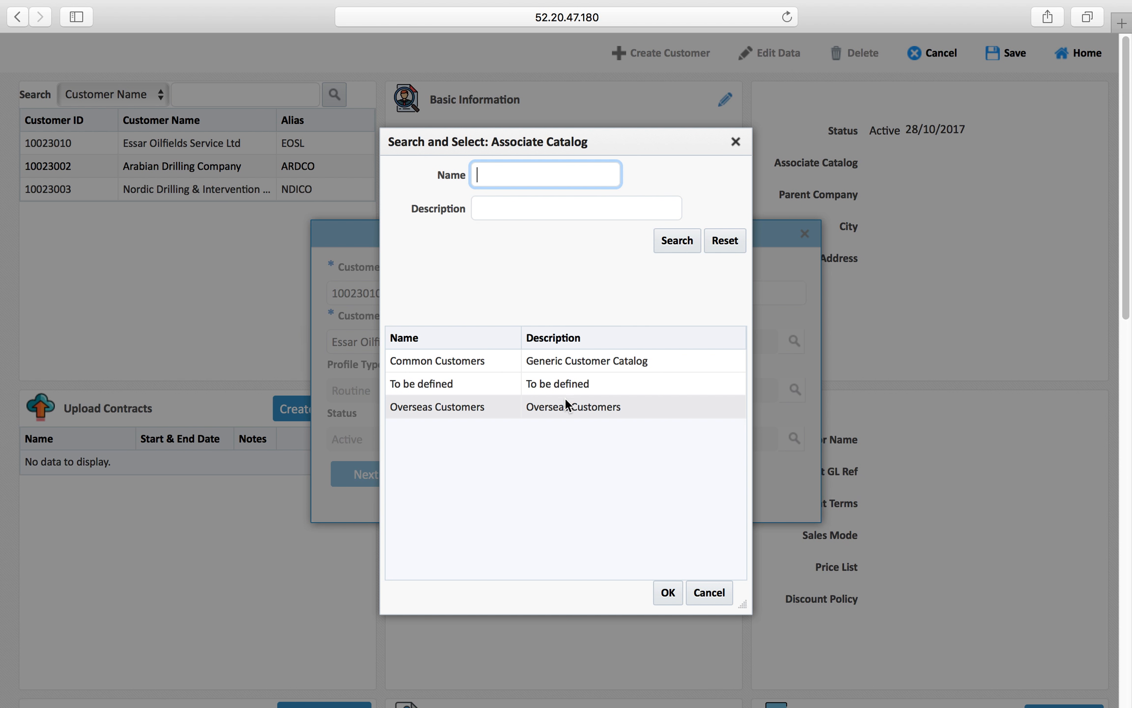
mouse_move(569, 408)
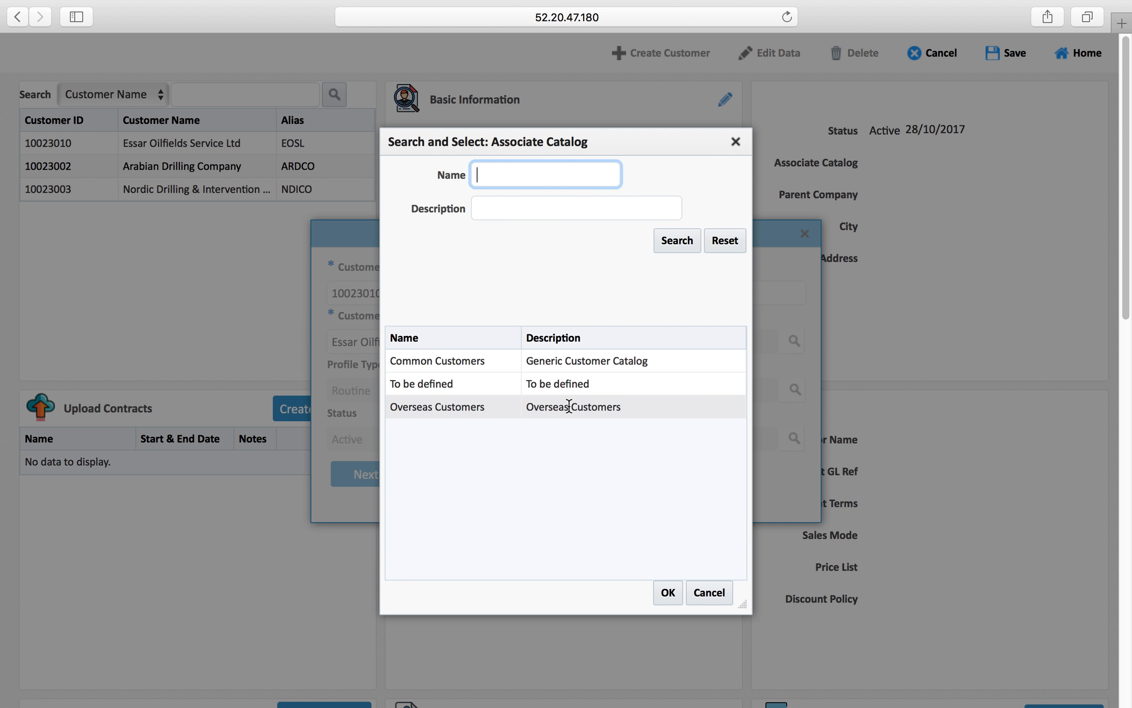
click(573, 406)
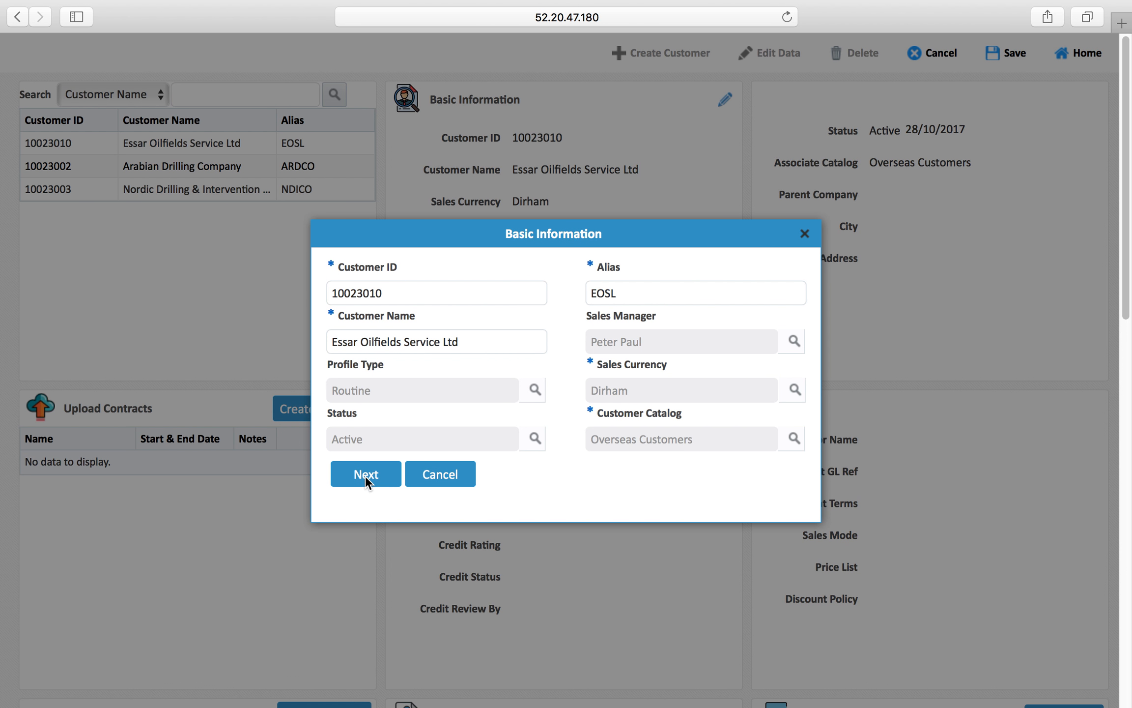
click(366, 474)
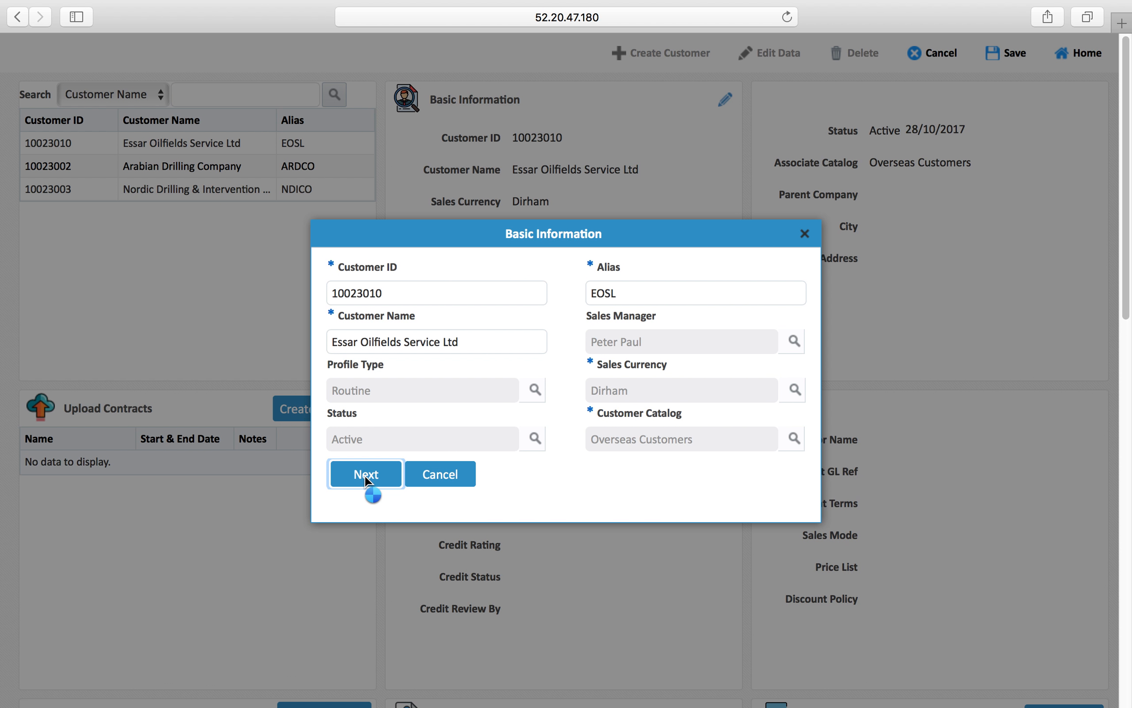
click(365, 474)
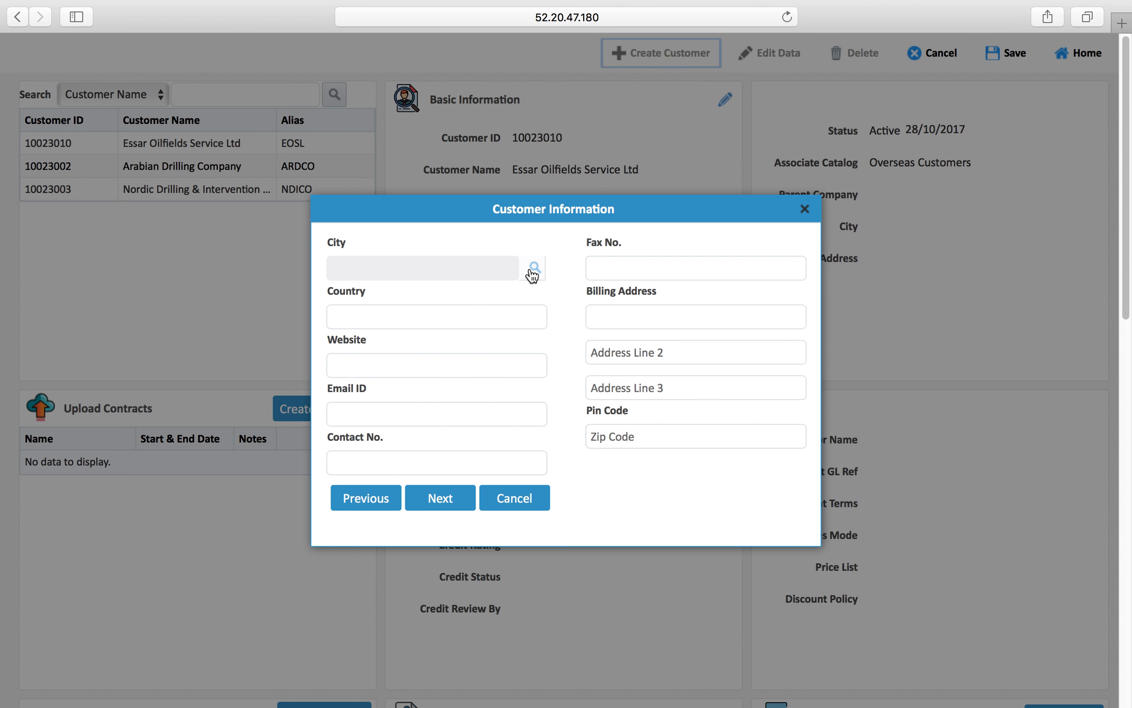
click(534, 267)
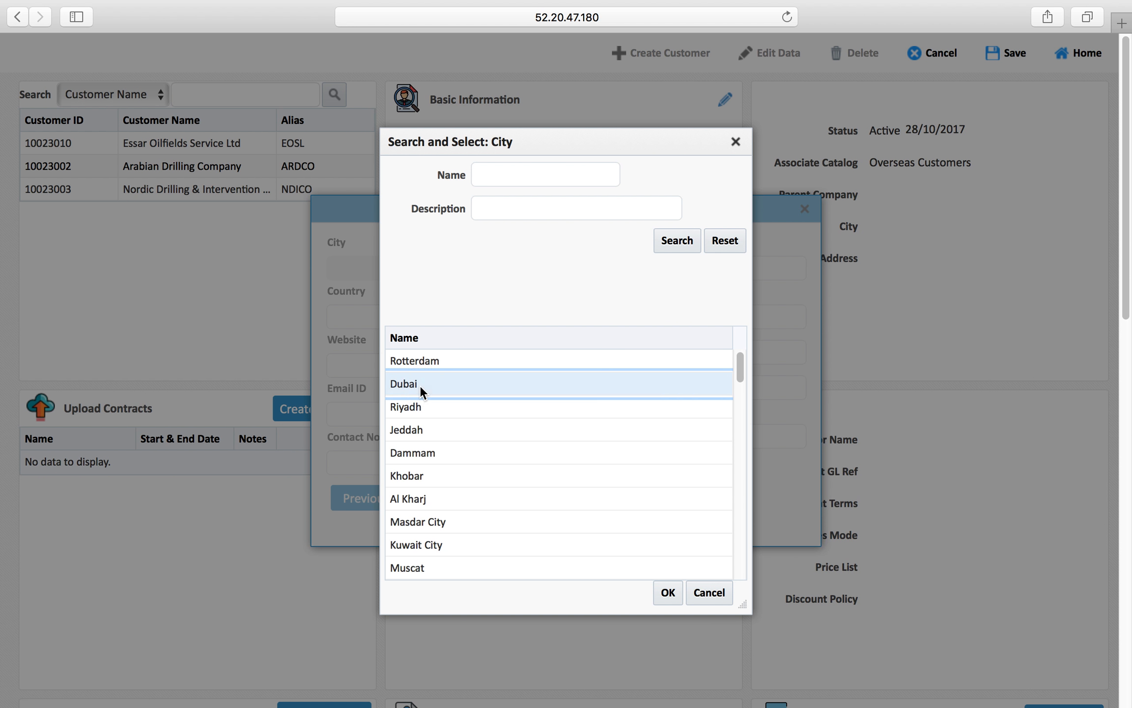
click(666, 591)
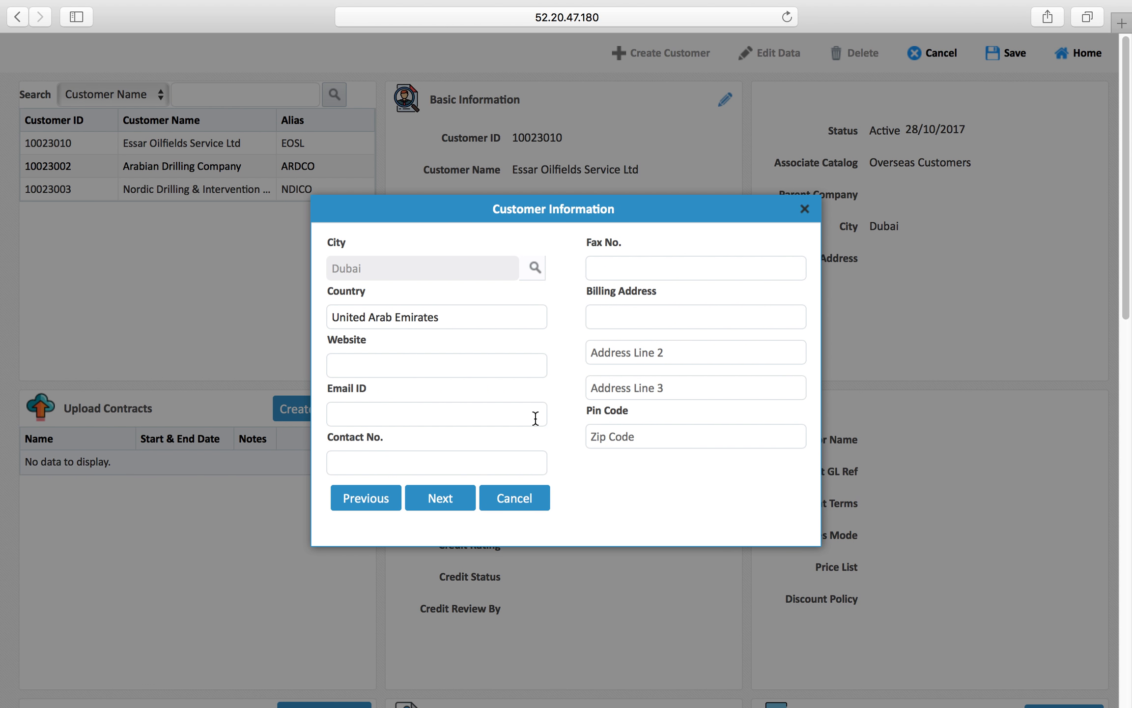
click(436, 365)
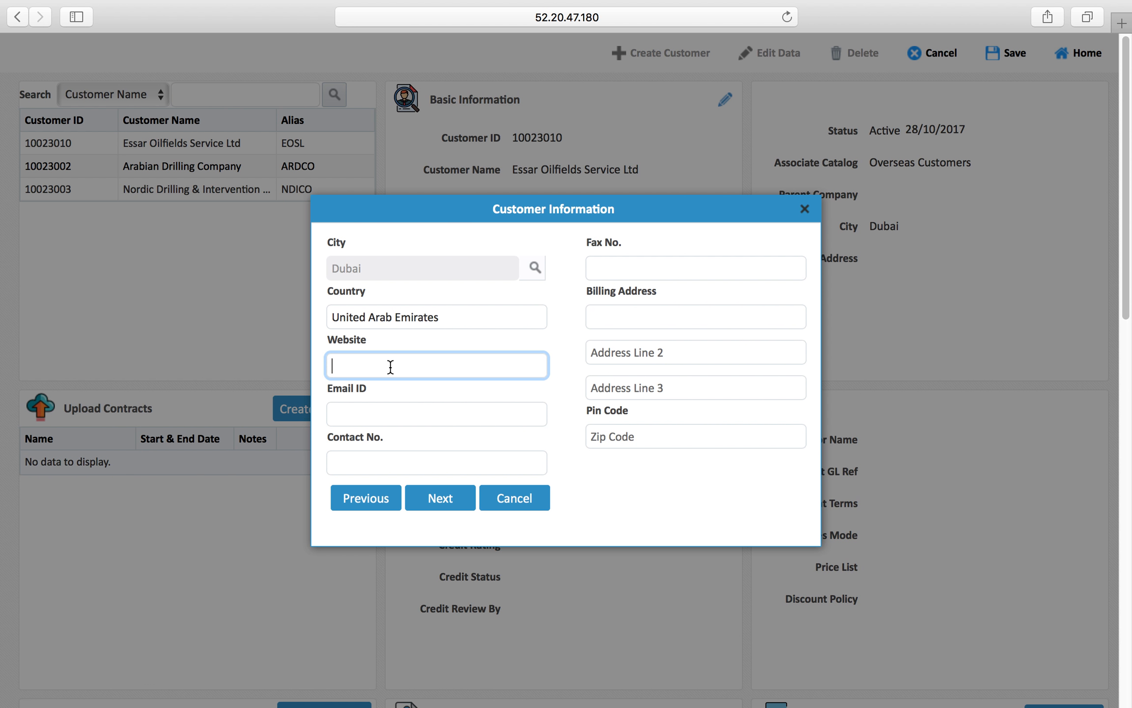
text(www.essar.com)
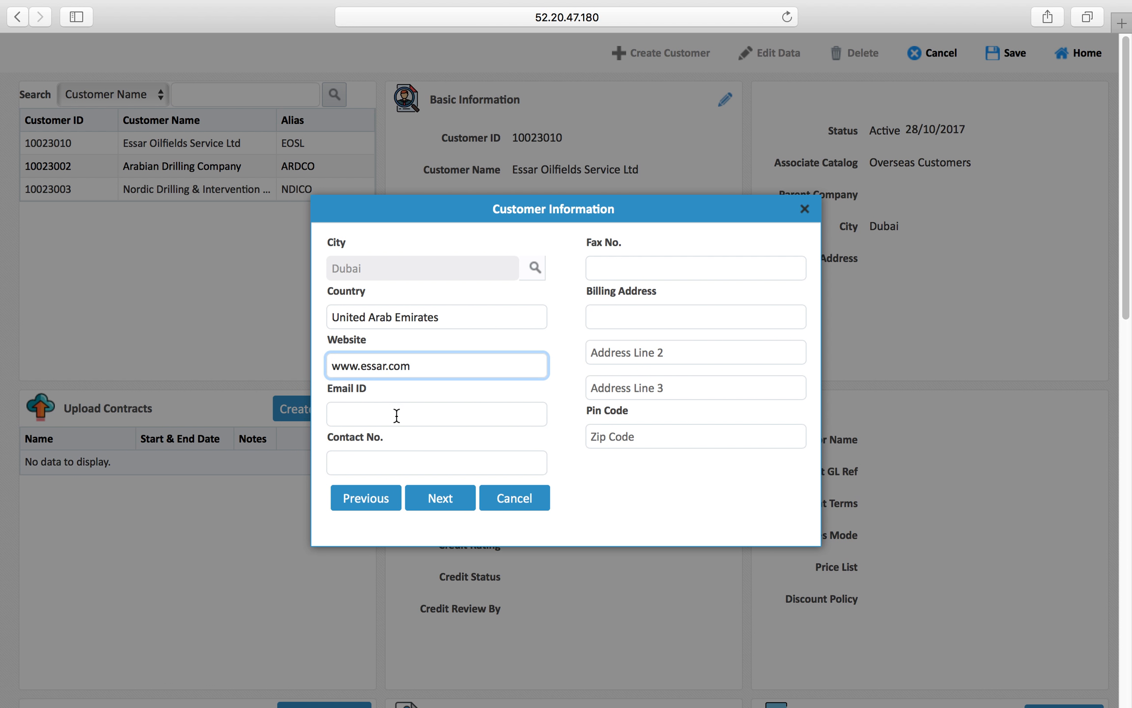
click(436, 414)
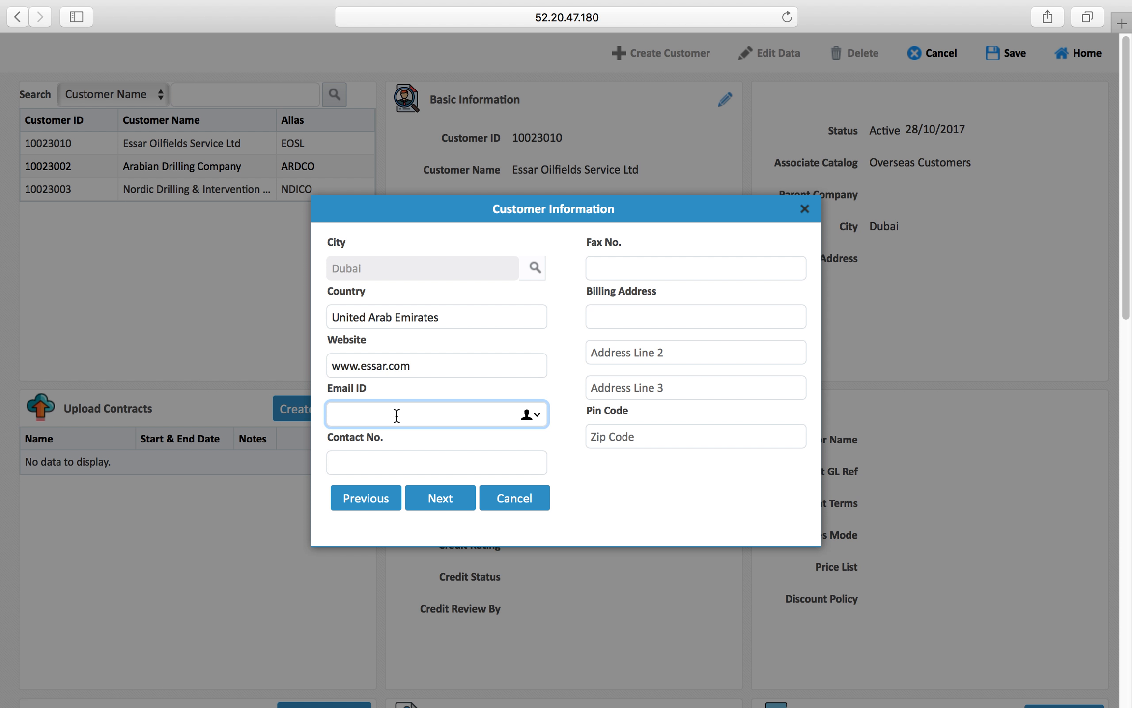
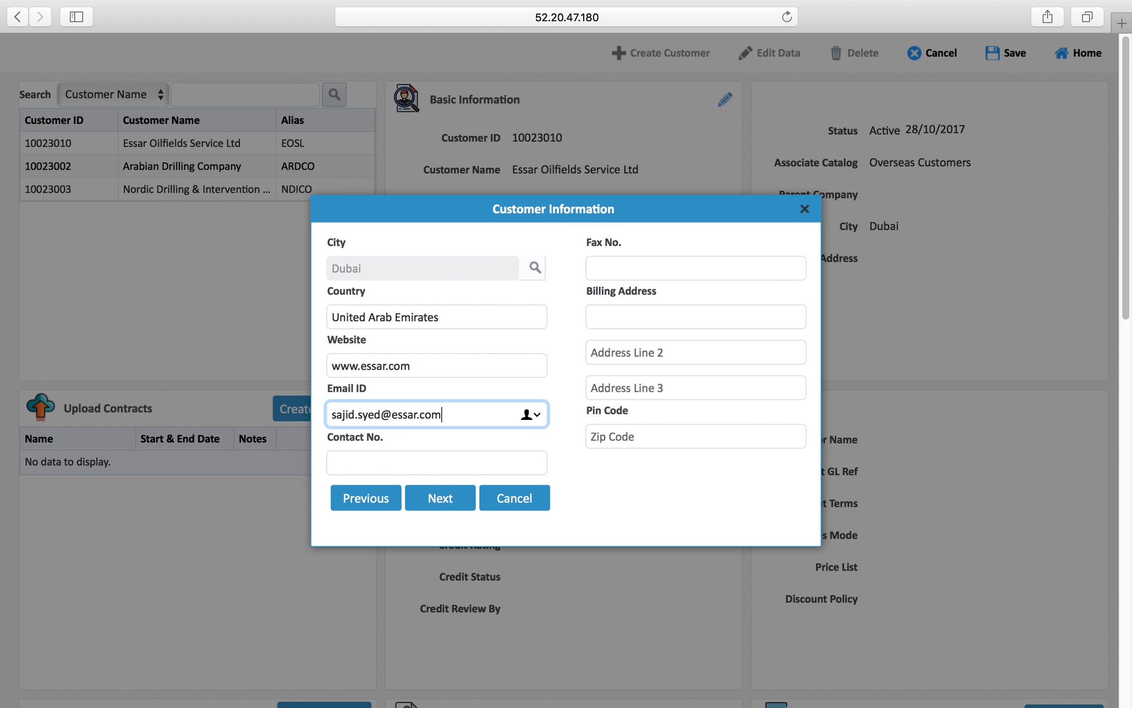
click(436, 462)
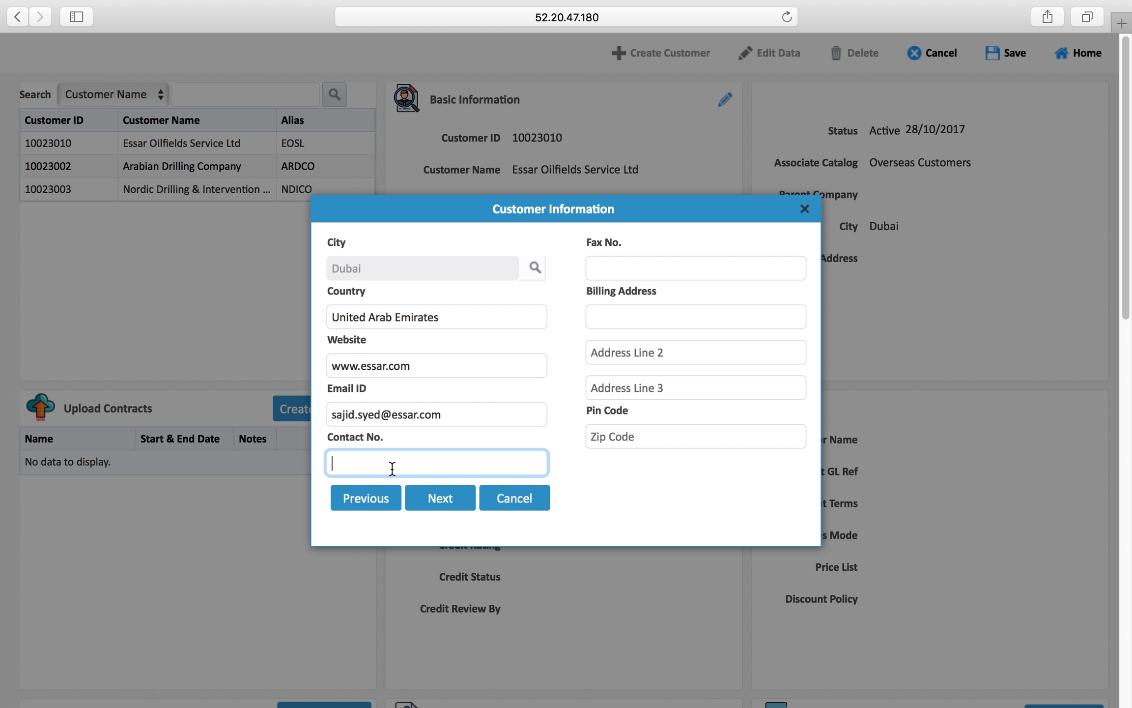
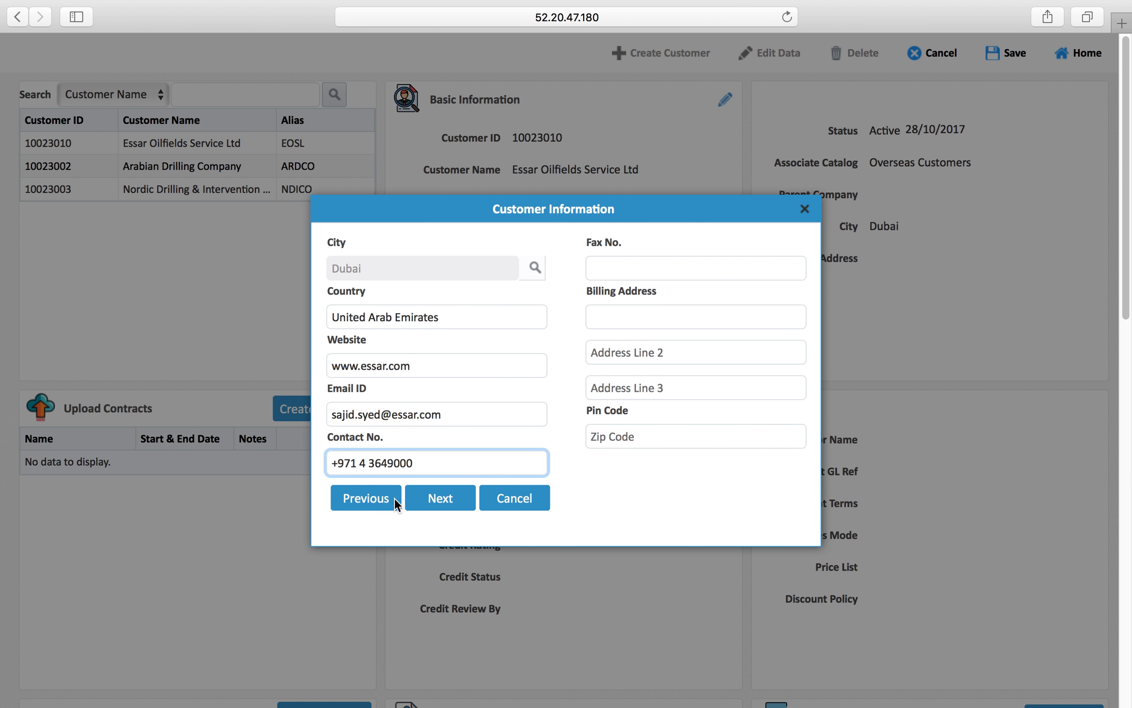
triple_click(437, 463)
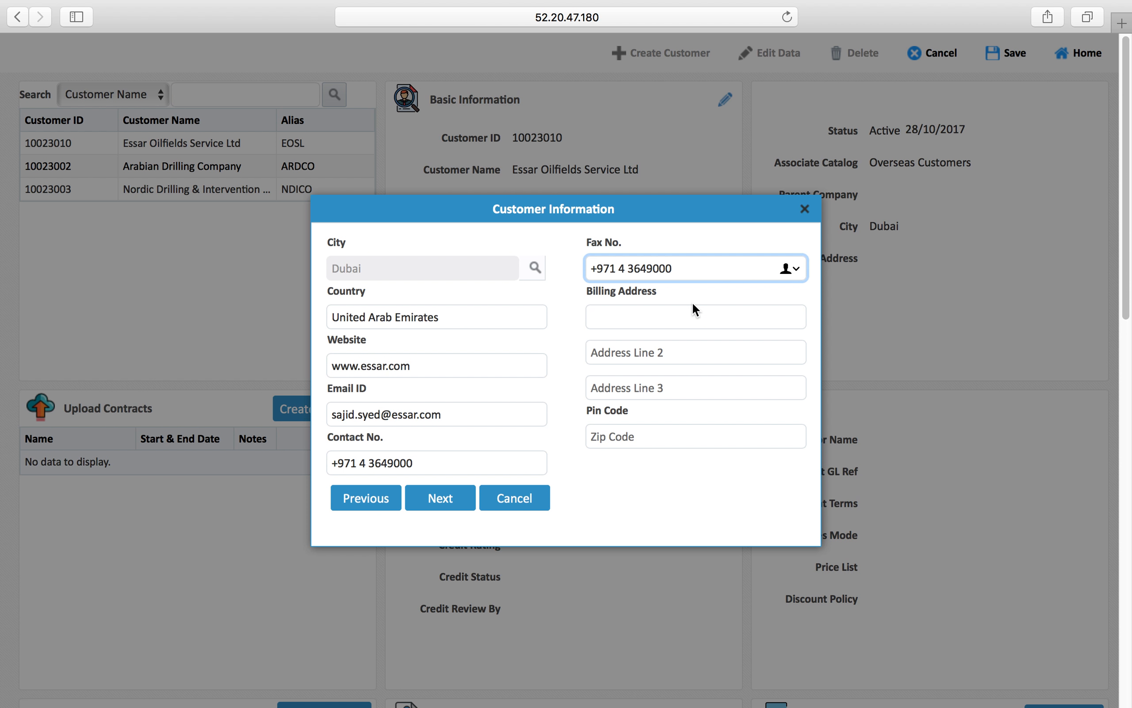
key(Backspace)
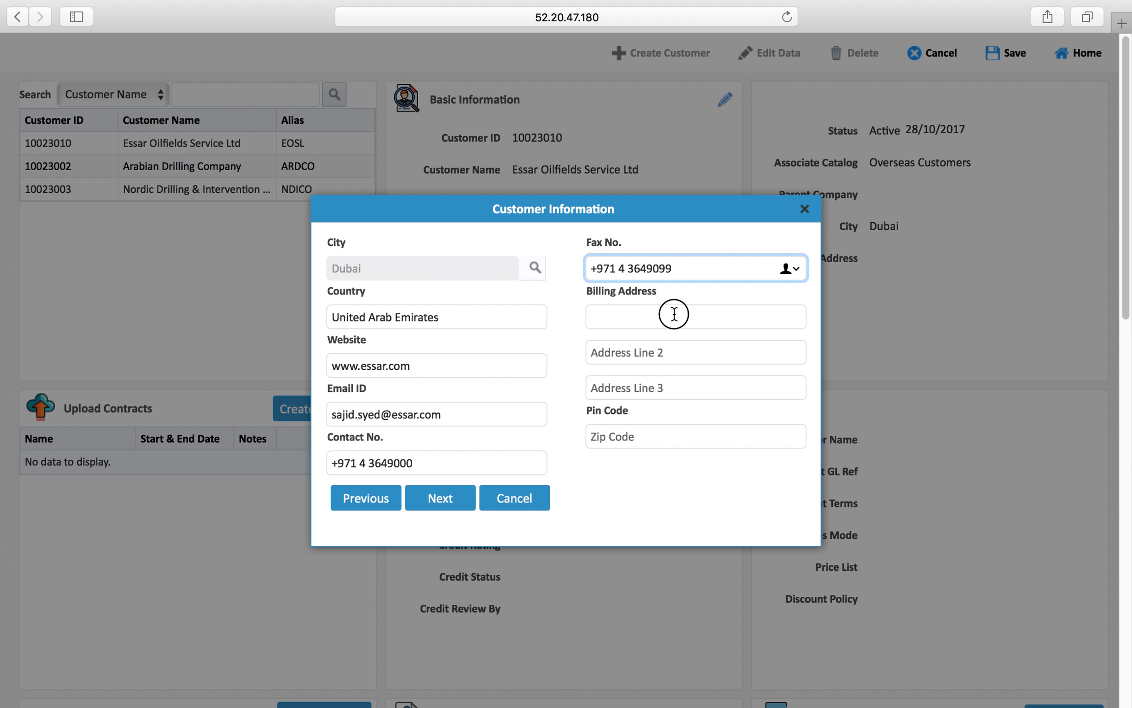
Step: Enter billing address lines 'Emmar Business Park' and '4th Floor, South Wing'
text(E)
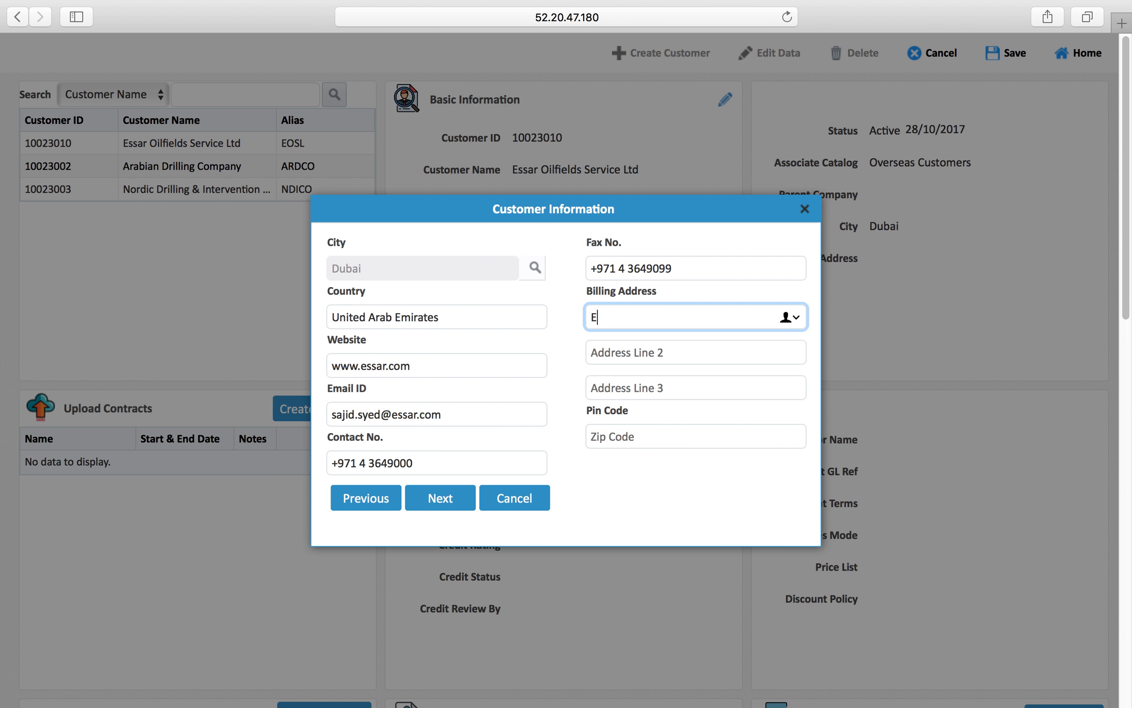
text(mmar Business Pa)
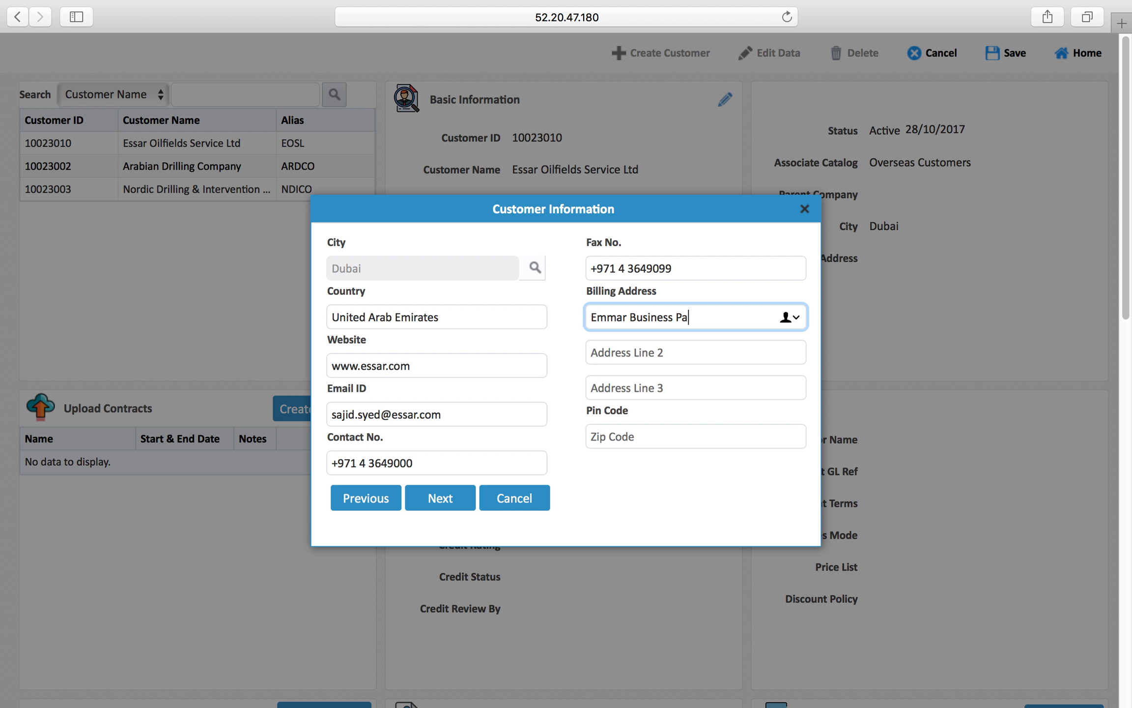
click(693, 351)
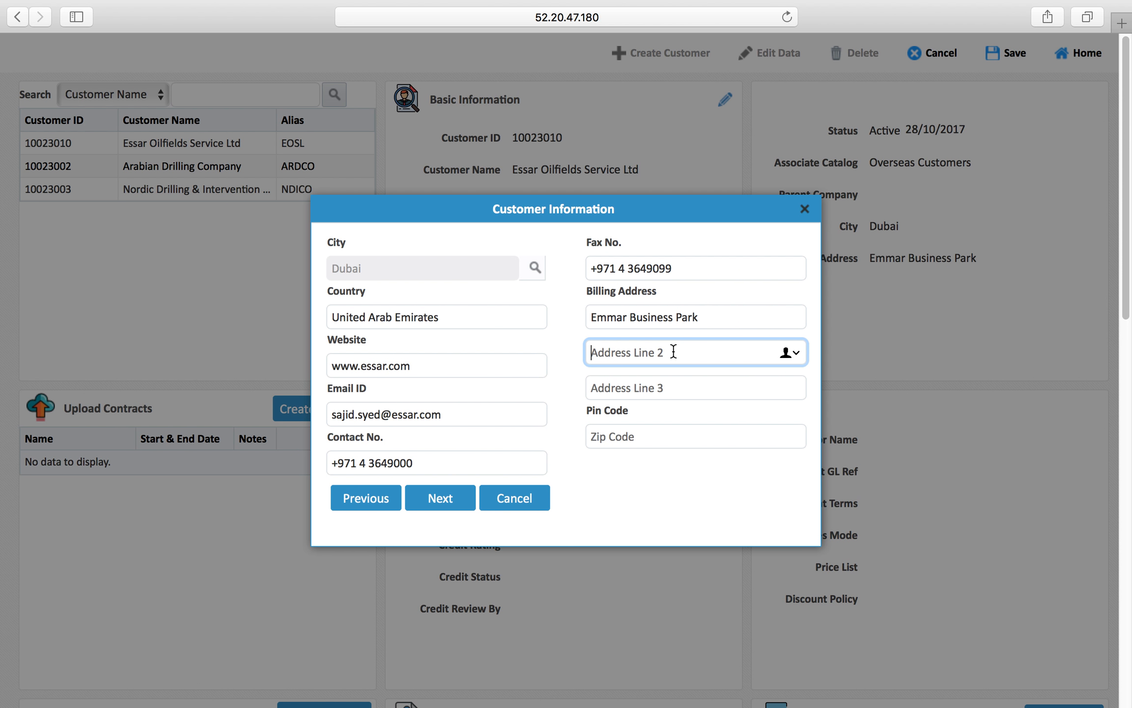
text(4th)
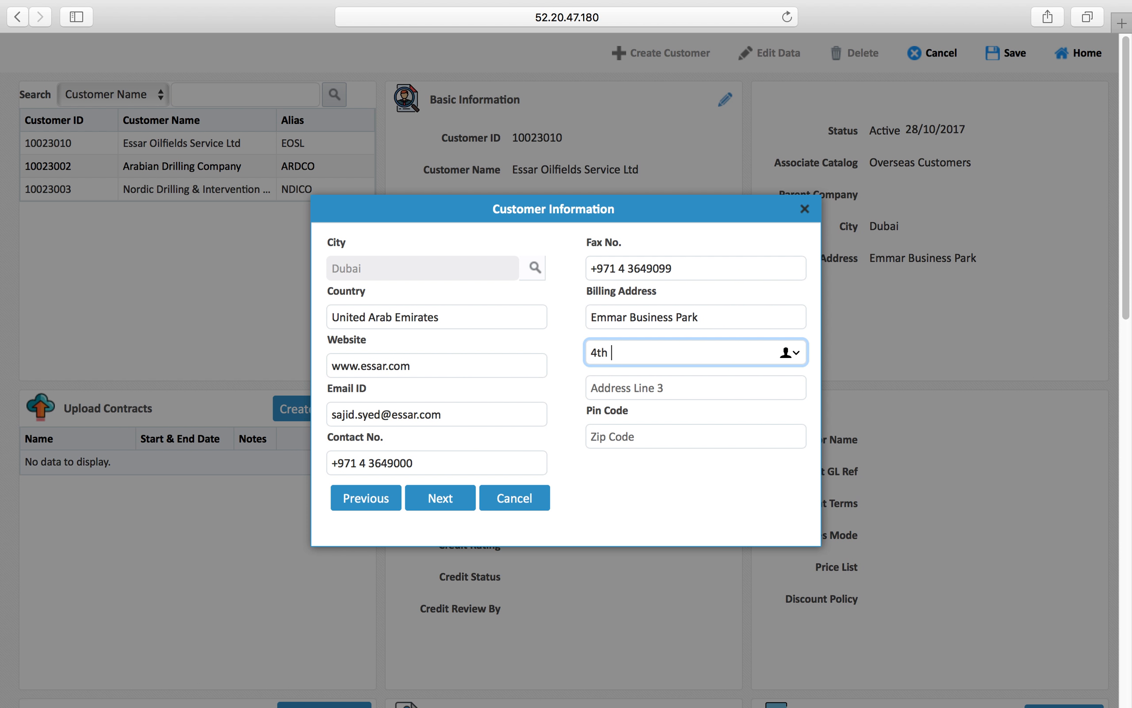
text(Floor)
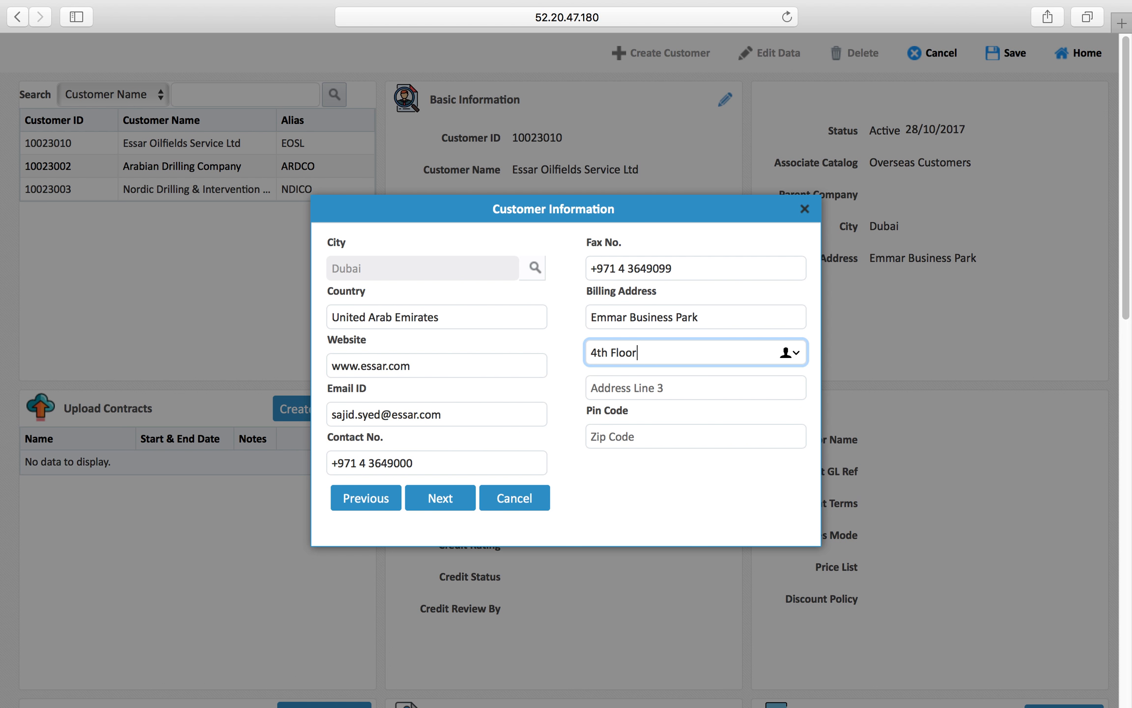
text(,)
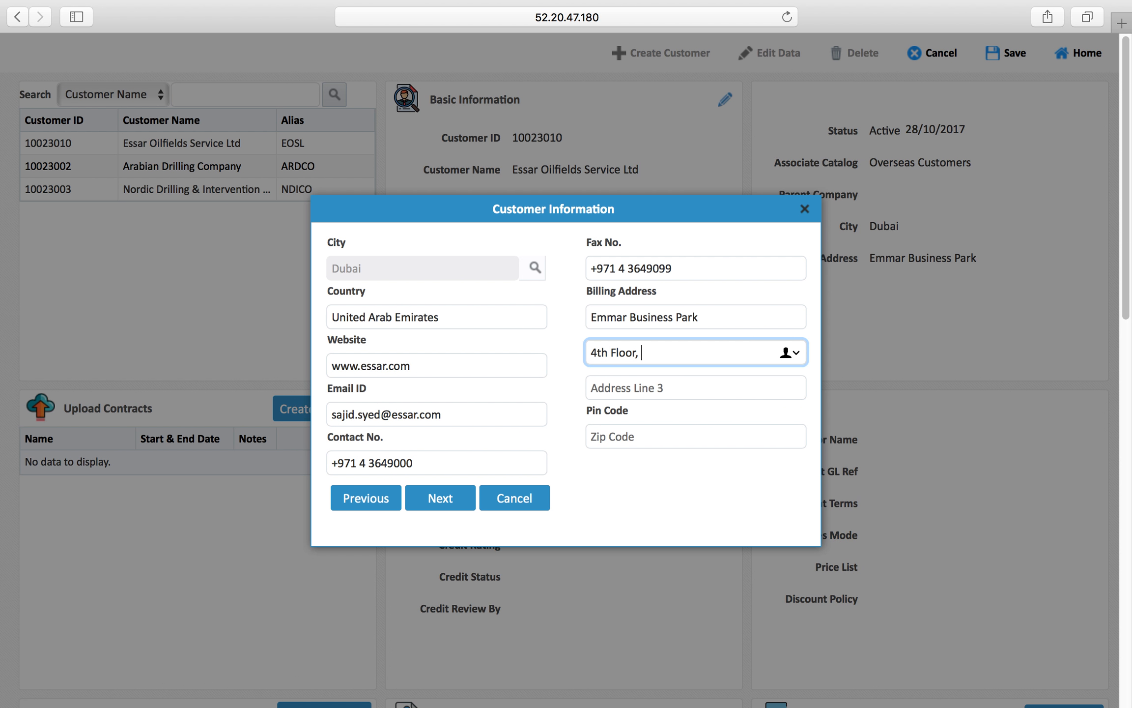
text(South Win)
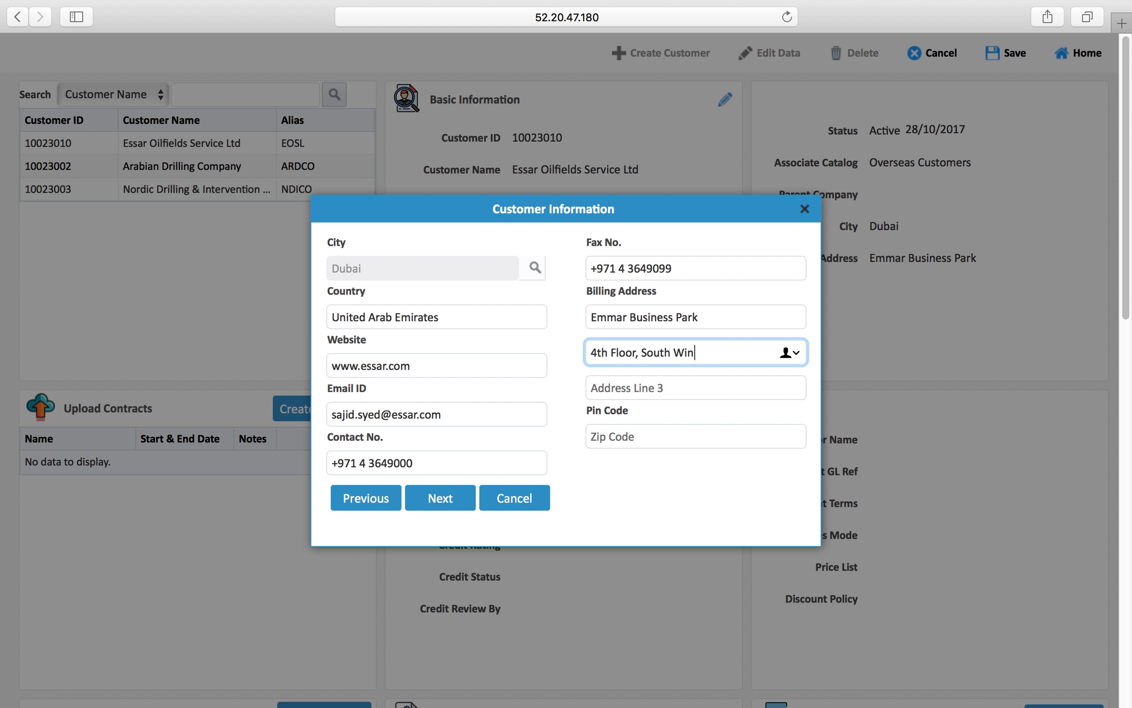
click(695, 388)
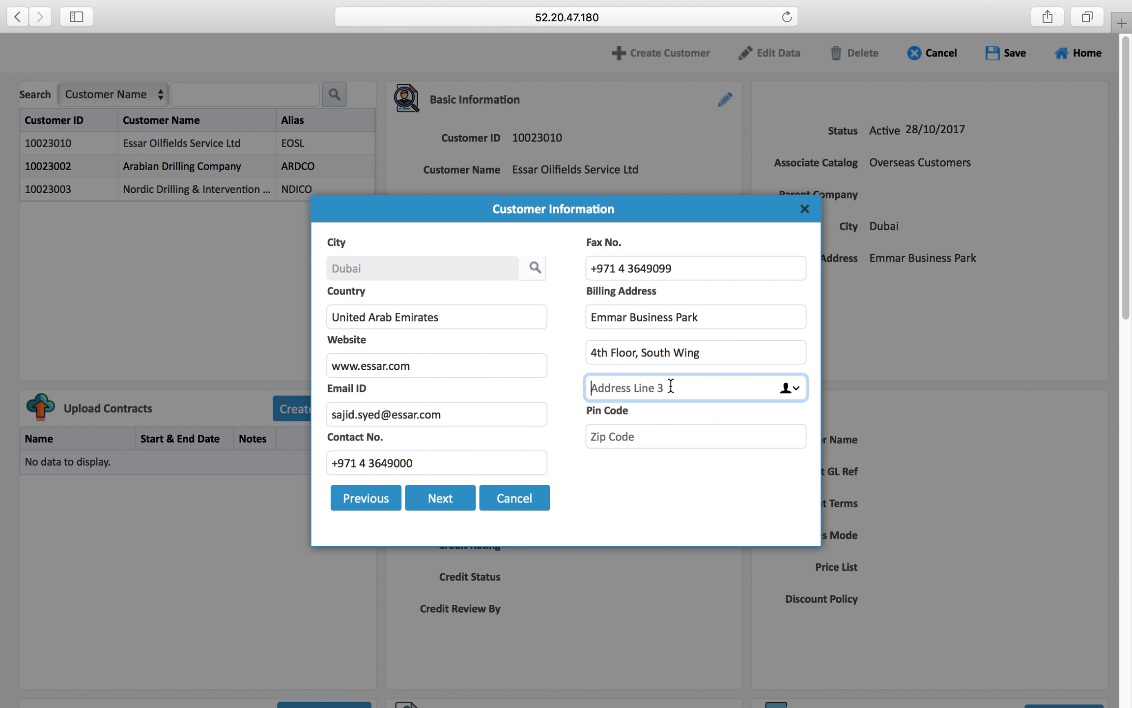
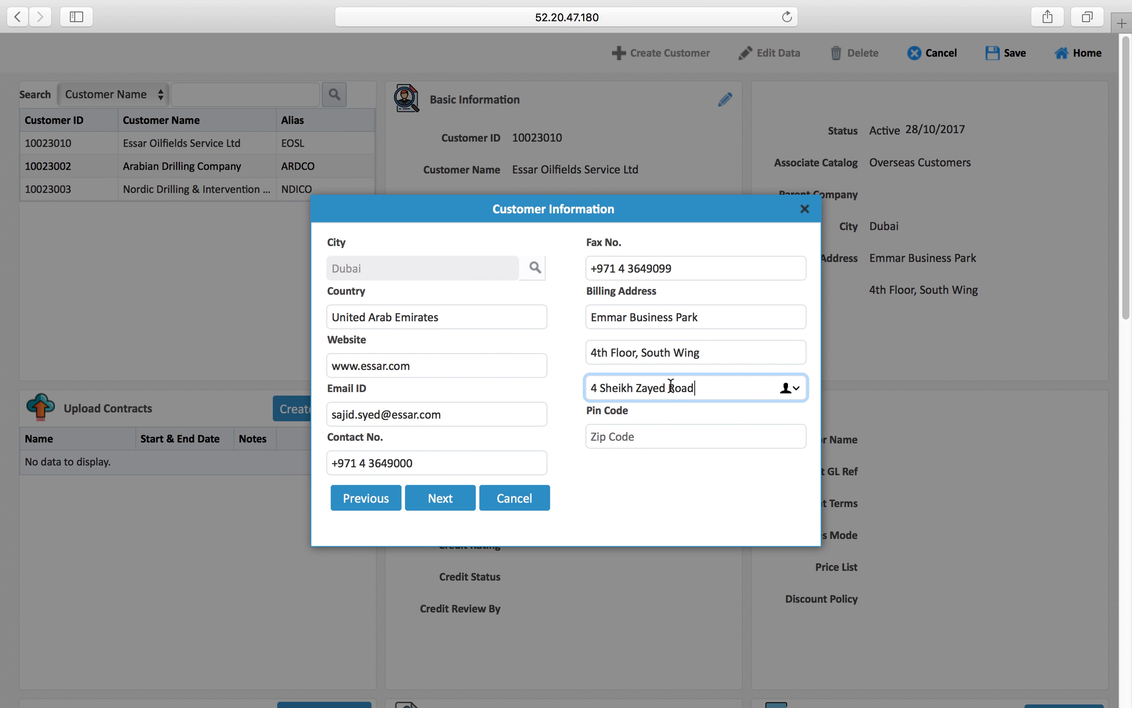
click(439, 497)
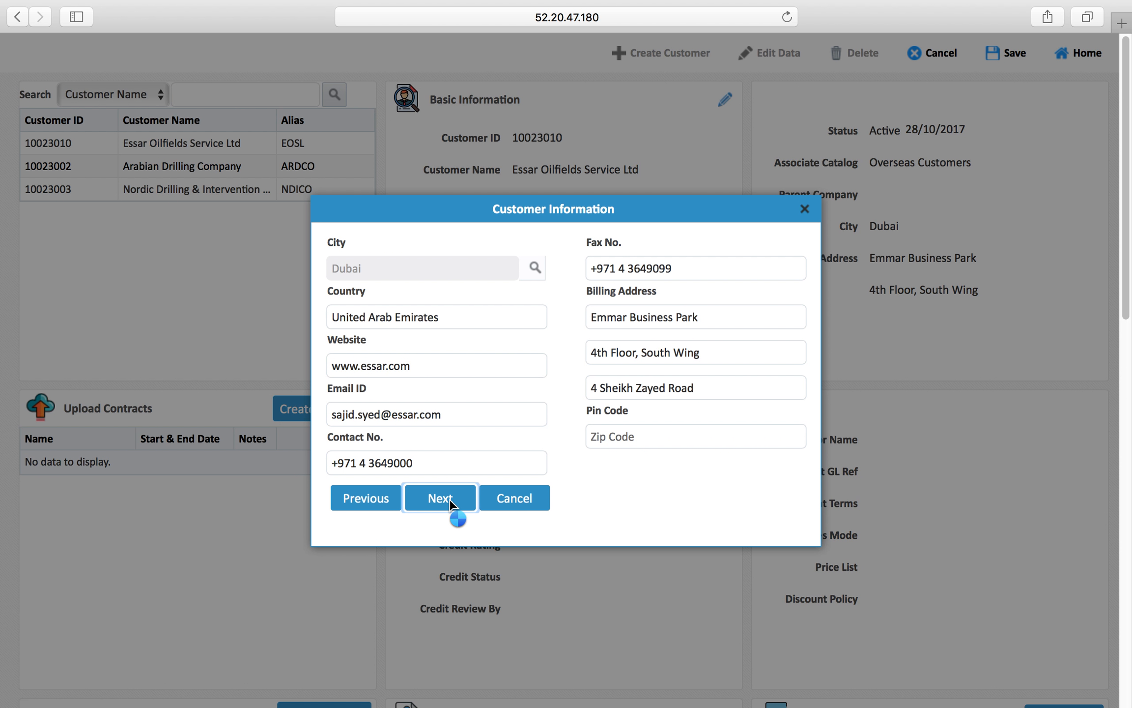
click(440, 497)
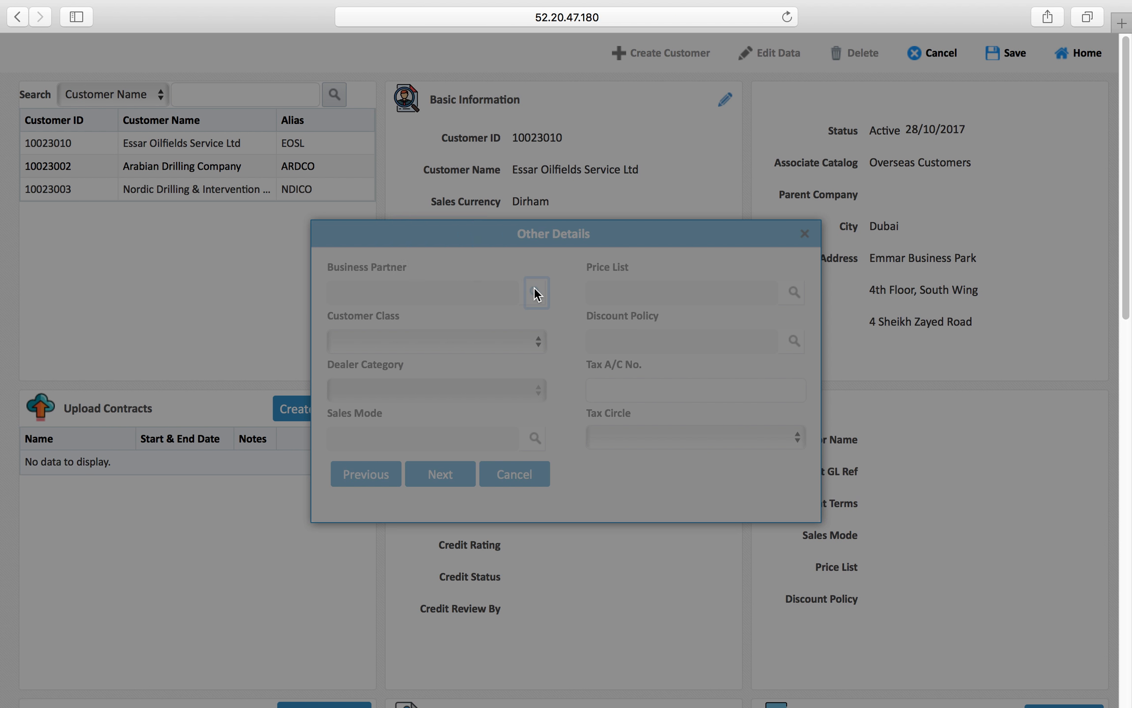
Step: Dismiss the Business Partner search without a choice and set Customer Class to Customer
click(536, 292)
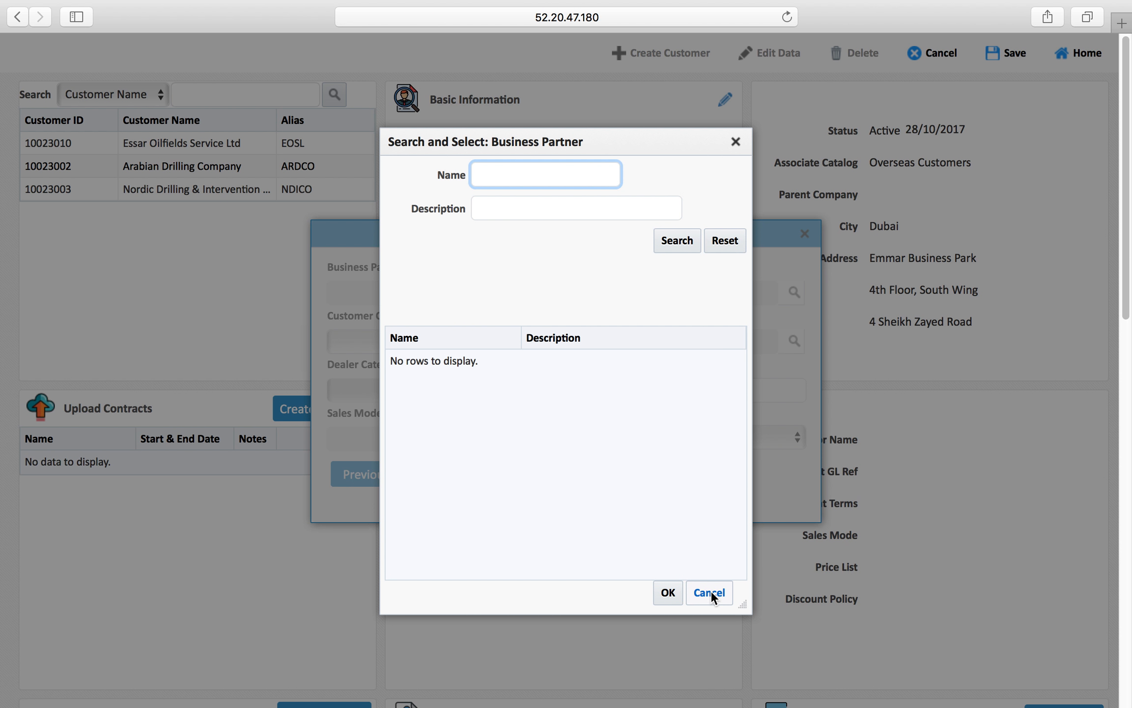
click(709, 592)
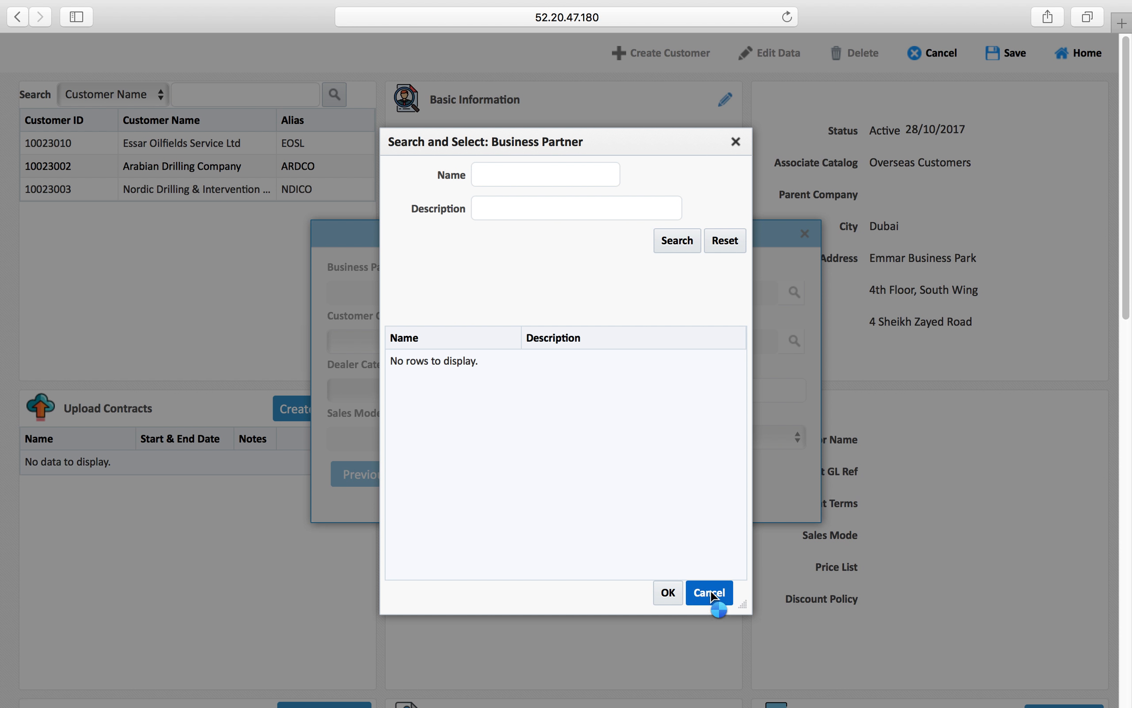
click(709, 593)
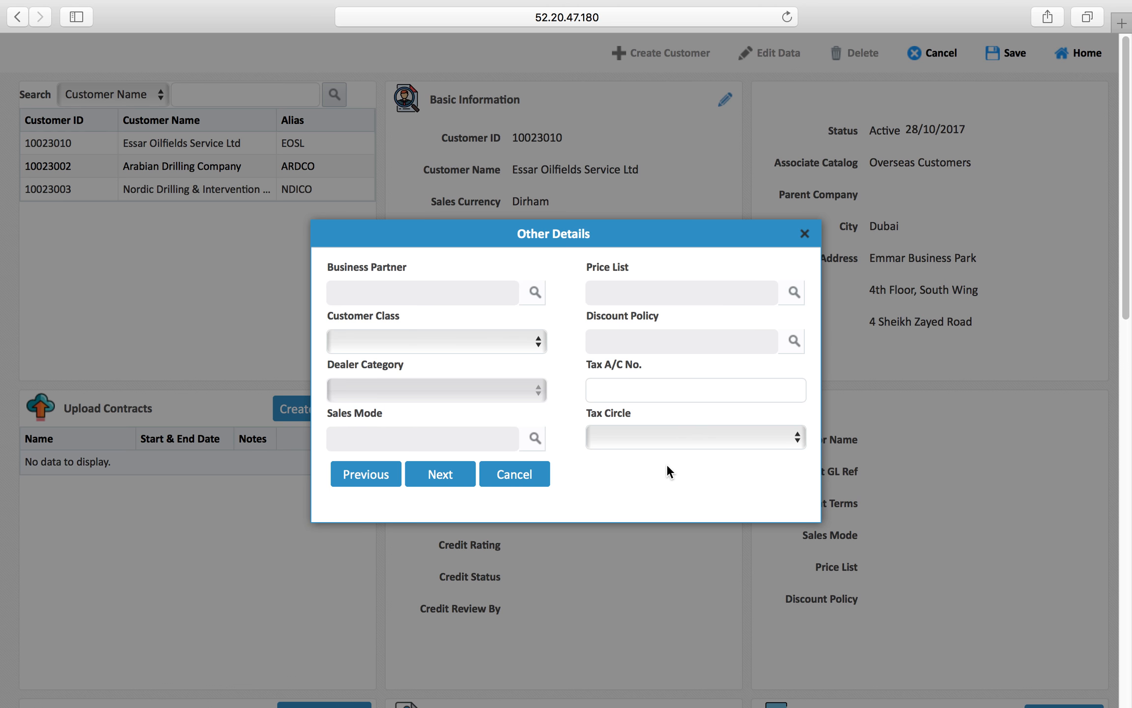
mouse_move(634, 462)
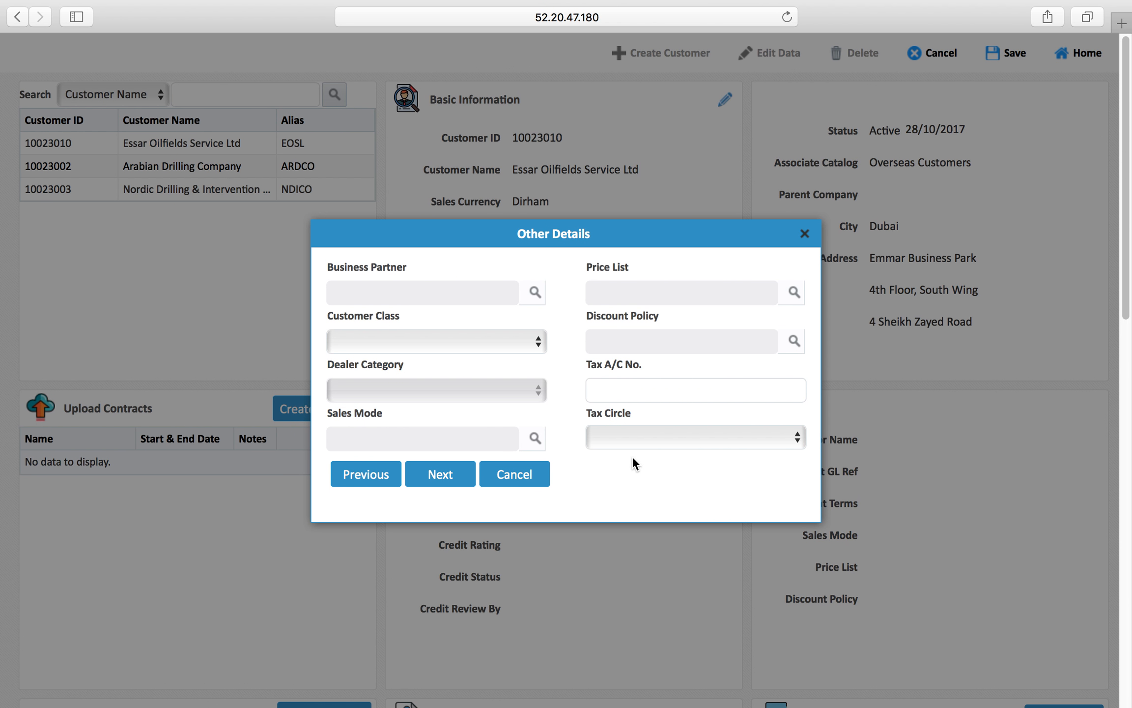
click(433, 341)
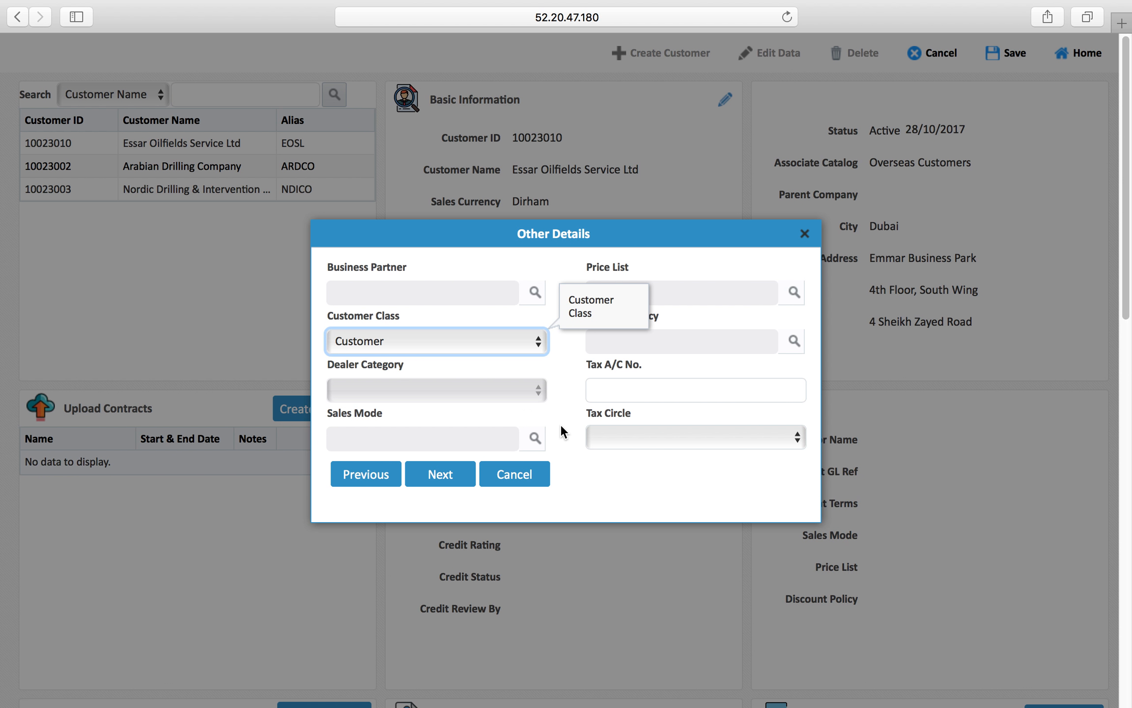
click(534, 438)
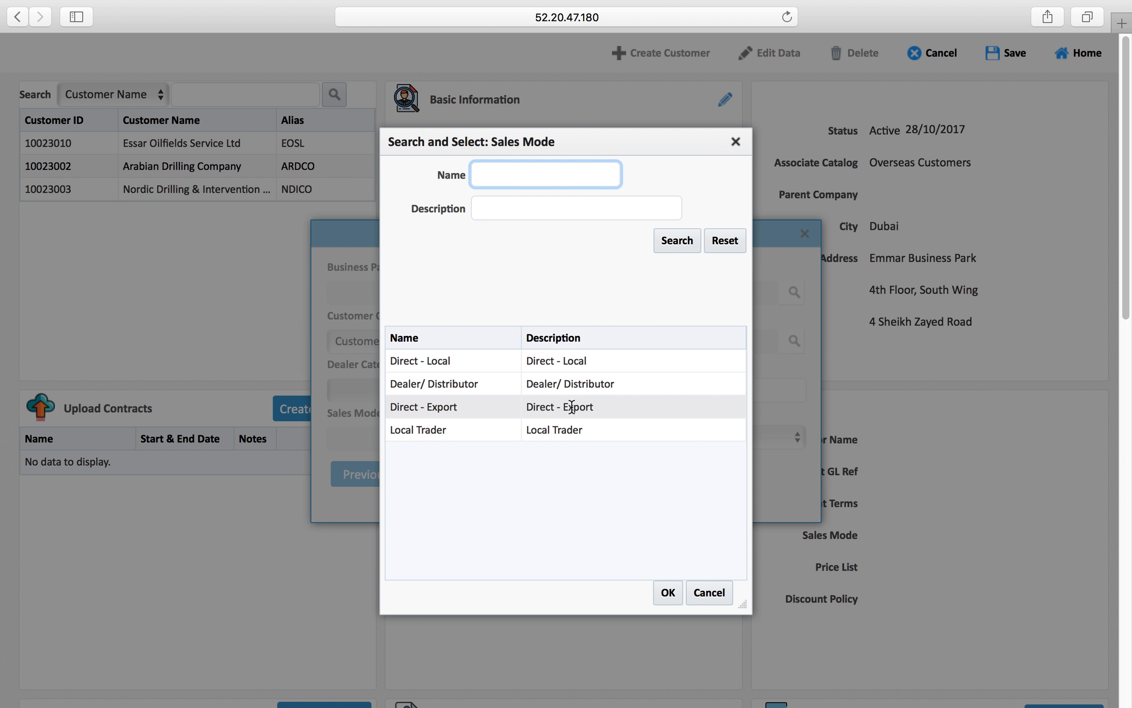
Step: Choose Direct - Export as sales mode and Standard as price list
click(630, 406)
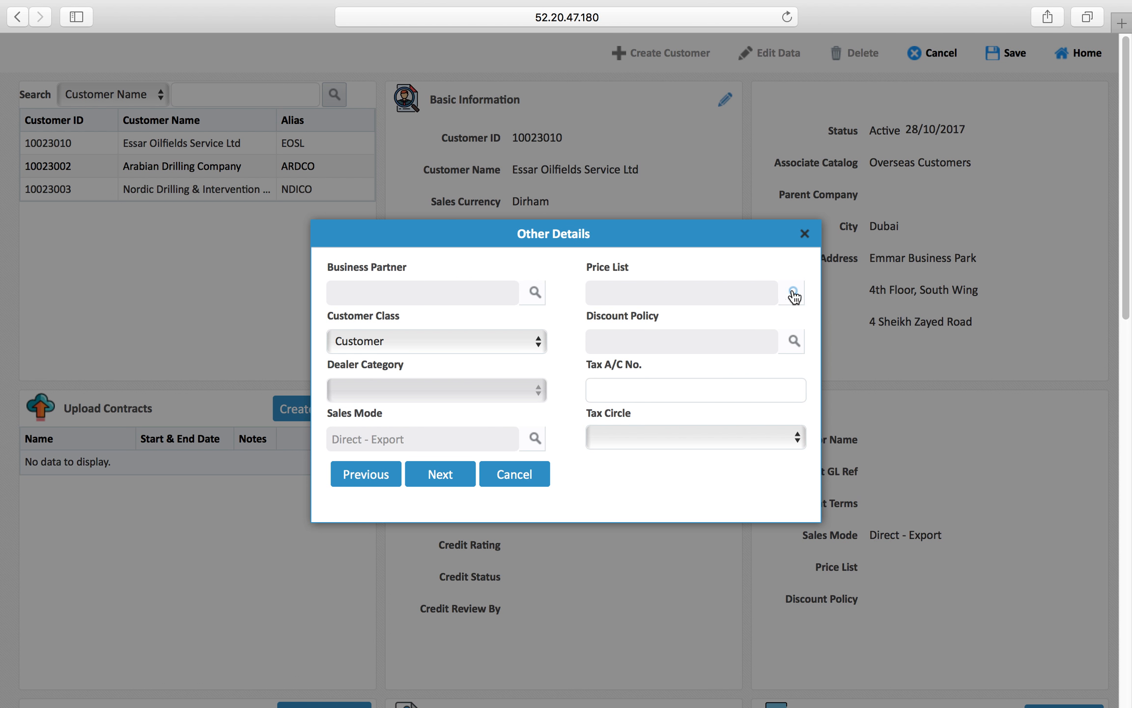
click(793, 292)
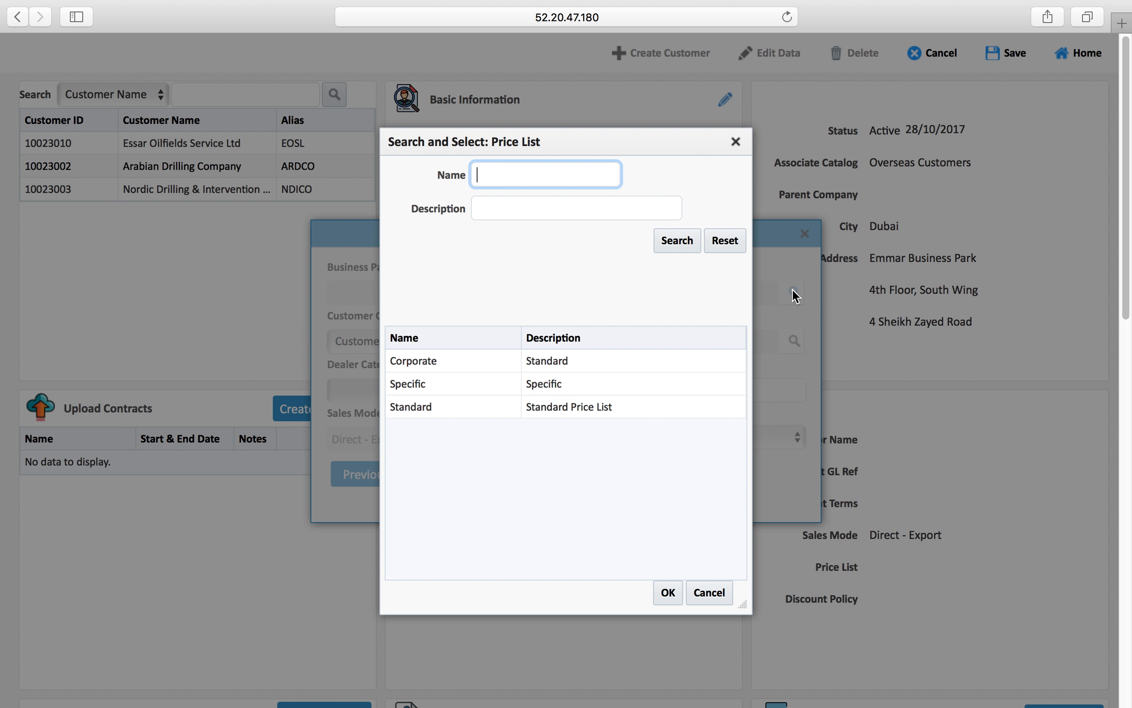
mouse_move(675, 433)
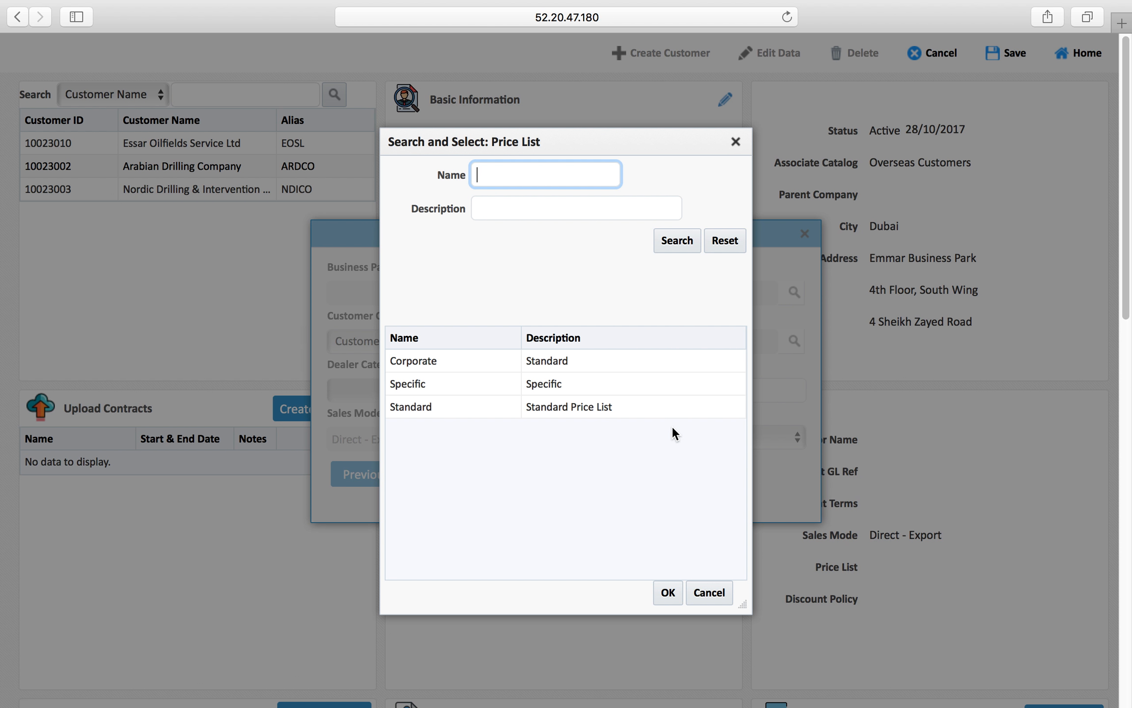
mouse_move(592, 421)
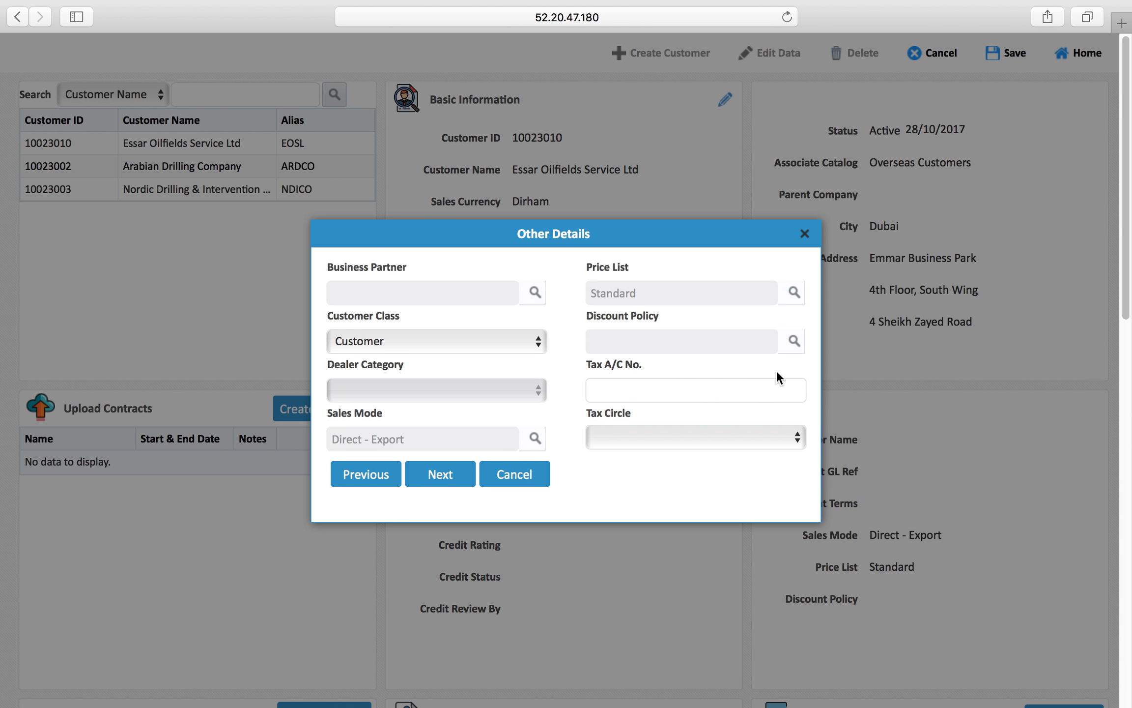
mouse_move(789, 368)
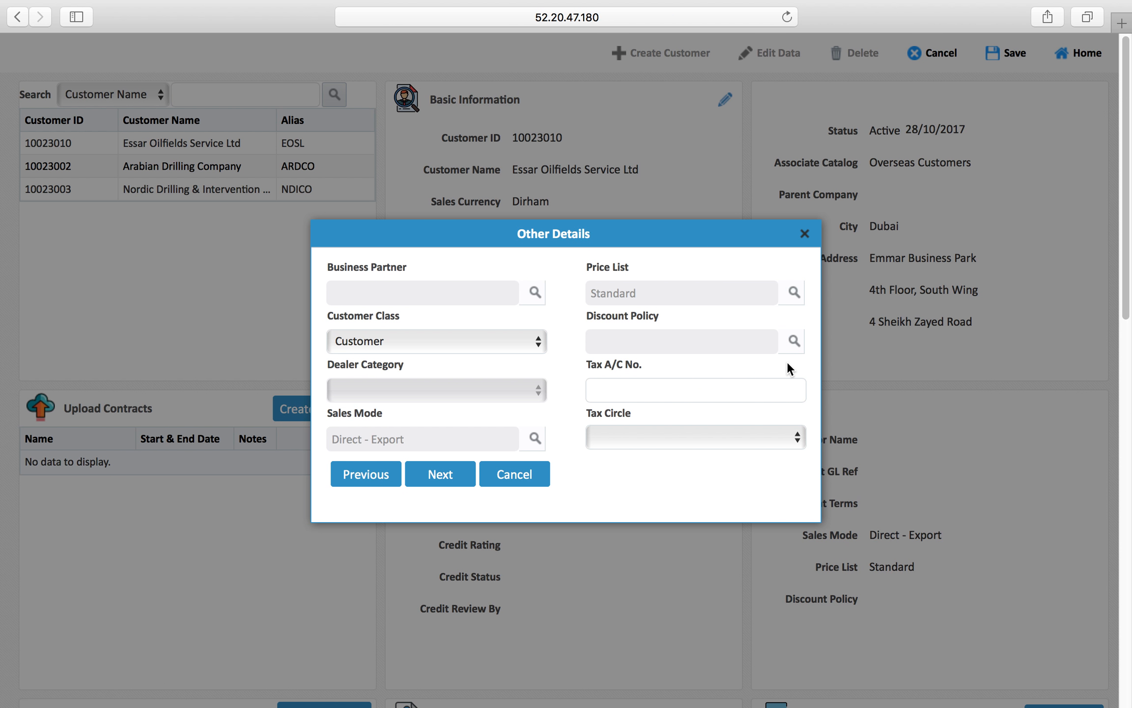
mouse_move(788, 369)
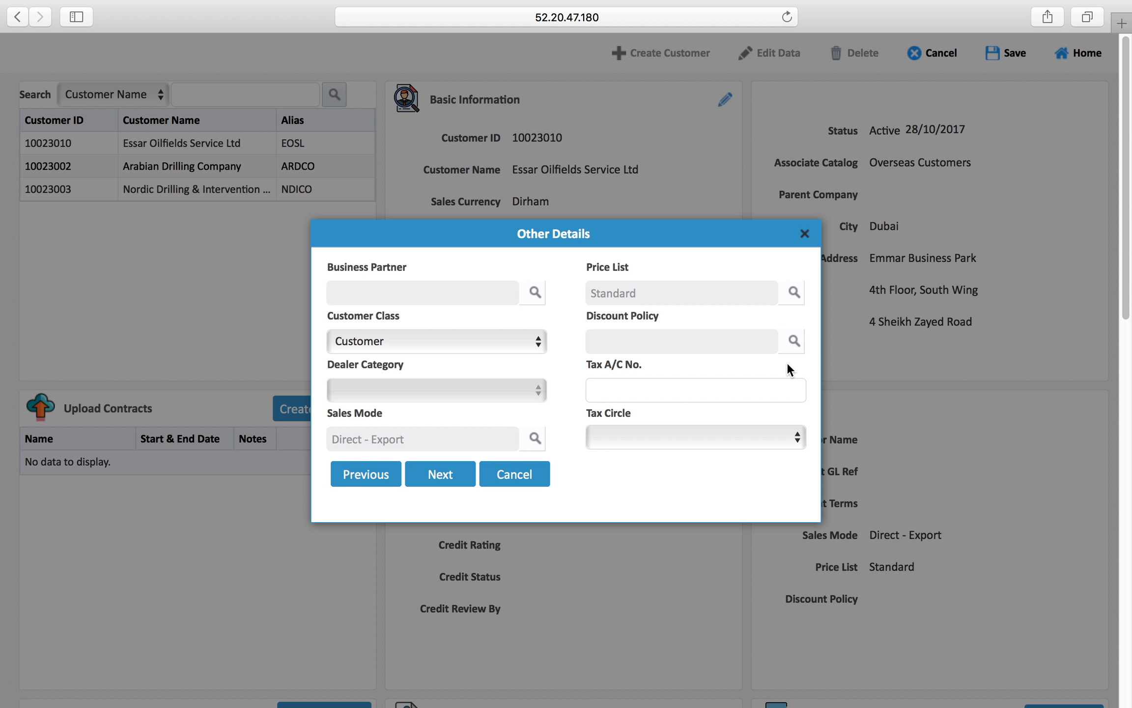
click(695, 390)
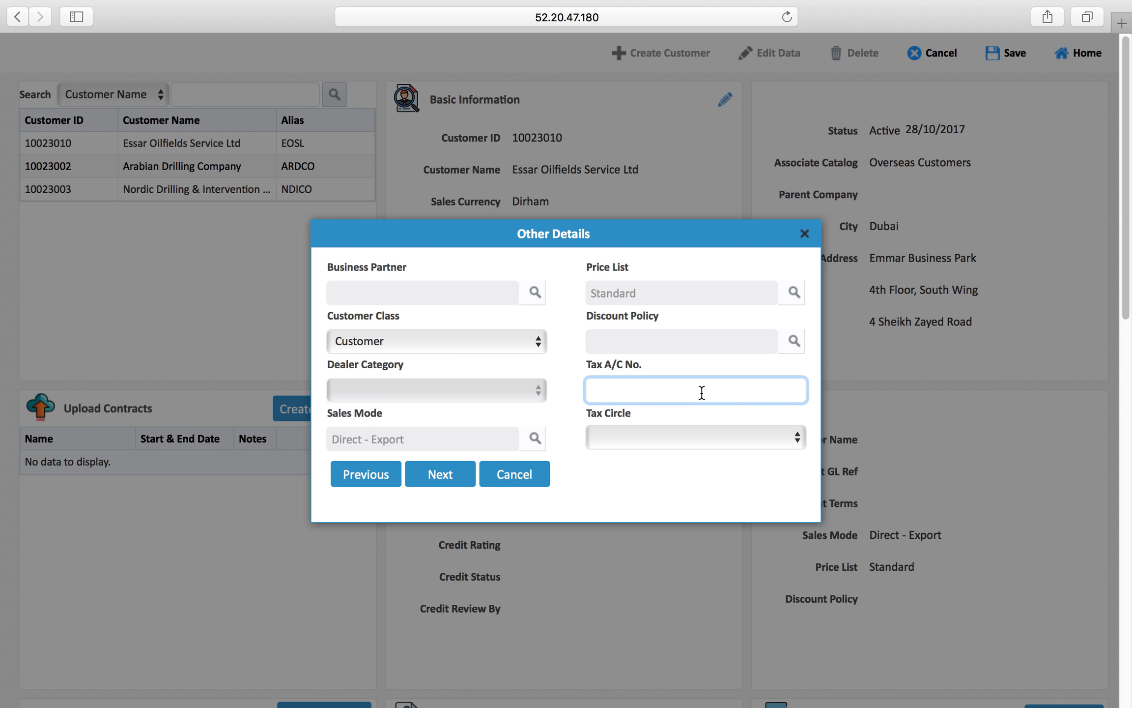
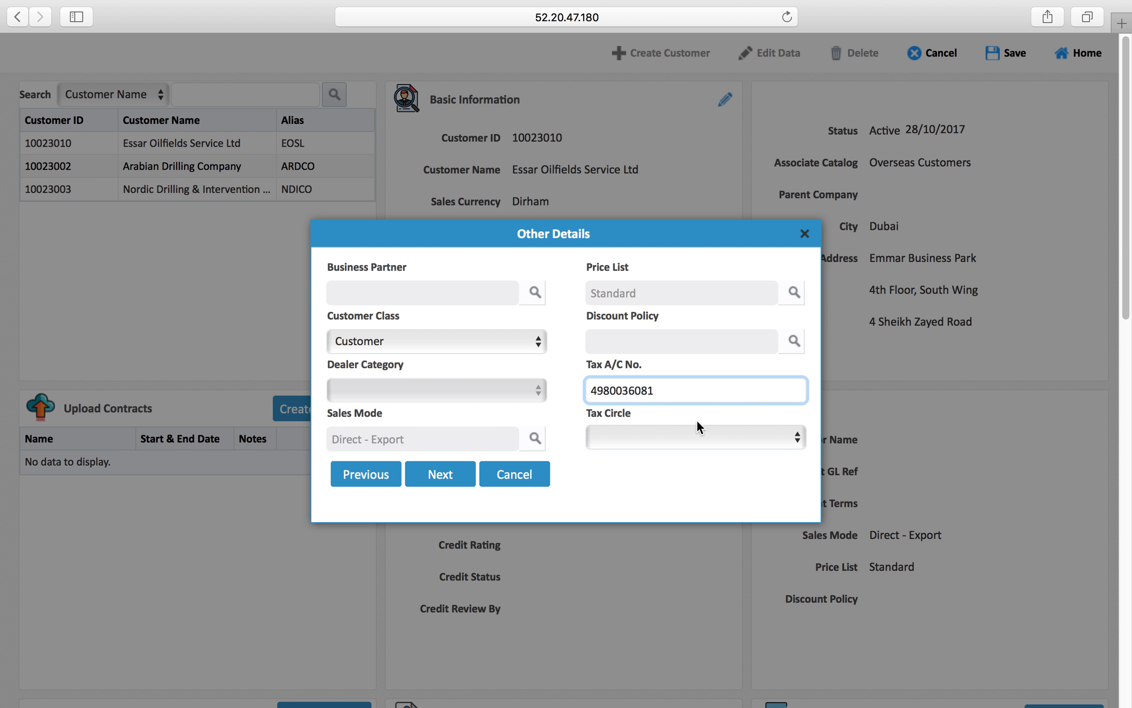
mouse_move(705, 438)
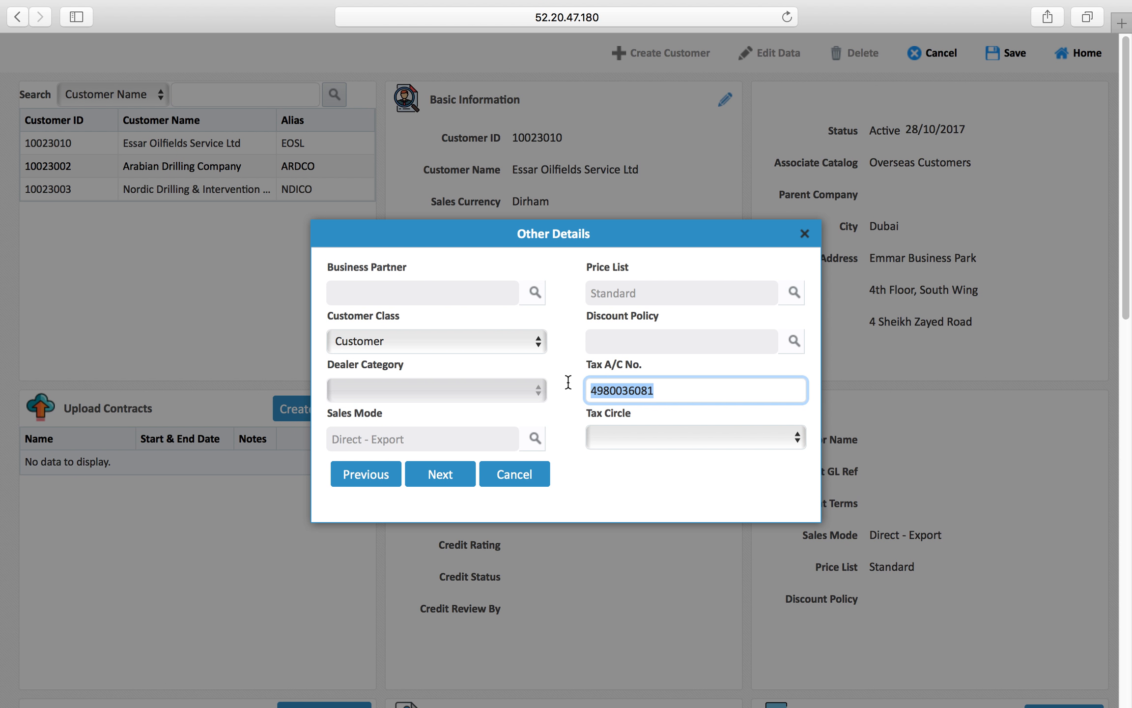
mouse_move(439, 501)
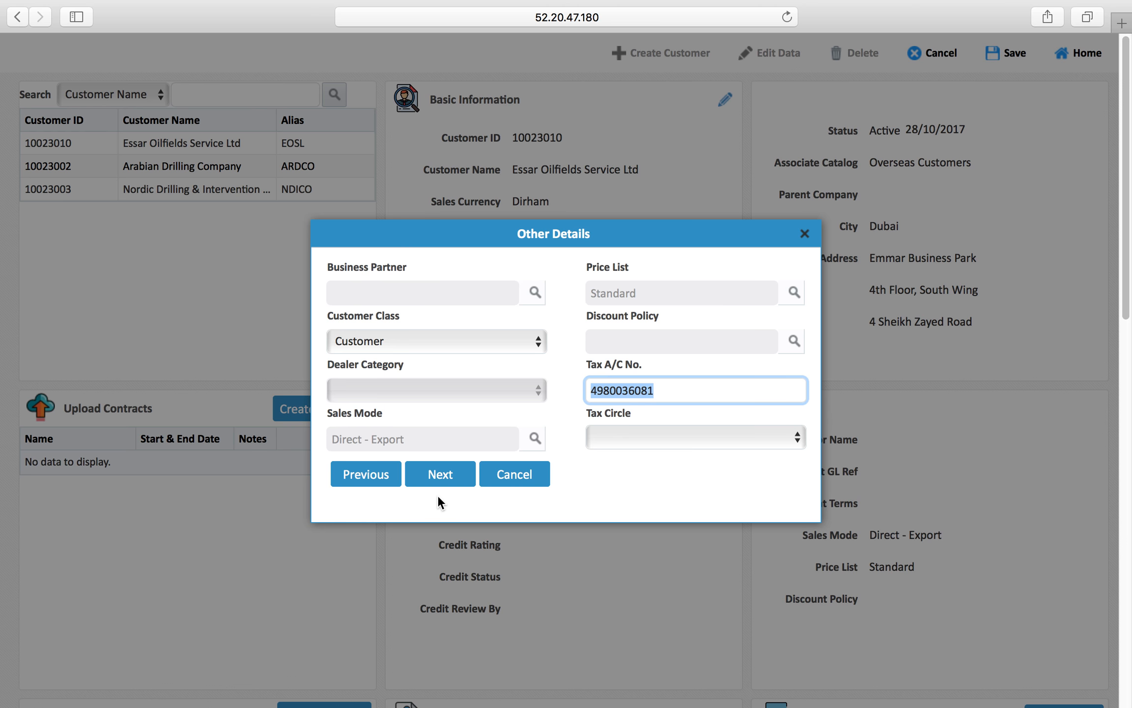
mouse_move(527, 483)
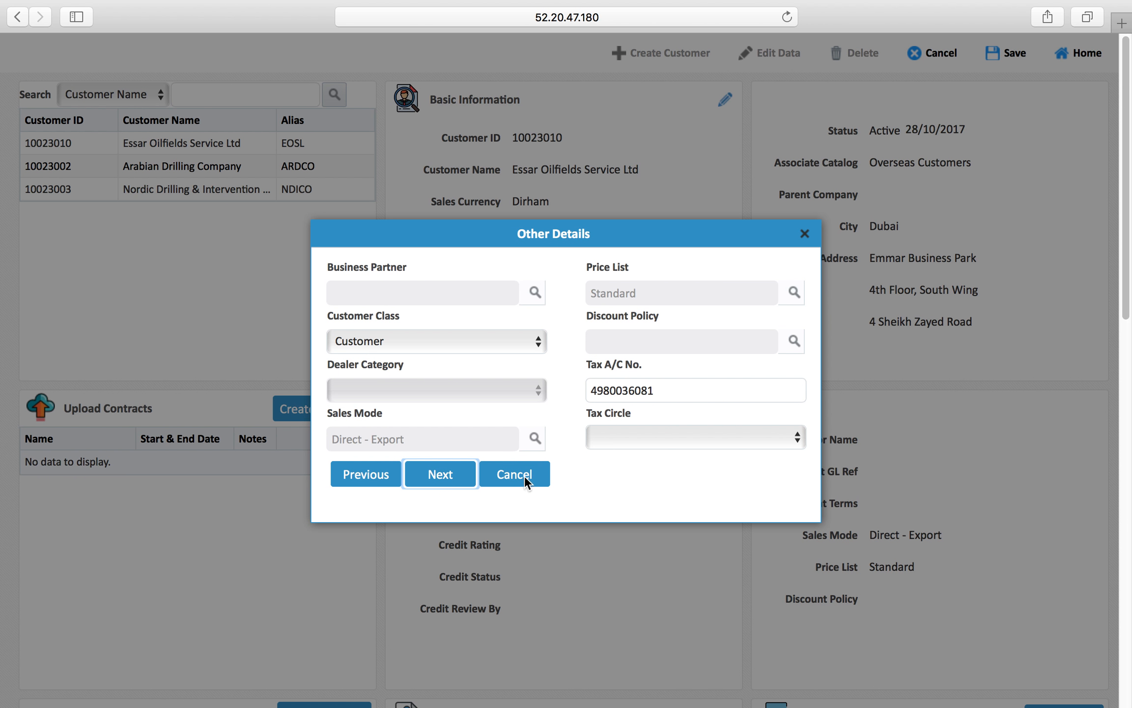
click(440, 474)
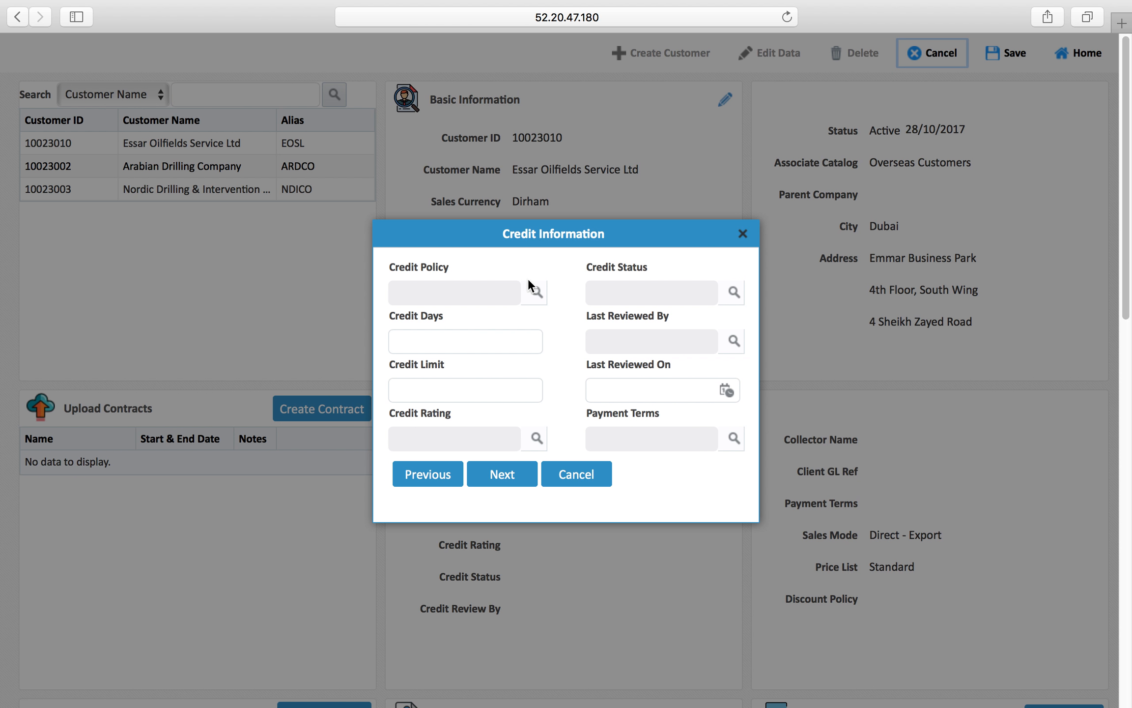
mouse_move(534, 292)
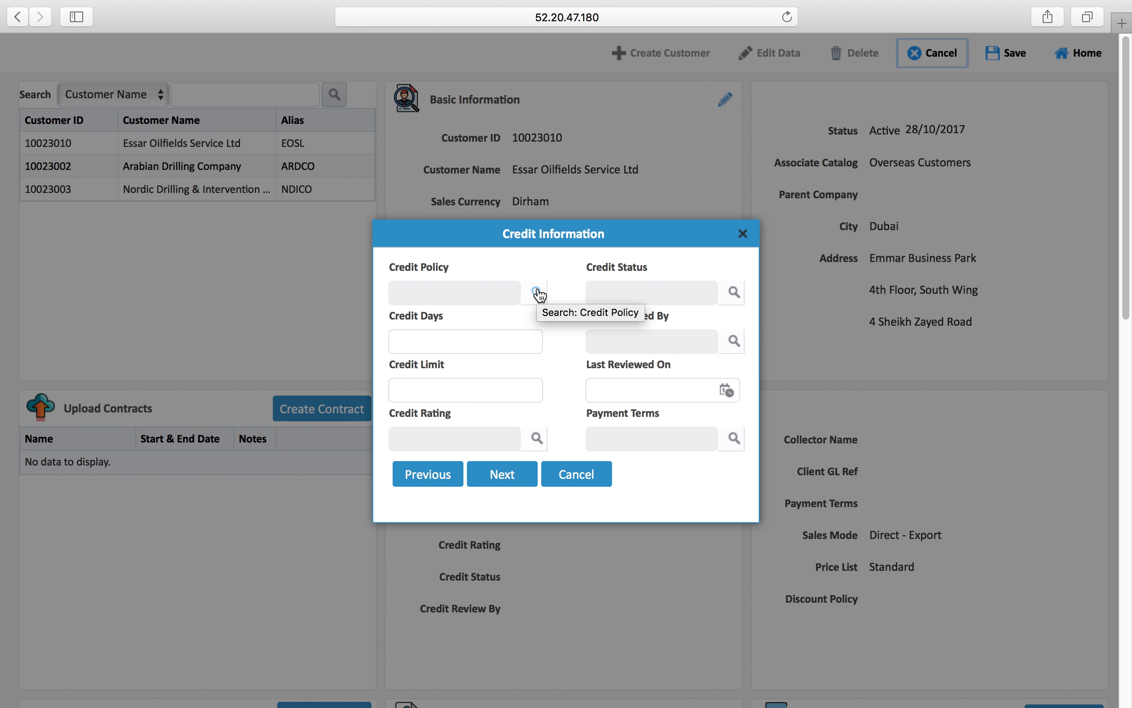
Step: Choose a credit policy and enter a 300000 credit limit
click(535, 292)
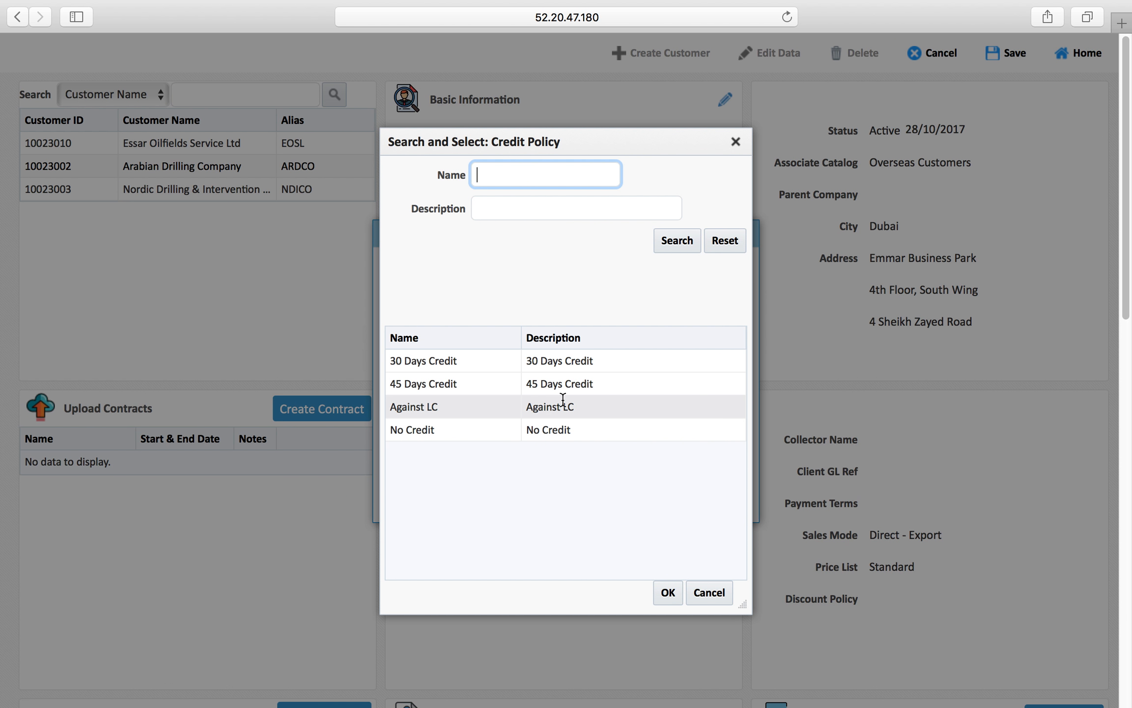
click(559, 383)
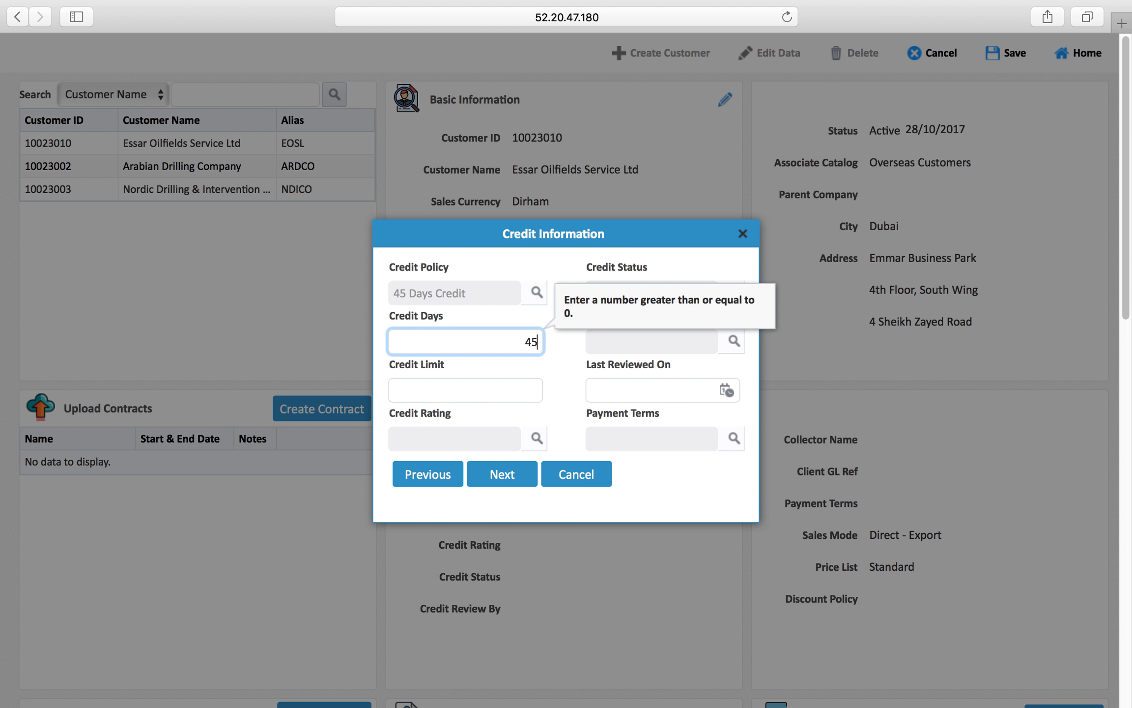
click(465, 390)
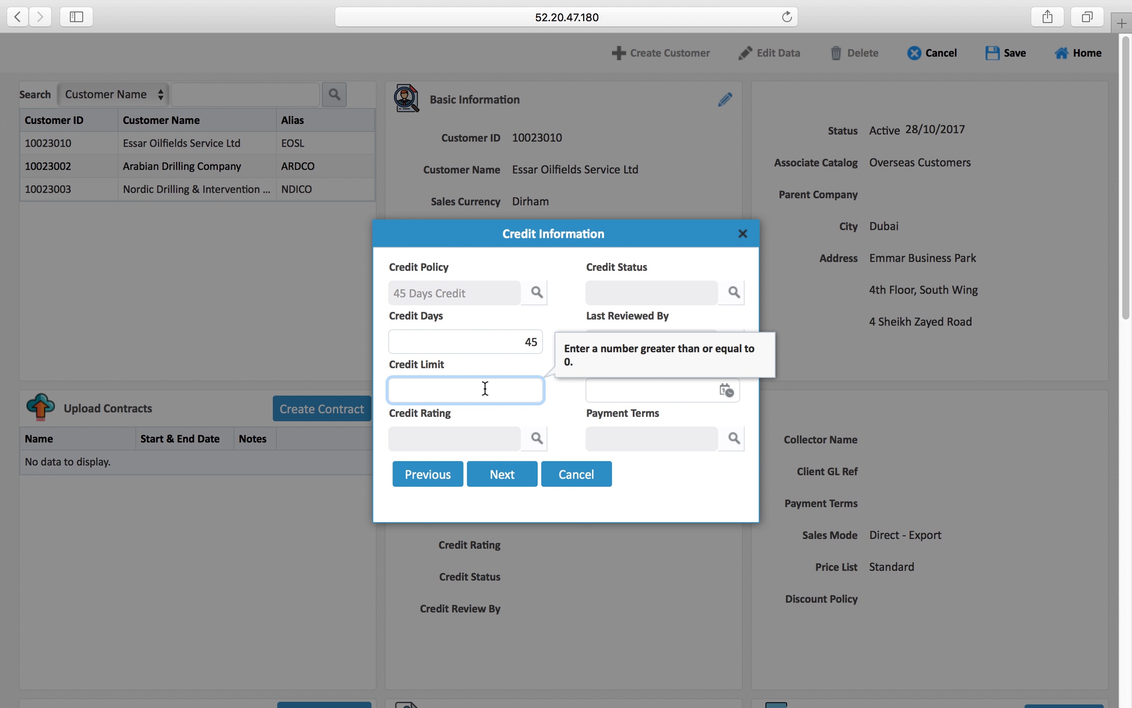
text(3000000)
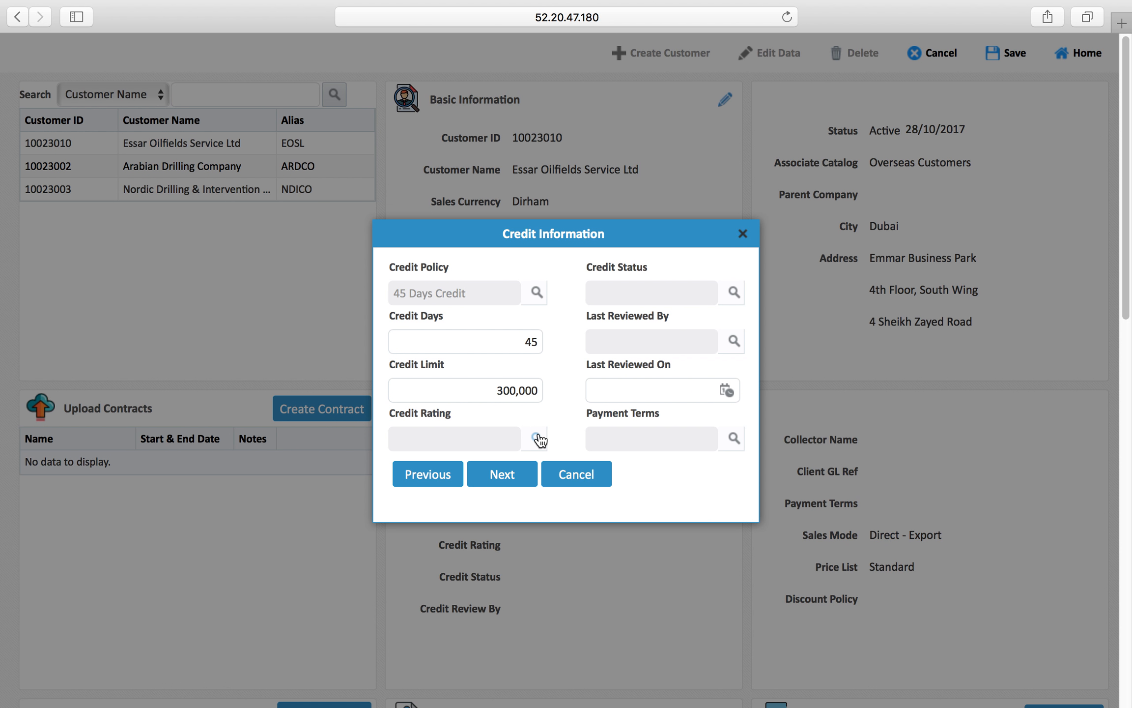
mouse_move(537, 439)
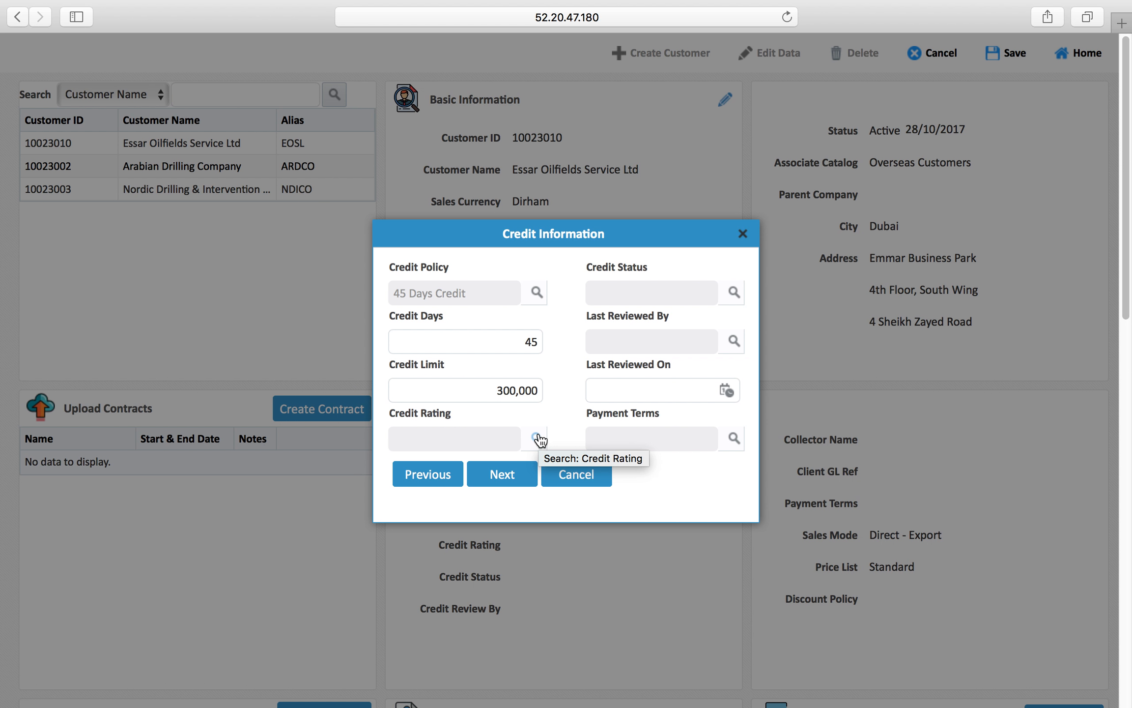
Step: Set credit rating 3, status Enable, payment terms 50% Advance, then continue
click(538, 438)
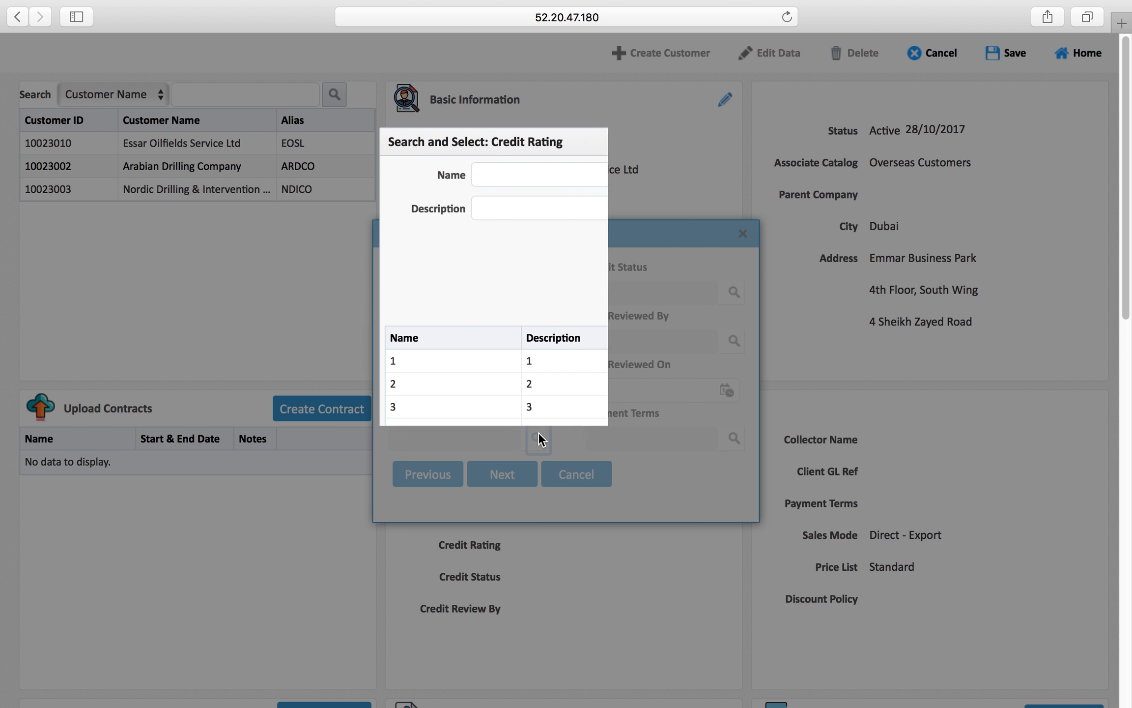
click(531, 406)
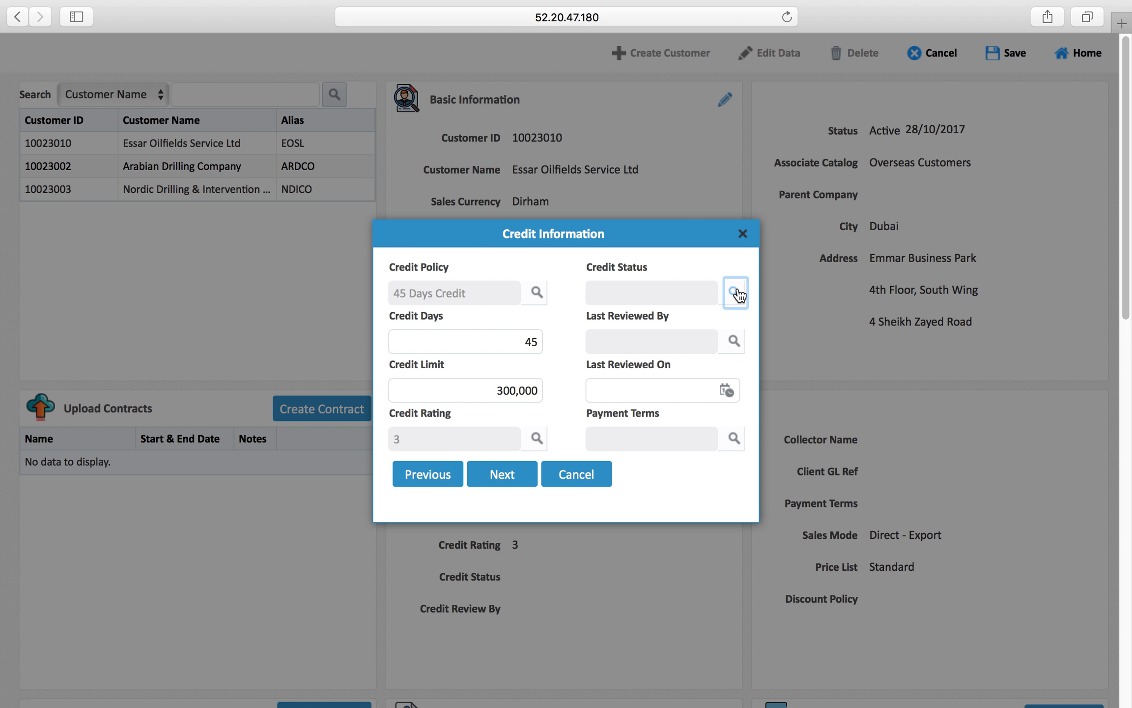
click(735, 293)
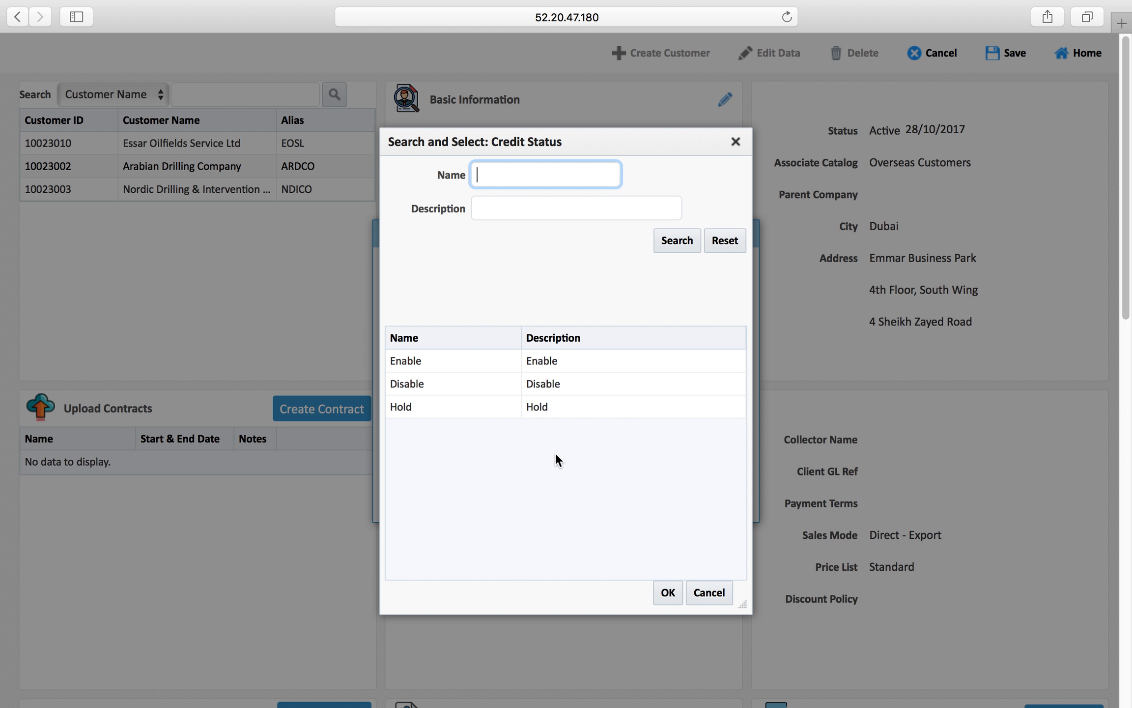
mouse_move(587, 455)
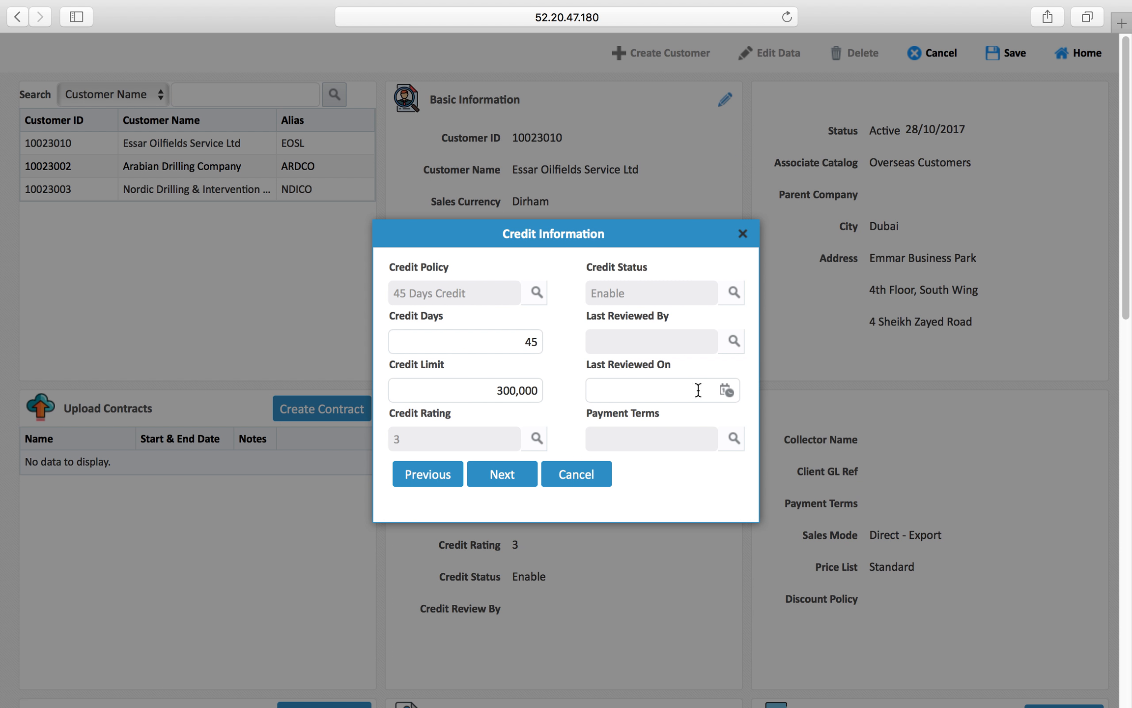
mouse_move(736, 439)
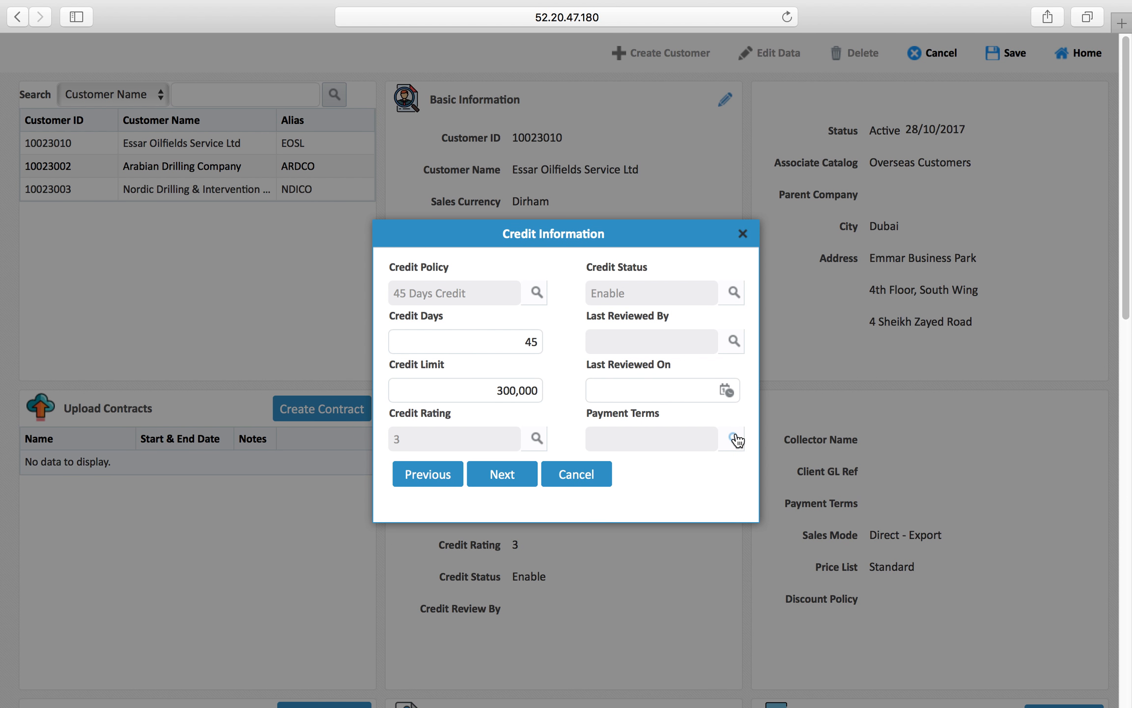
click(736, 439)
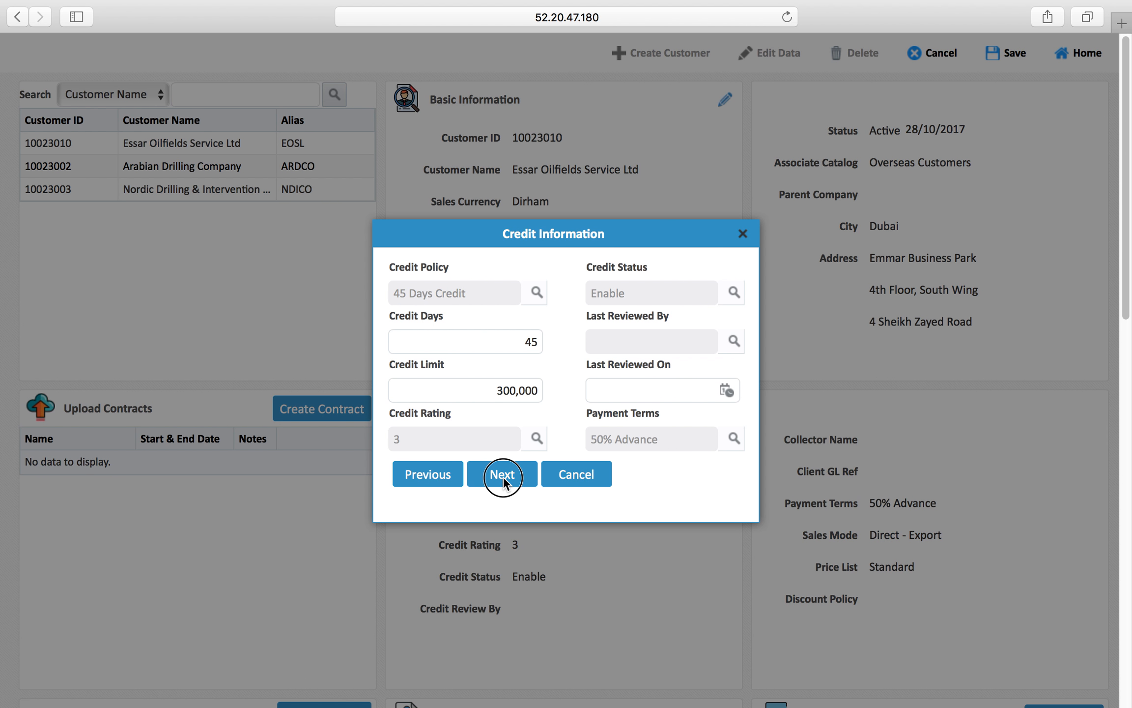
click(503, 474)
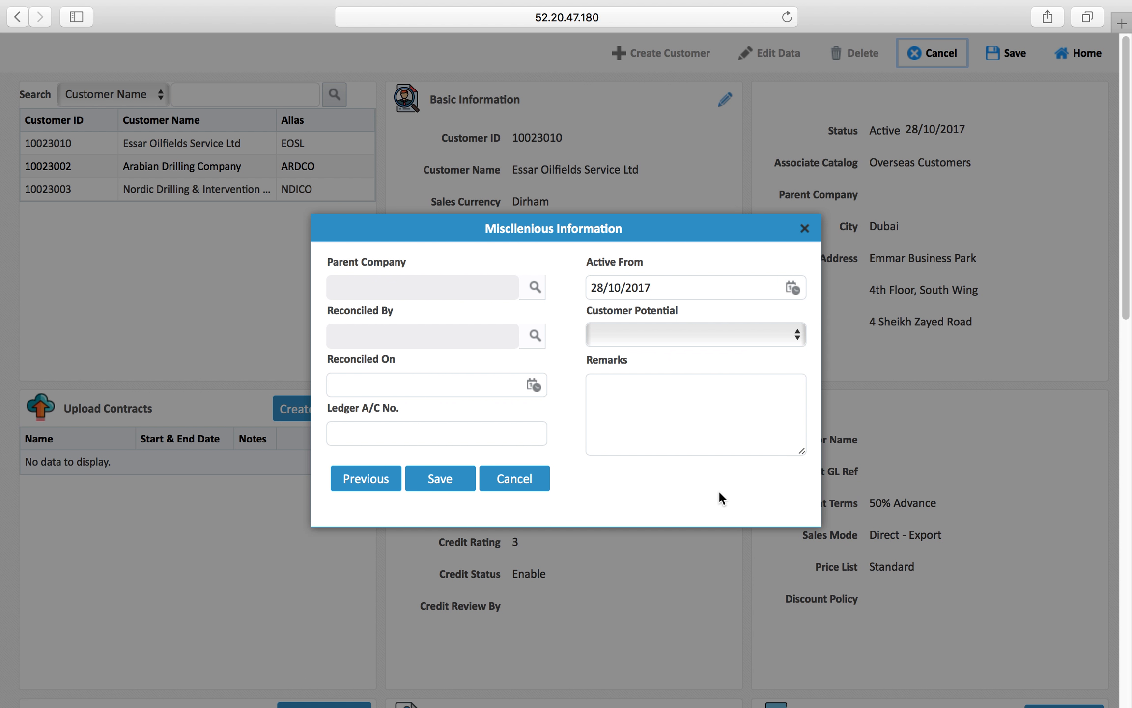
mouse_move(555, 241)
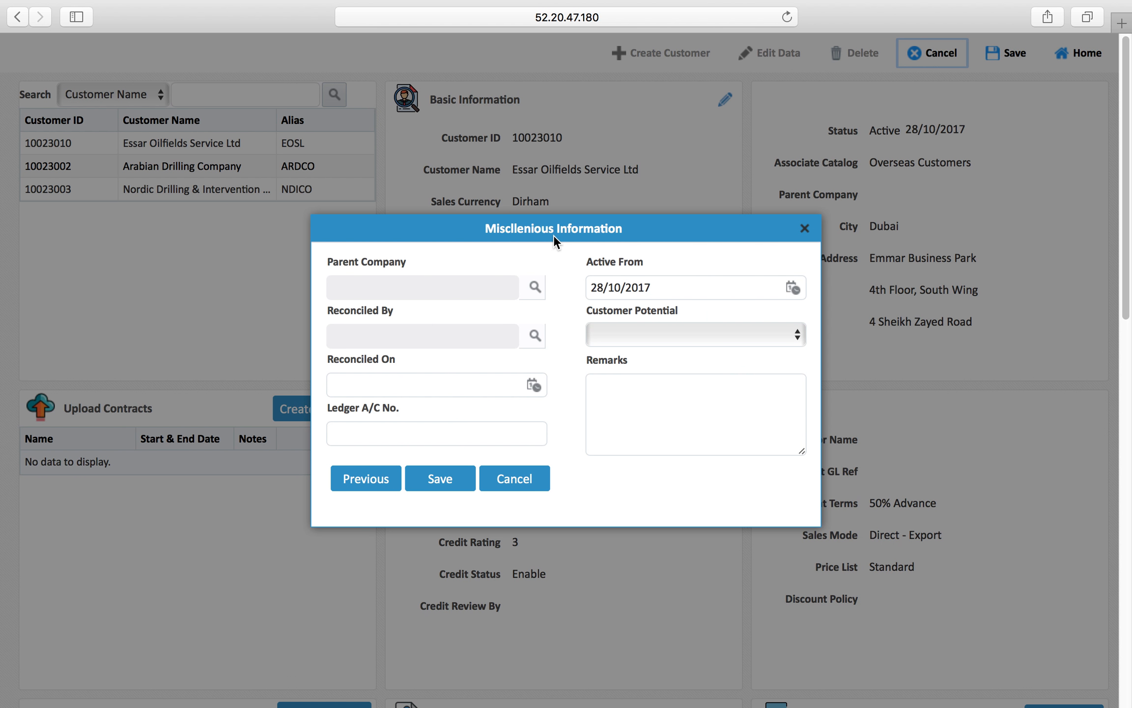
mouse_move(434, 289)
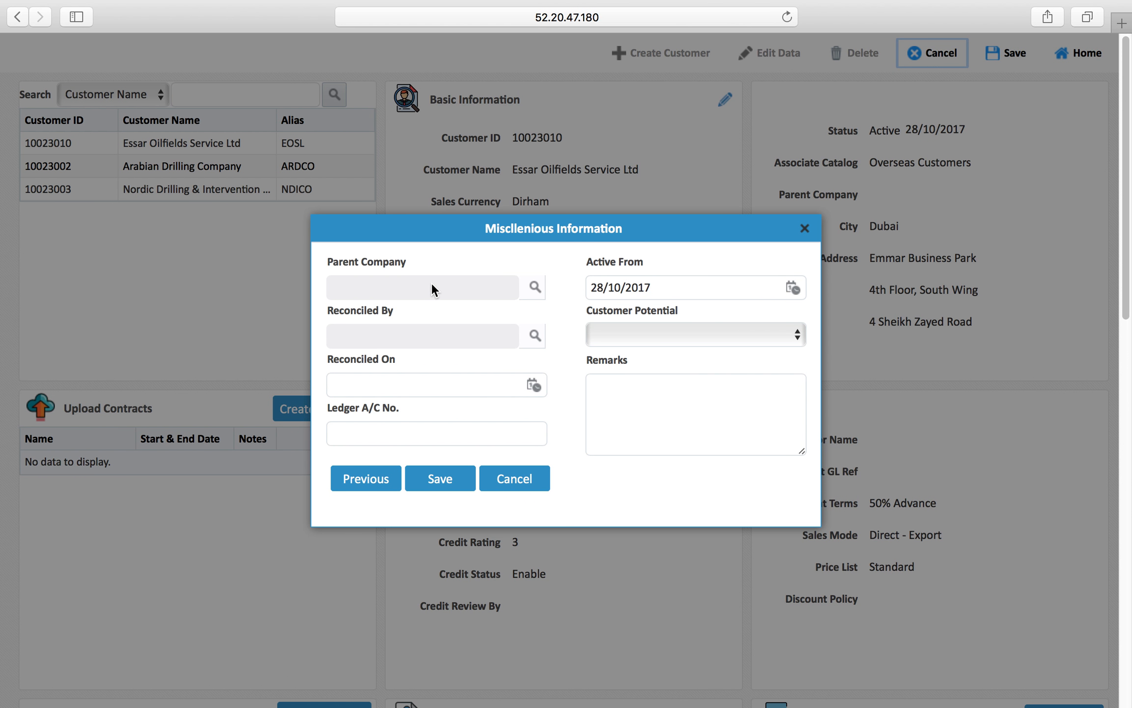
mouse_move(544, 271)
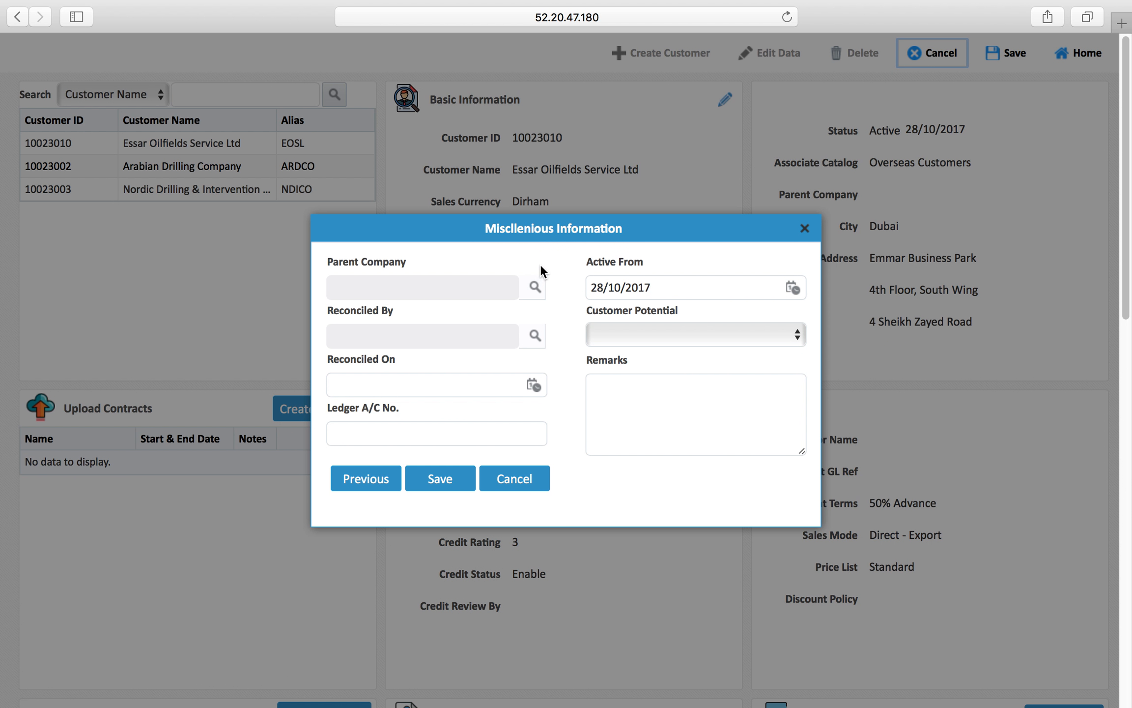
mouse_move(545, 268)
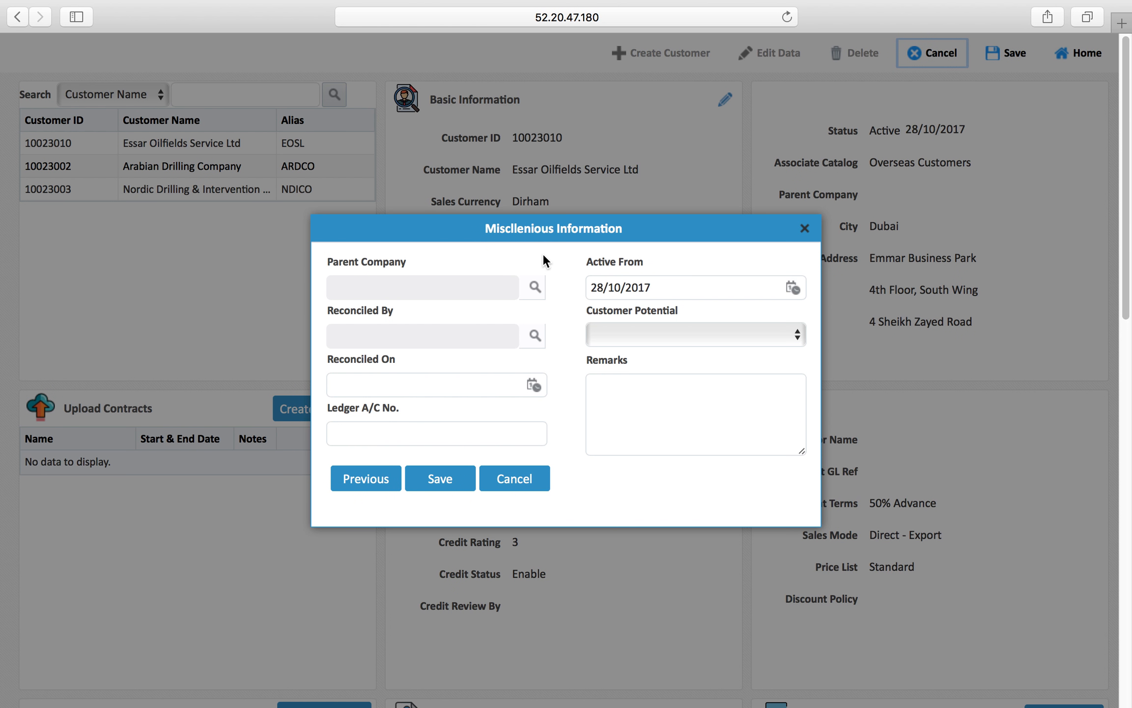
mouse_move(676, 395)
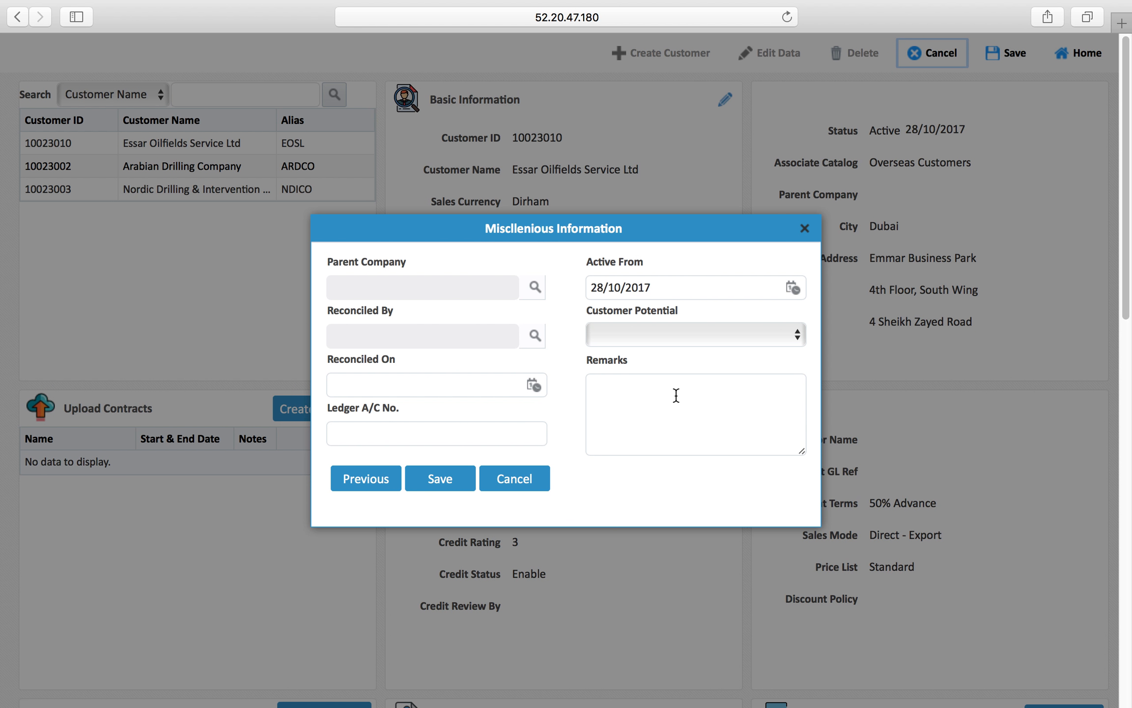
mouse_move(678, 346)
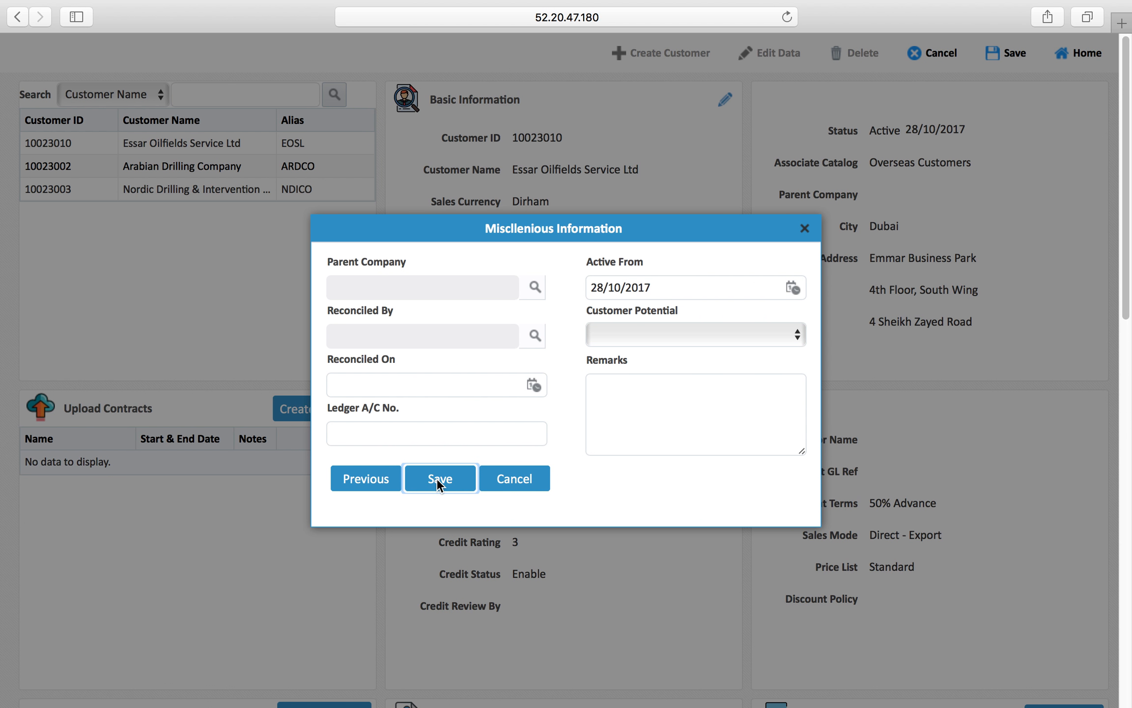
Step: Close the customer form and save the new Essar Oilfields Service Ltd customer
click(438, 478)
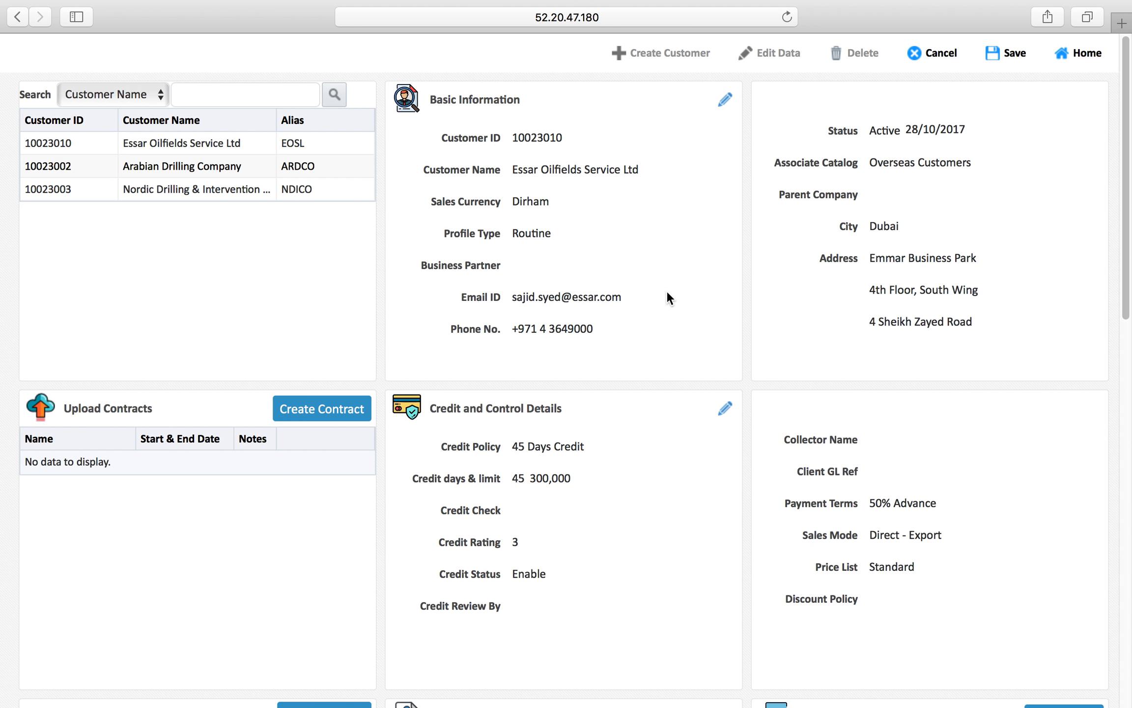
mouse_move(951, 147)
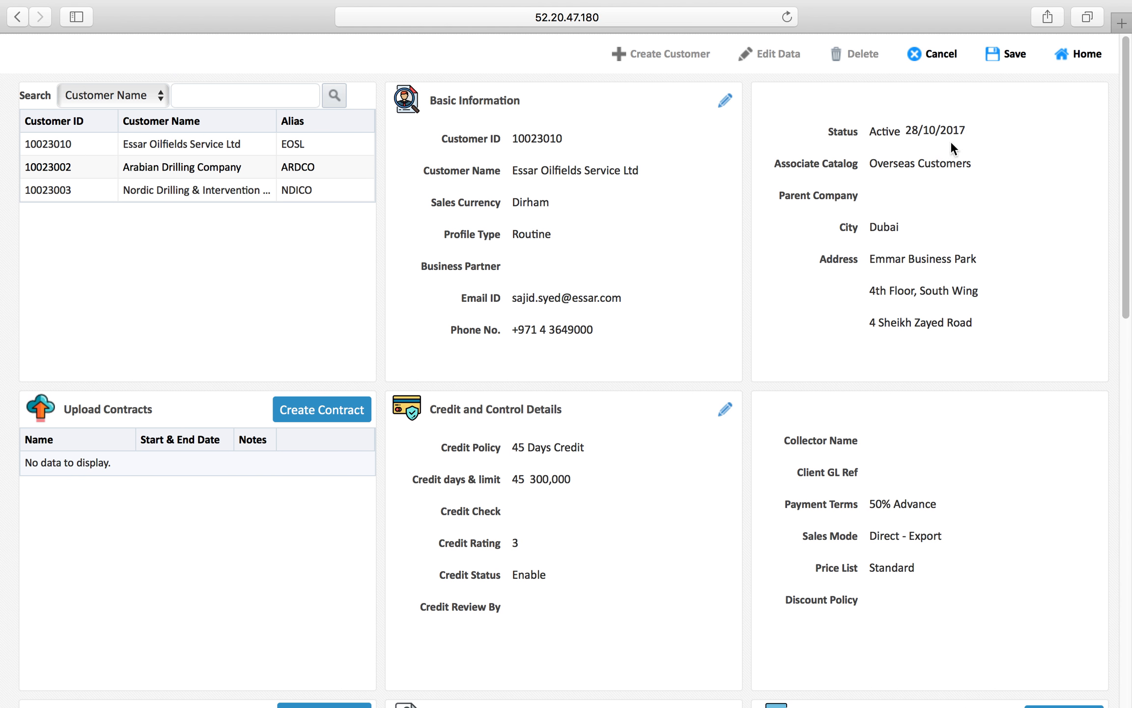
click(1004, 53)
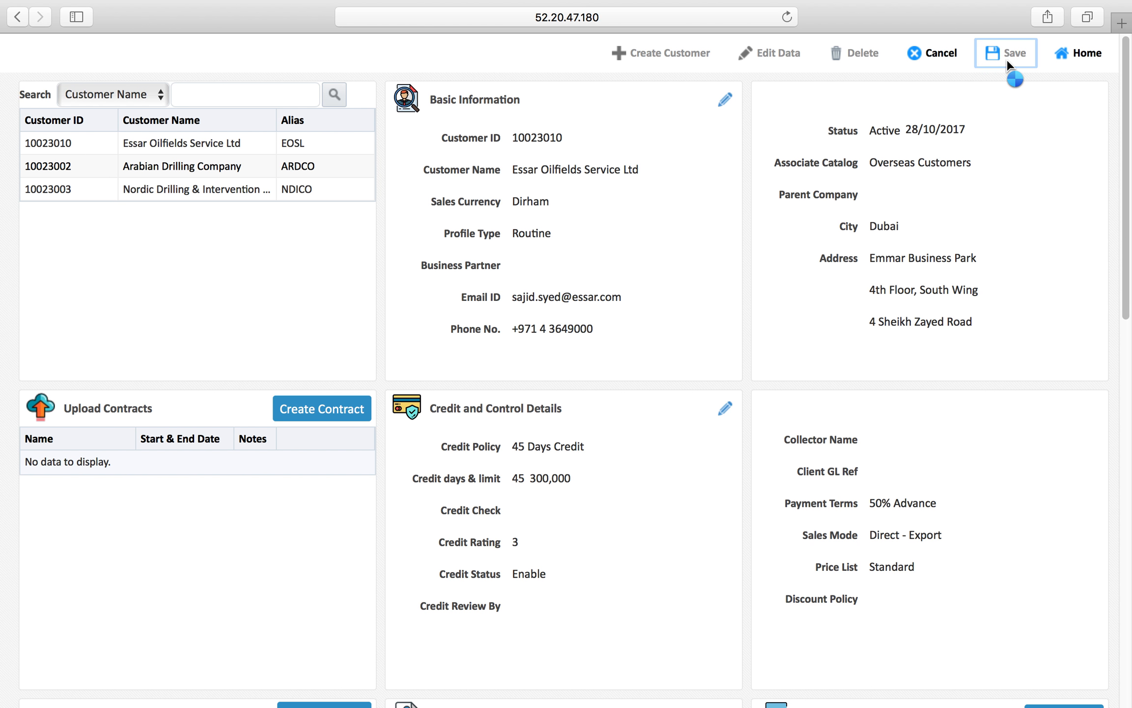
click(1006, 53)
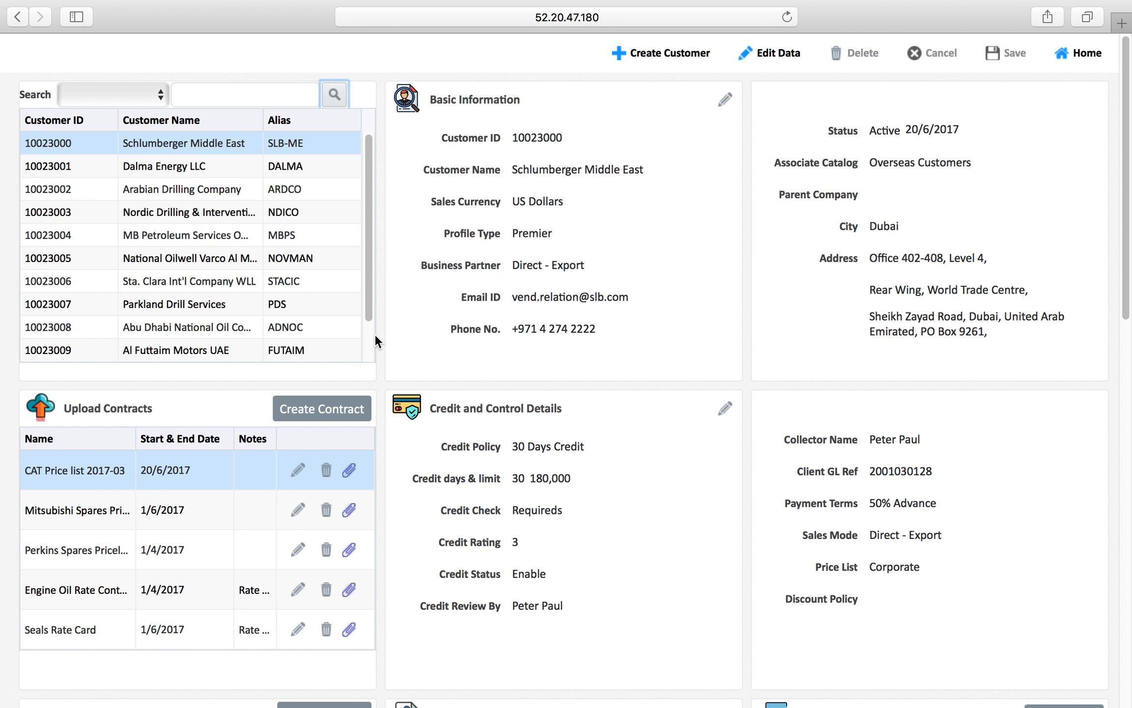
Step: Reopen the Essar Oilfields Service Ltd (10023010) record from the full customer list
scroll(down, 3)
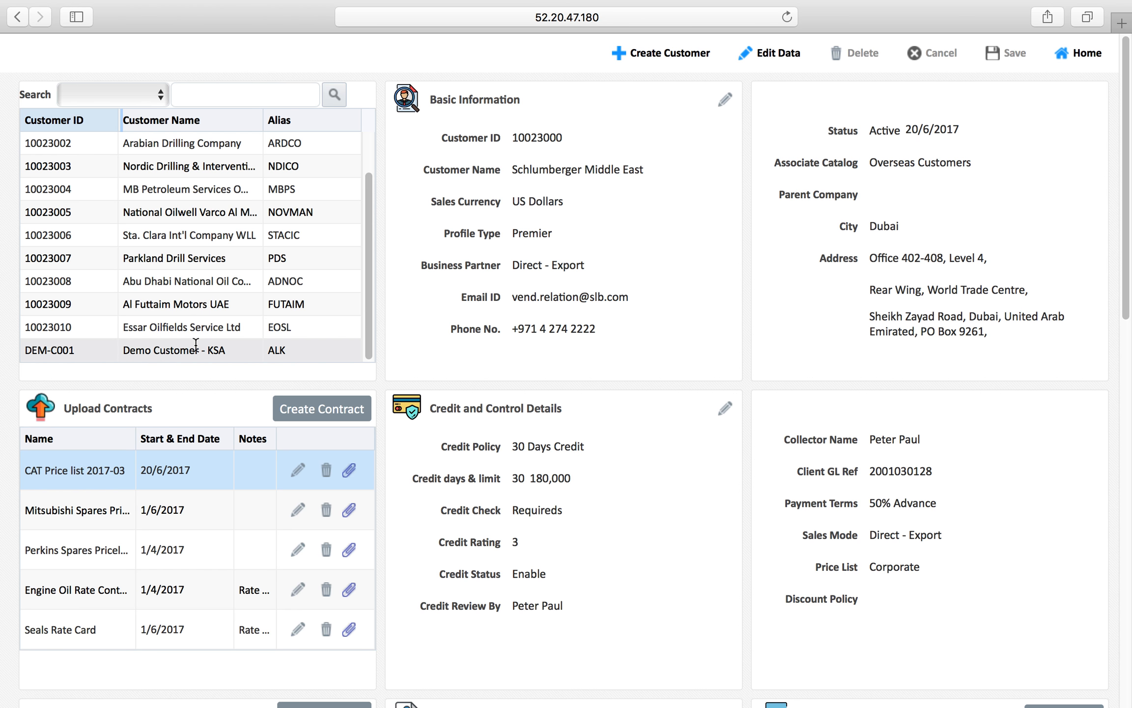
click(189, 326)
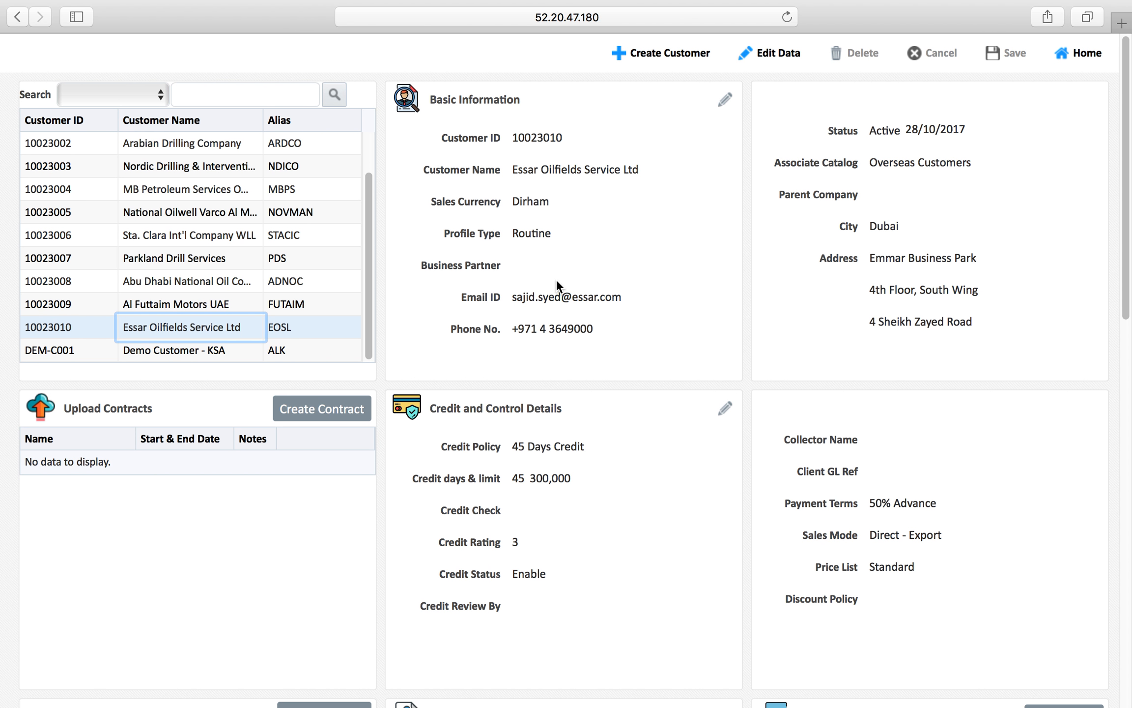
scroll(down, 3)
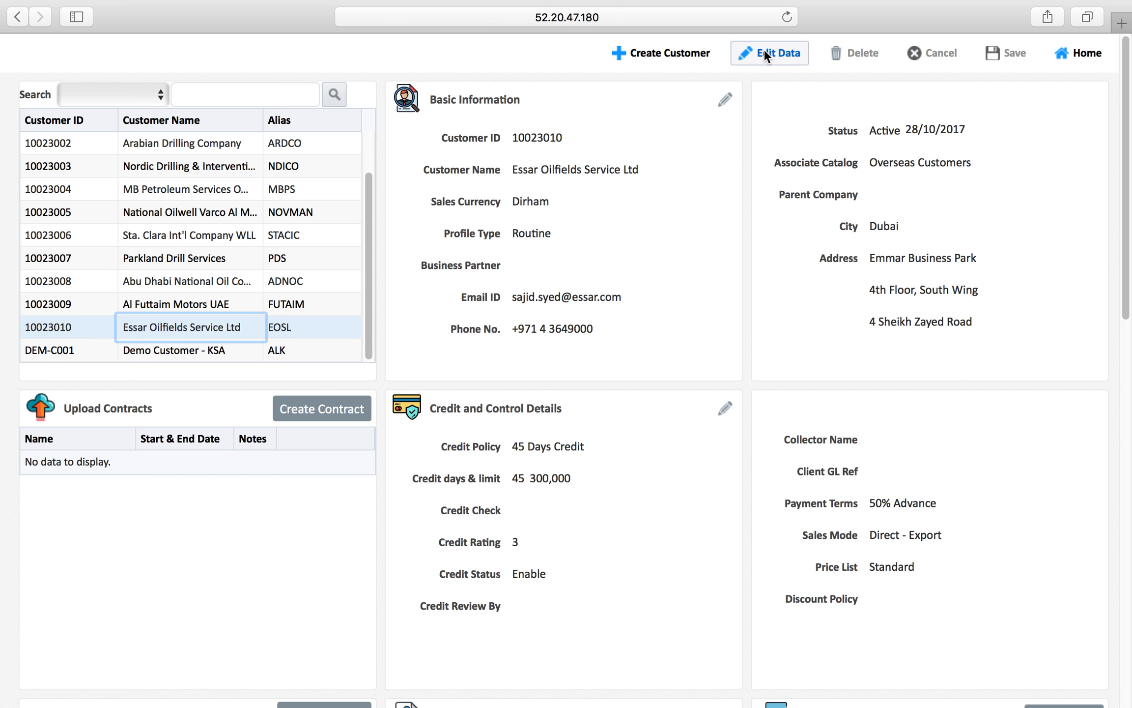
Step: Put the Essar record into edit mode and open its basic information
click(769, 52)
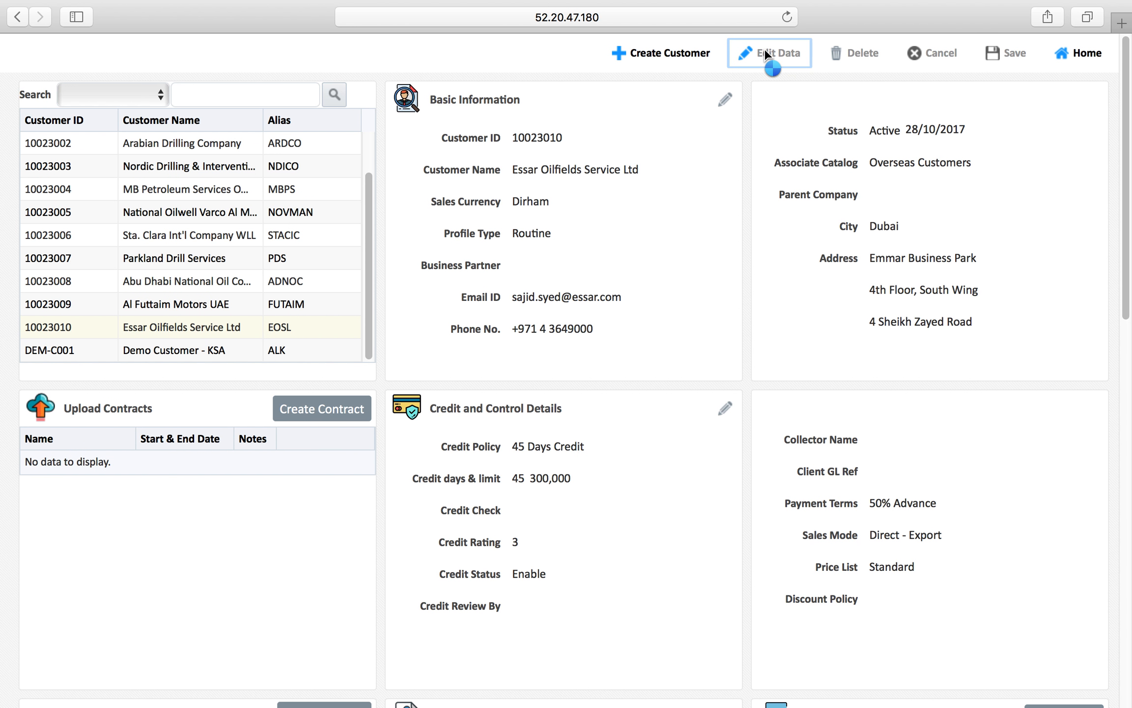
click(770, 53)
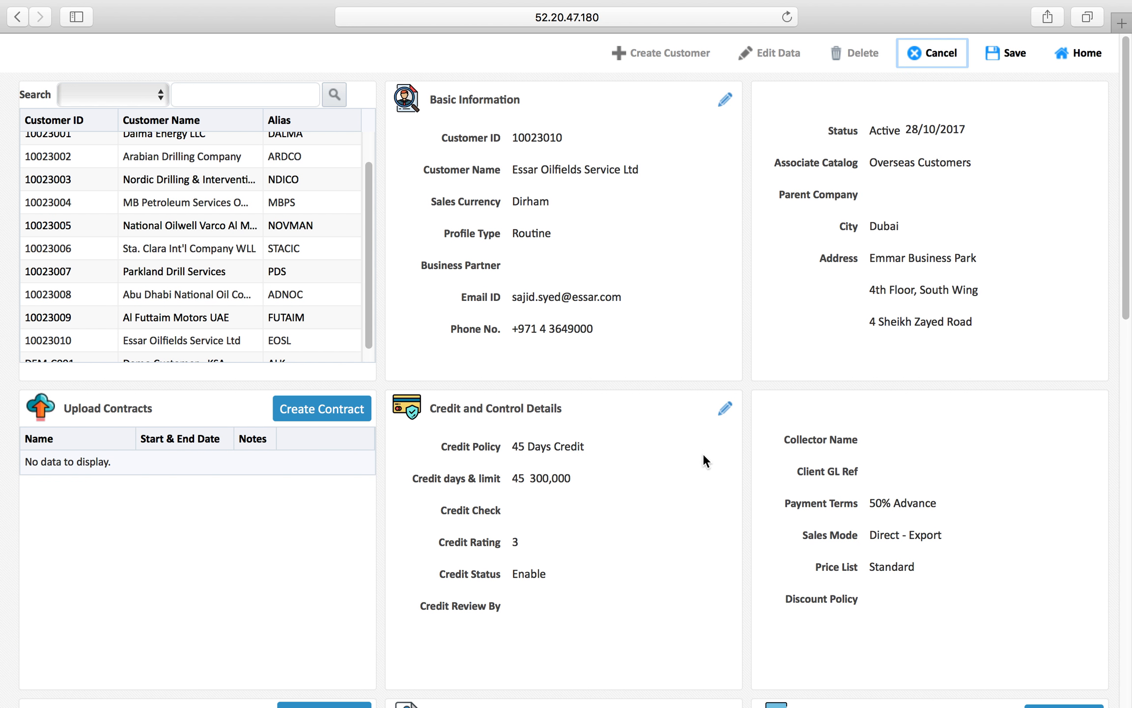
mouse_move(729, 132)
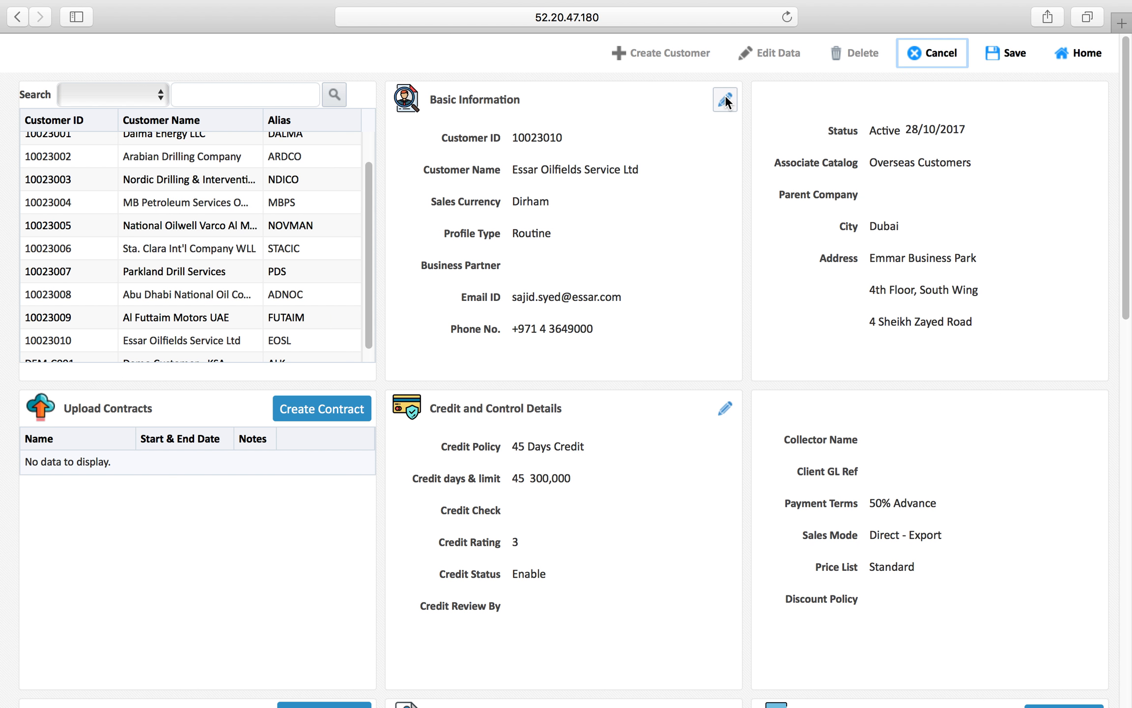
mouse_move(728, 102)
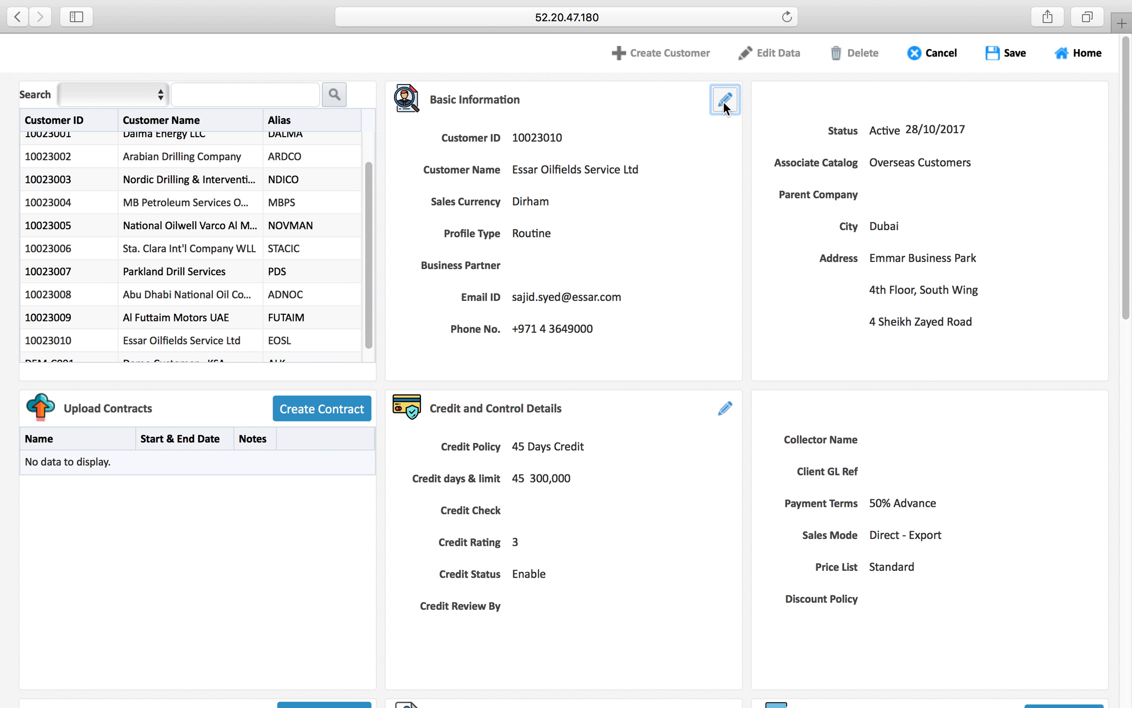
click(725, 98)
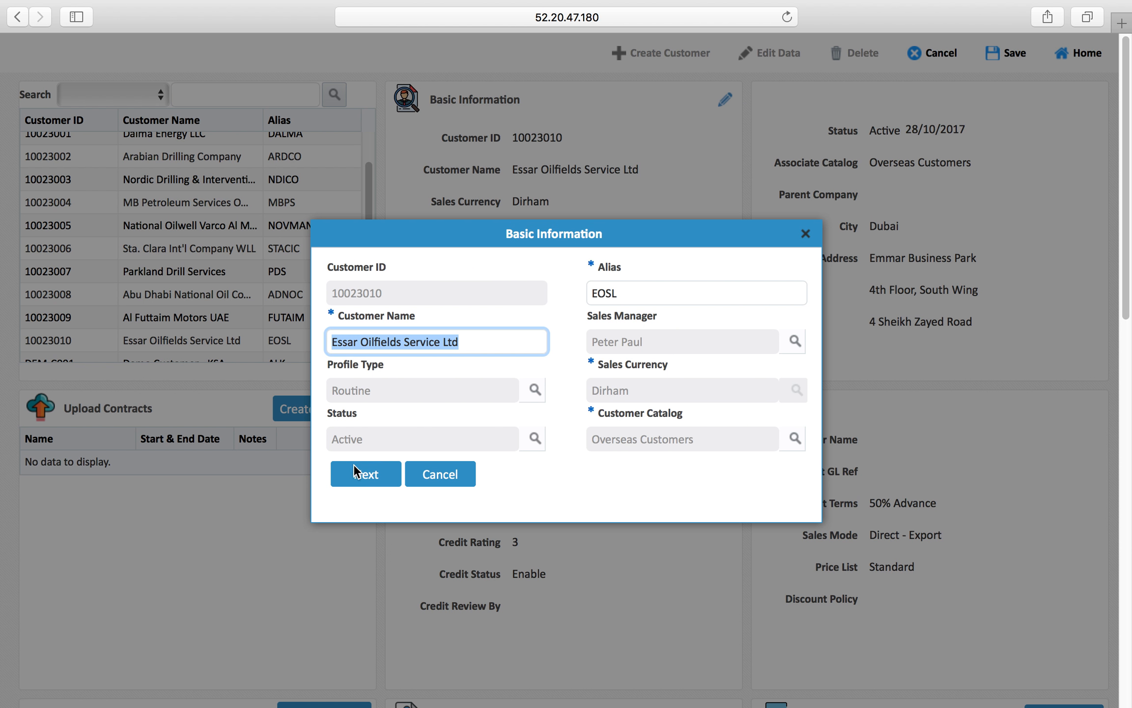
Step: Step through Customer Information, Other Details and Credit Information, then save on Miscellaneous Information
click(364, 473)
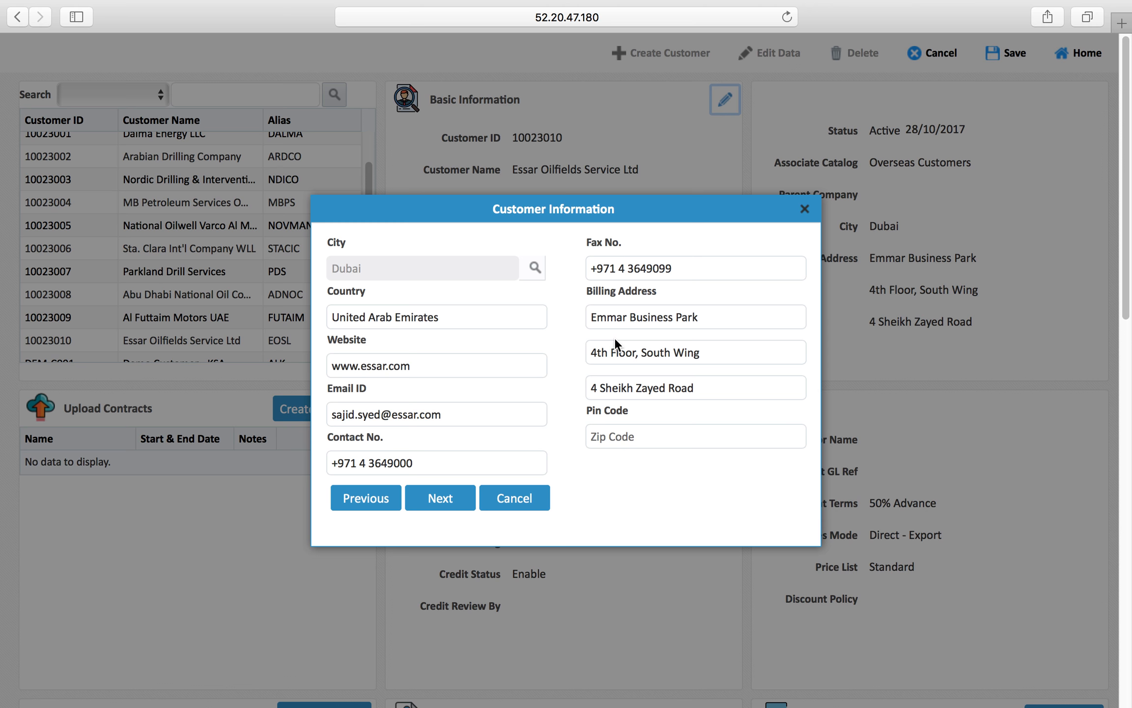
click(694, 351)
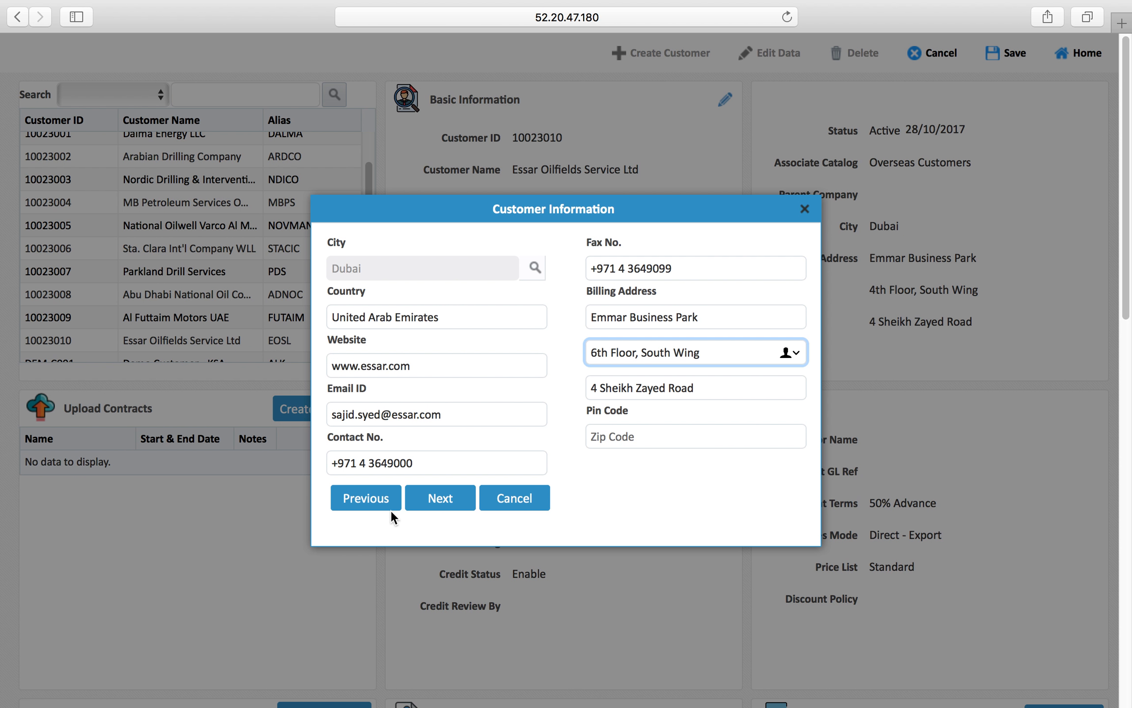
click(440, 497)
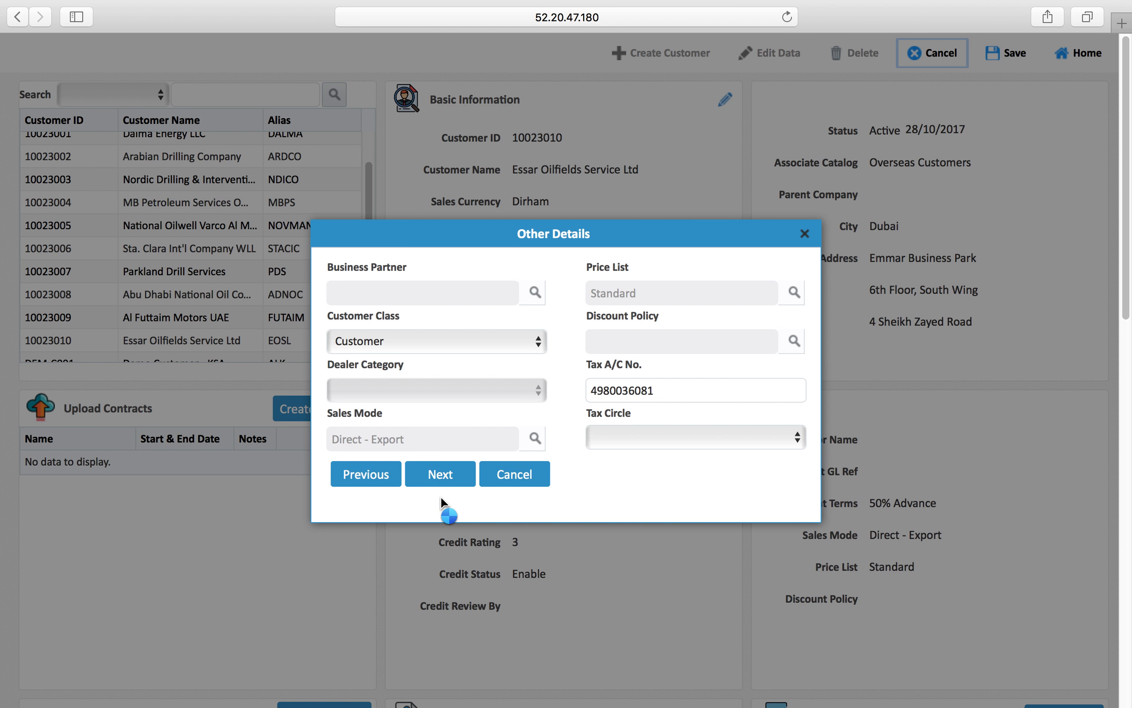
click(440, 474)
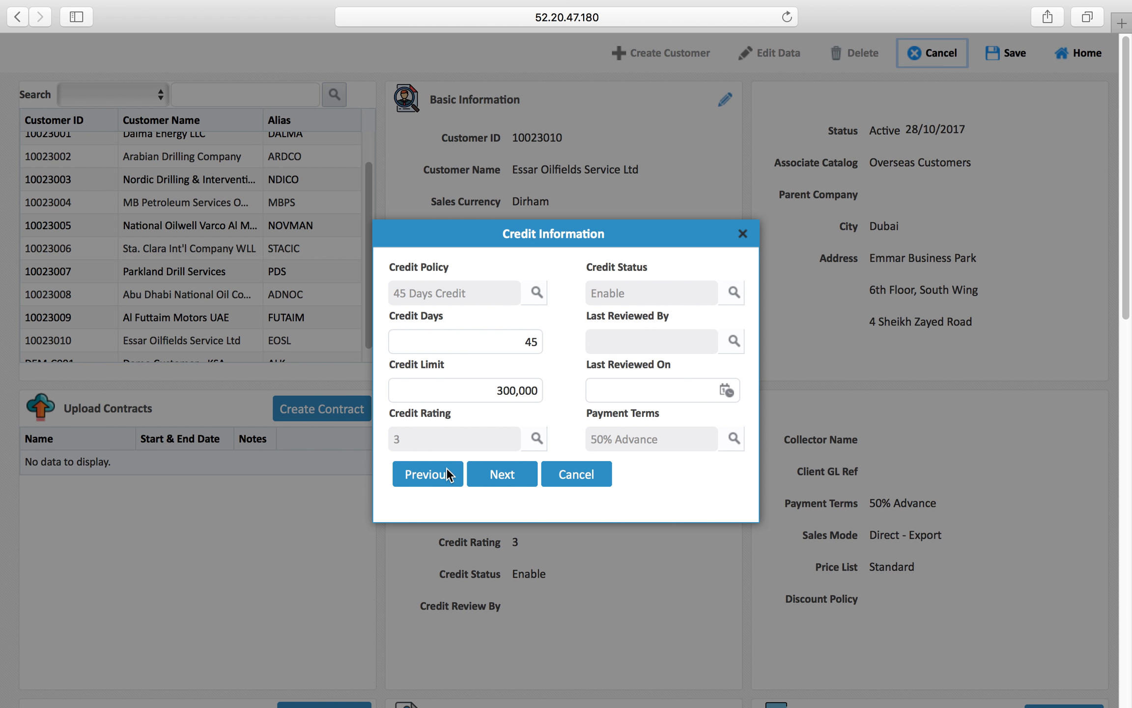
click(501, 474)
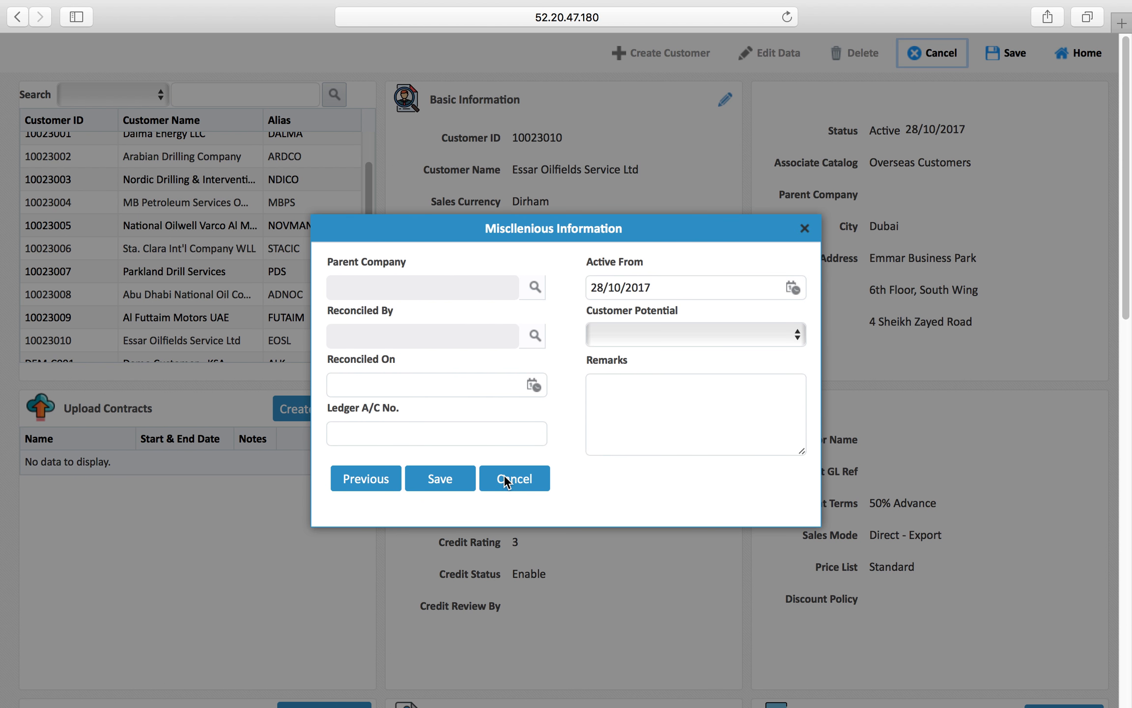
click(440, 478)
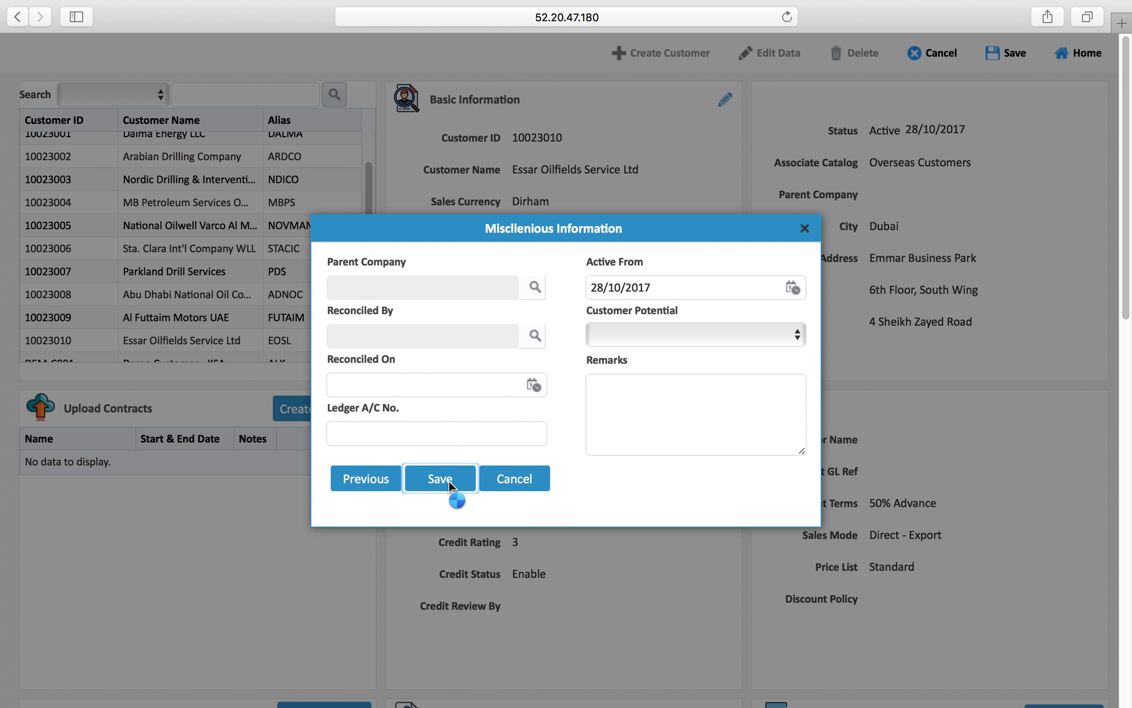
click(439, 478)
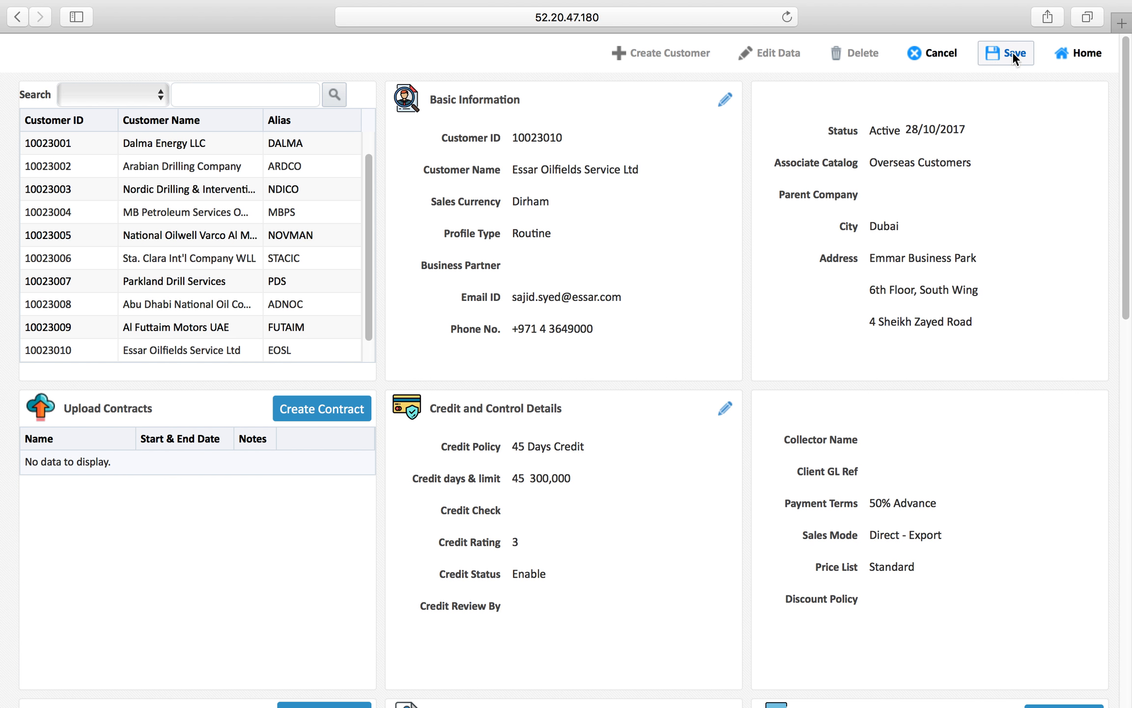
Step: Save the Essar customer record and make it editable again
click(1006, 52)
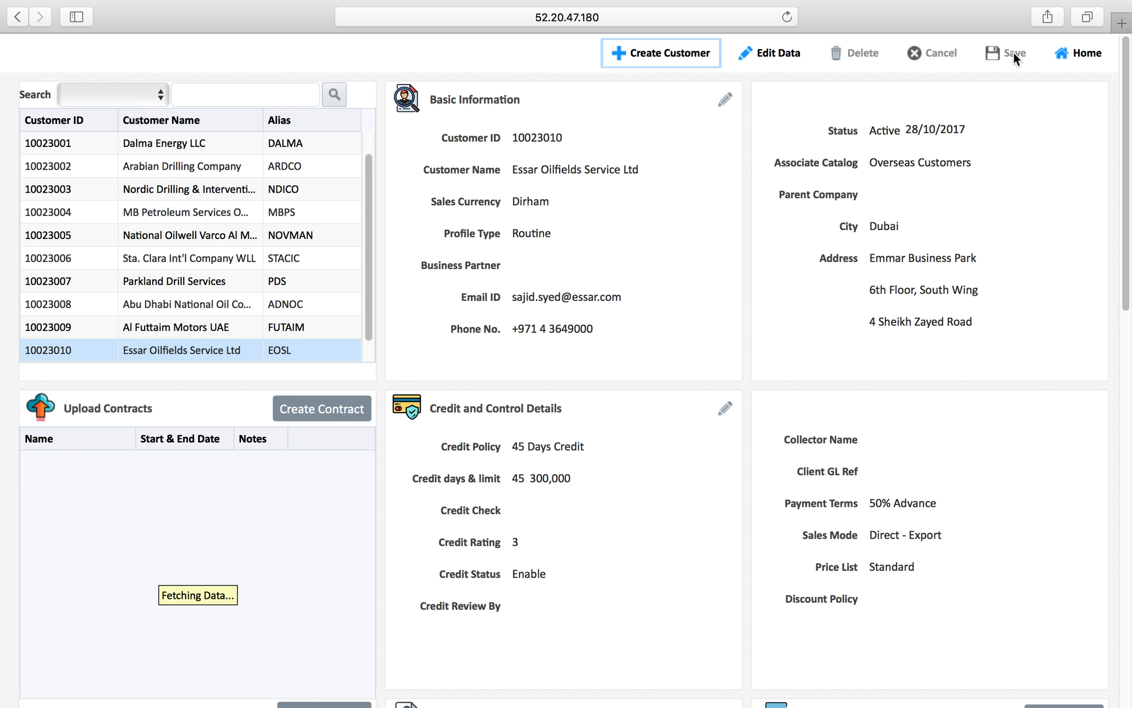
scroll(down, 3)
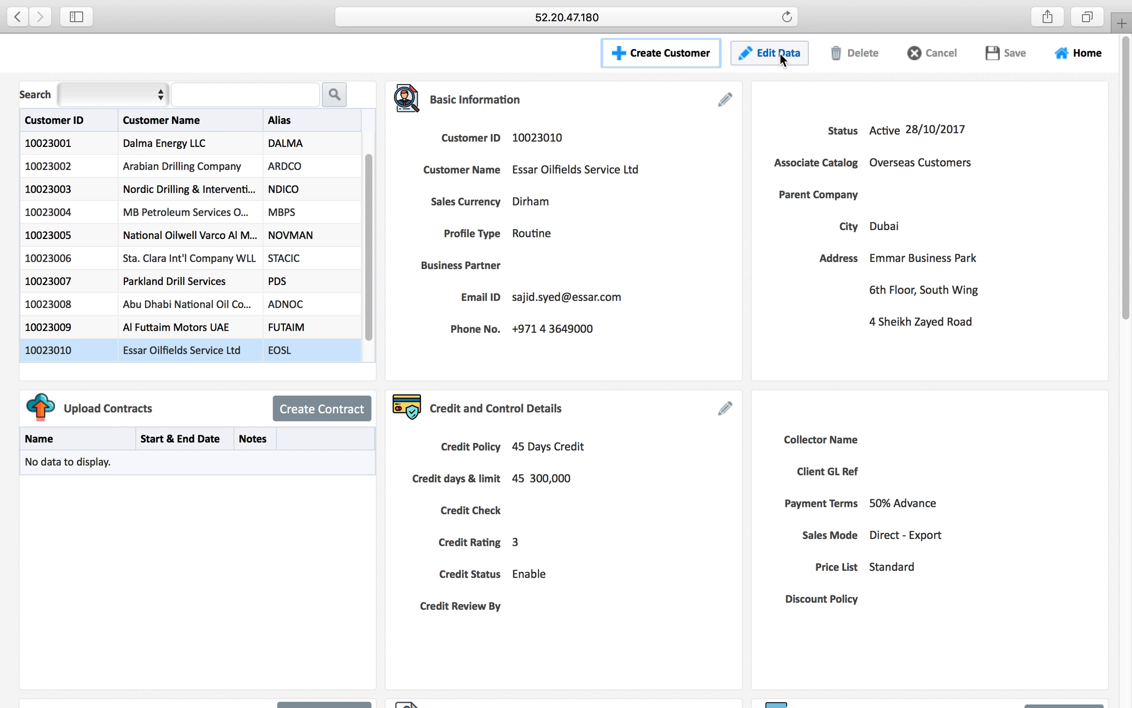
click(769, 53)
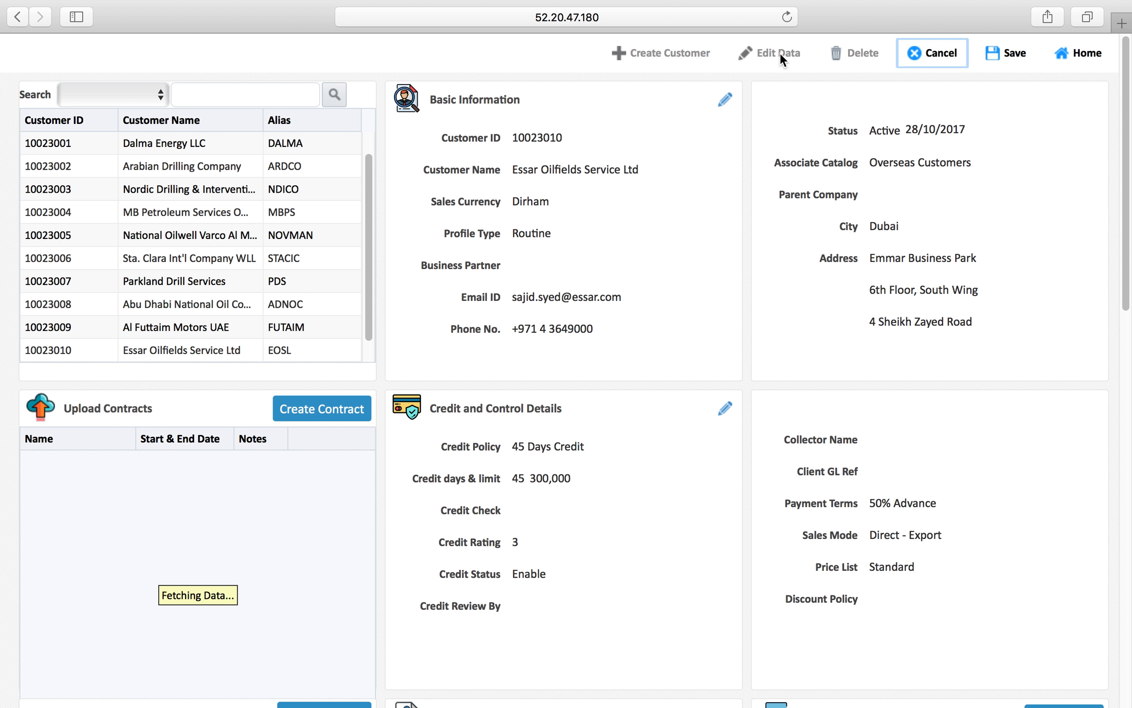
scroll(down, 3)
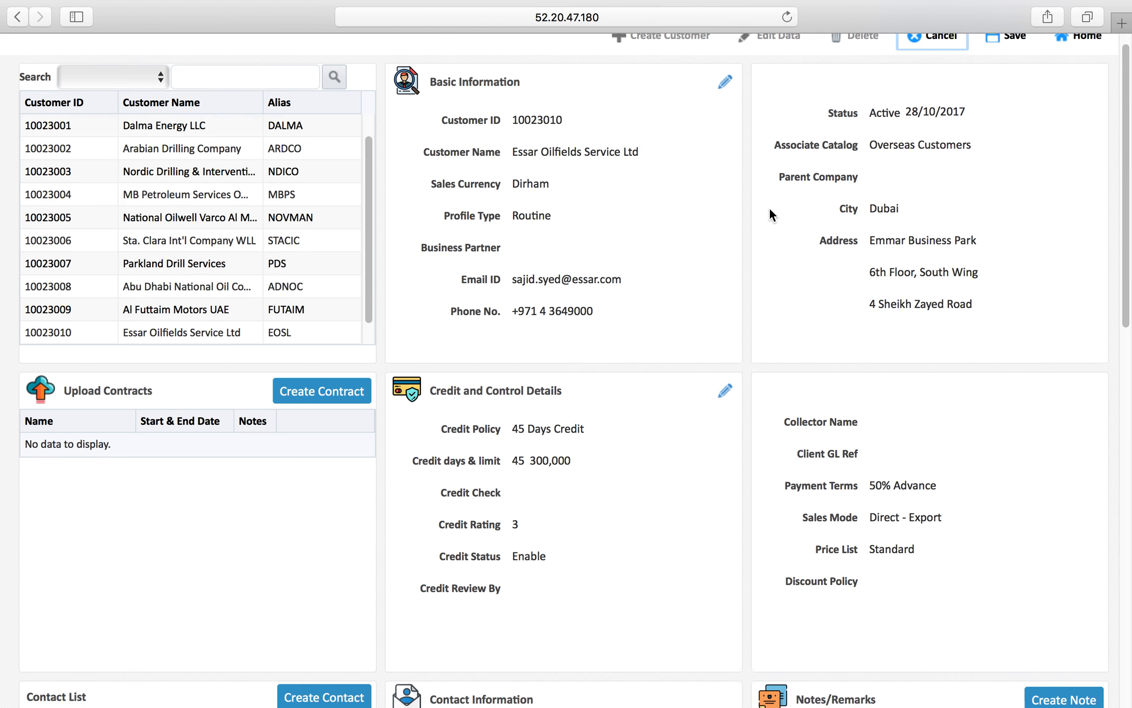
scroll(down, 3)
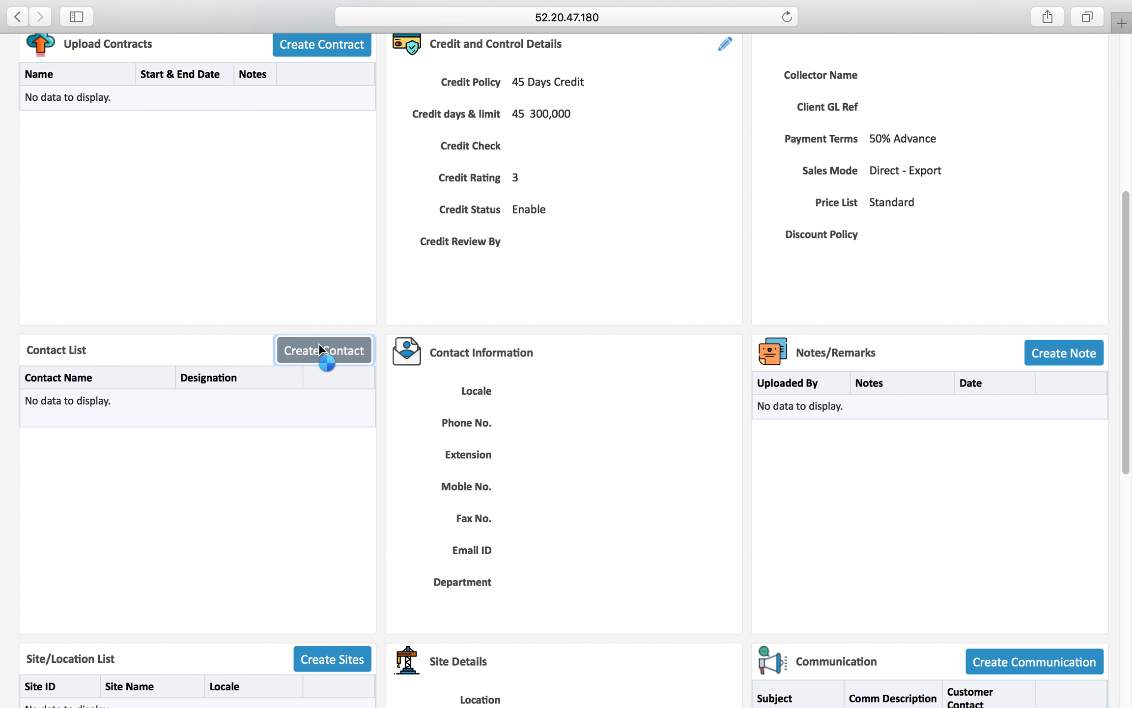
click(324, 349)
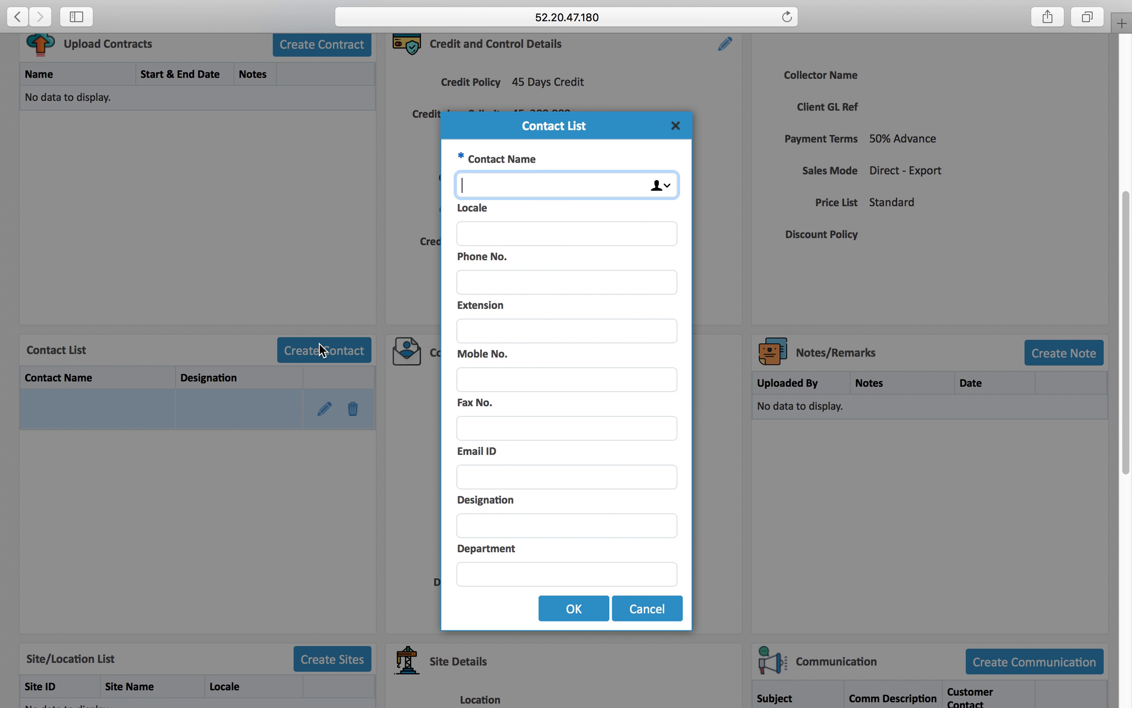
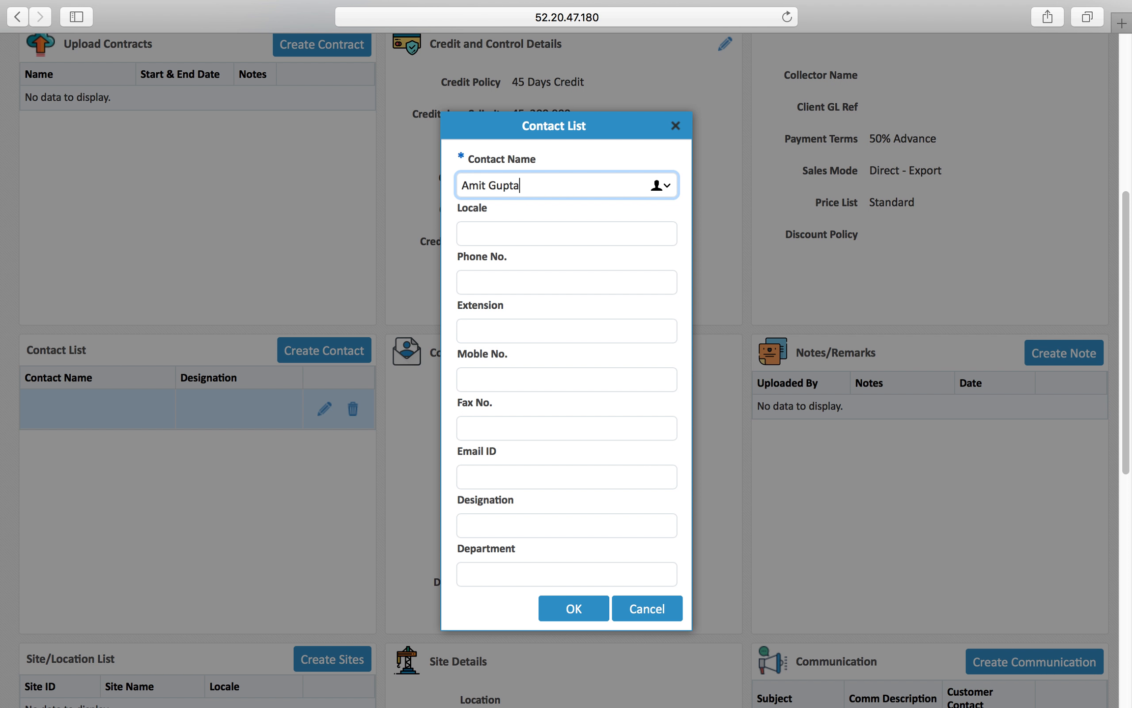
click(567, 281)
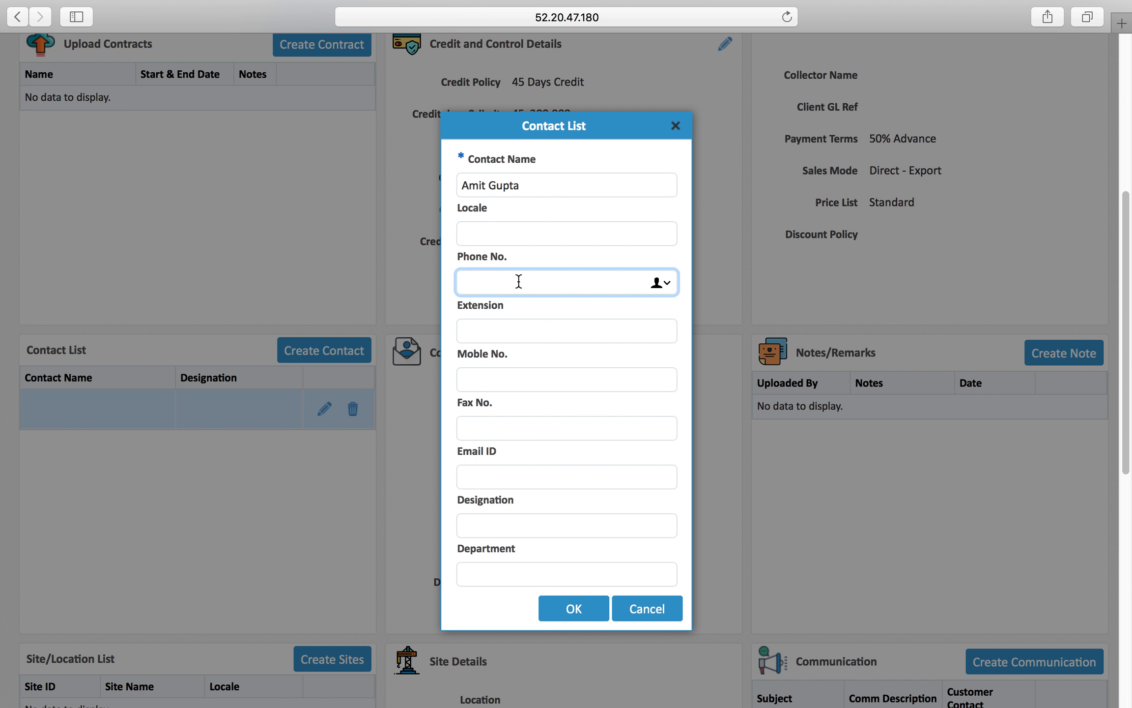
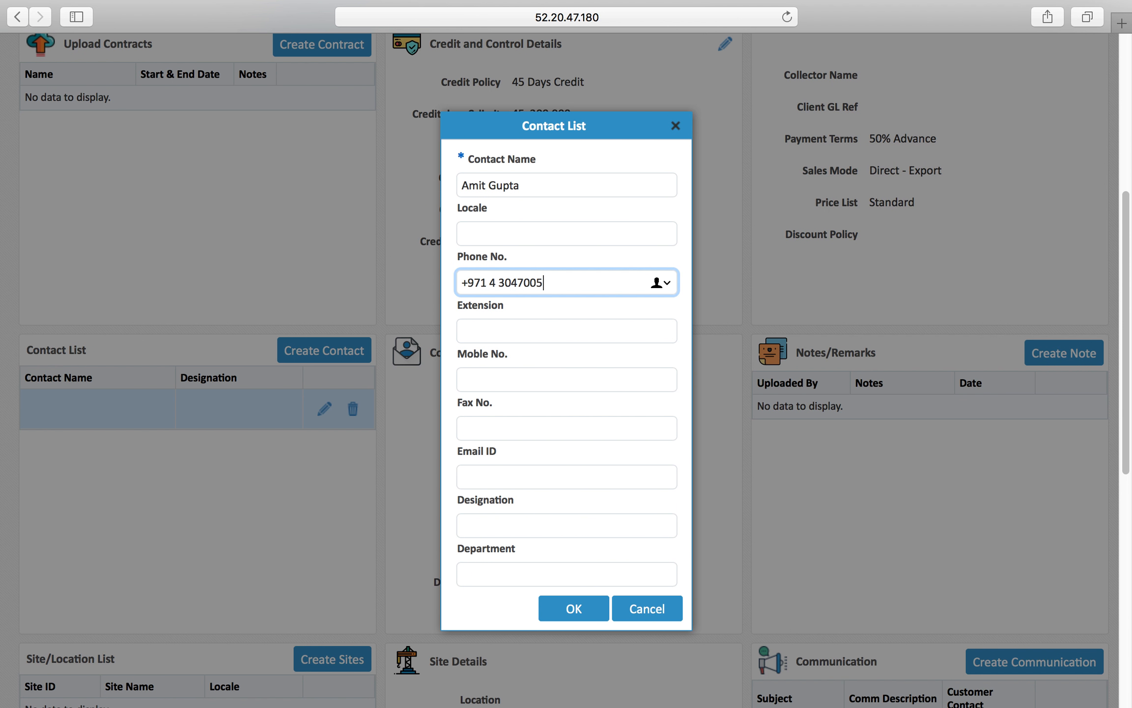
click(566, 330)
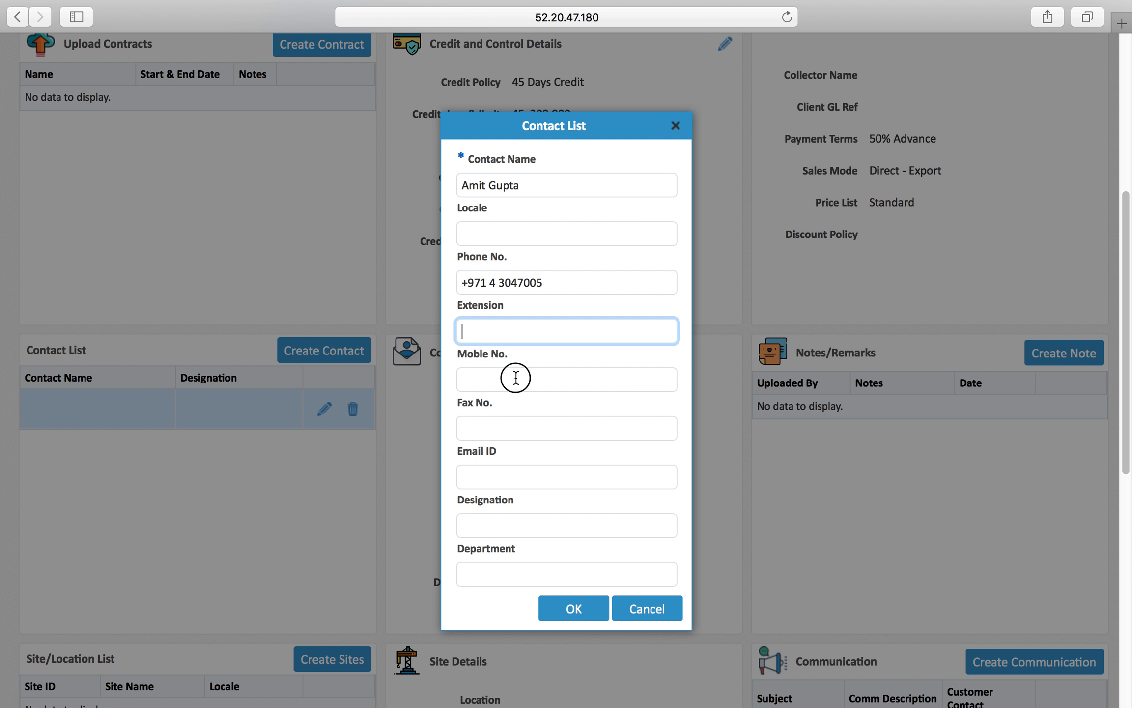
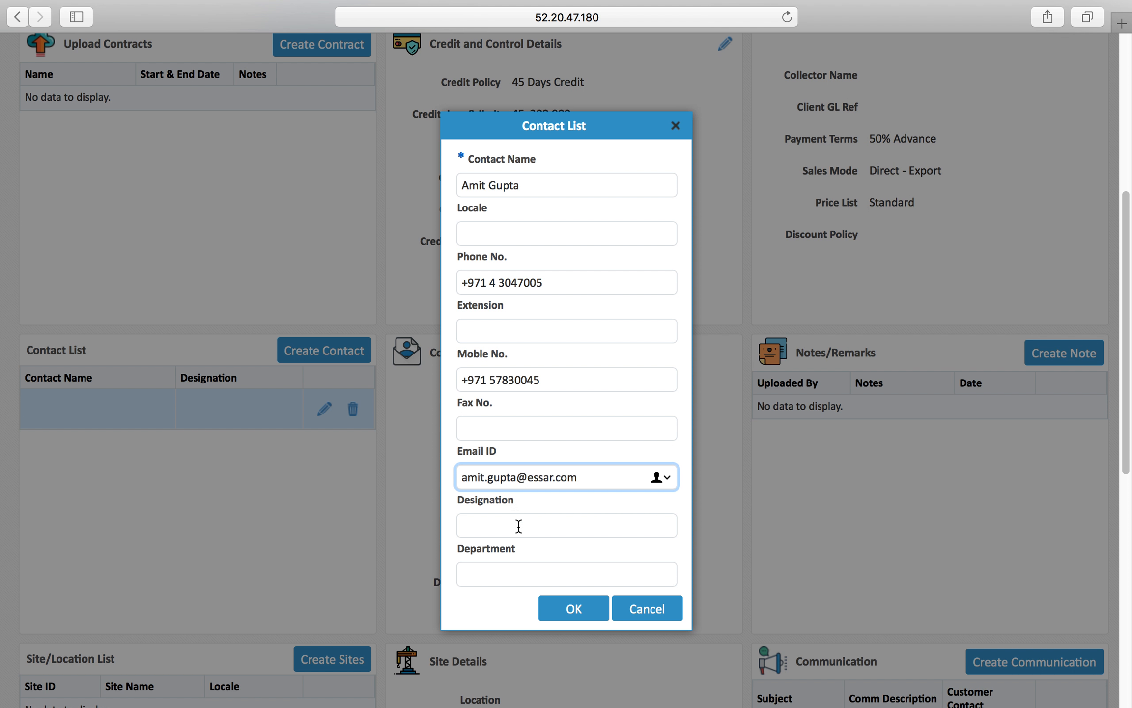
text(Cehie)
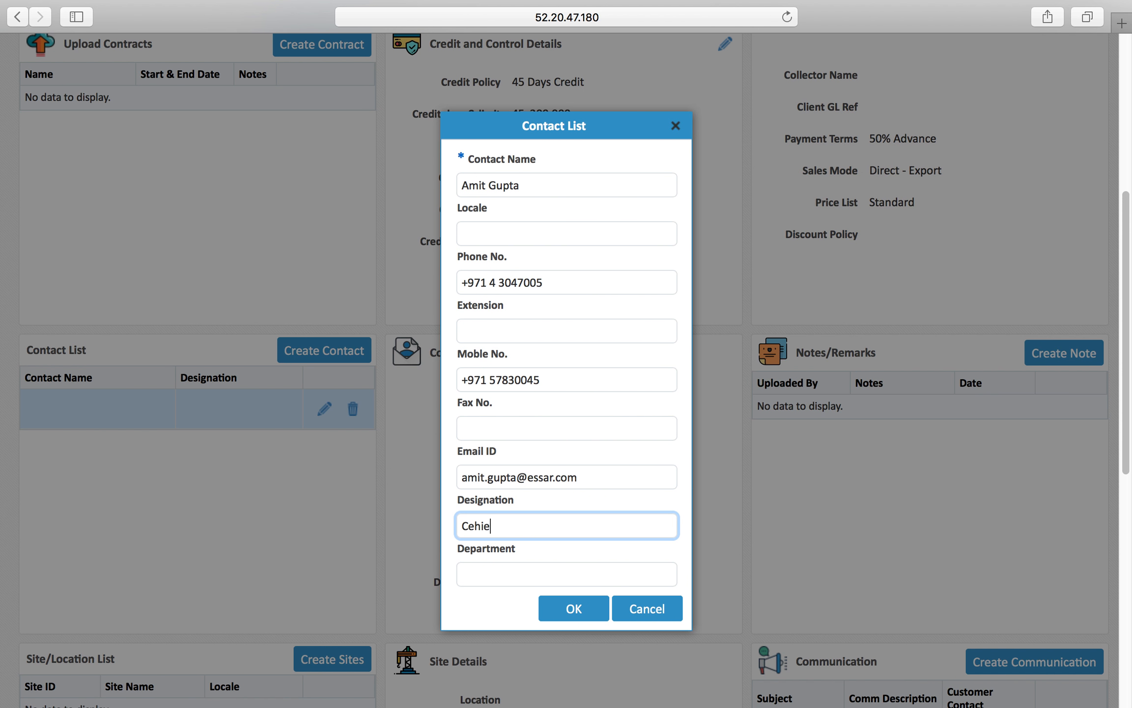
text(Chief Ee)
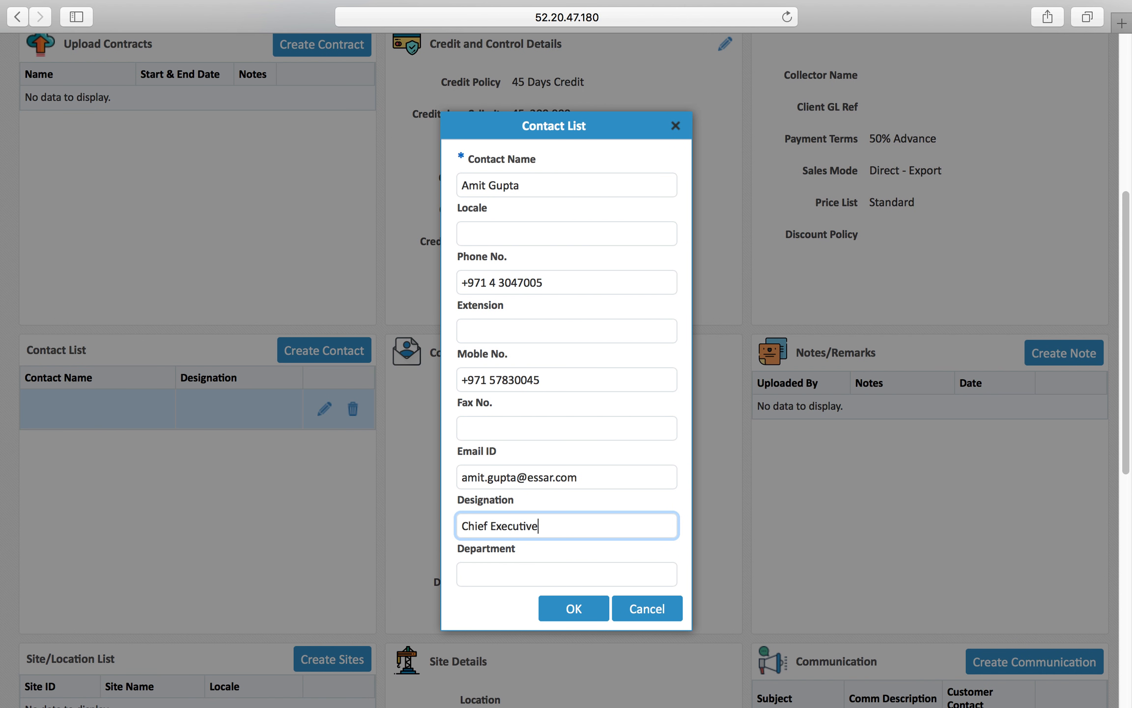
text(Officer)
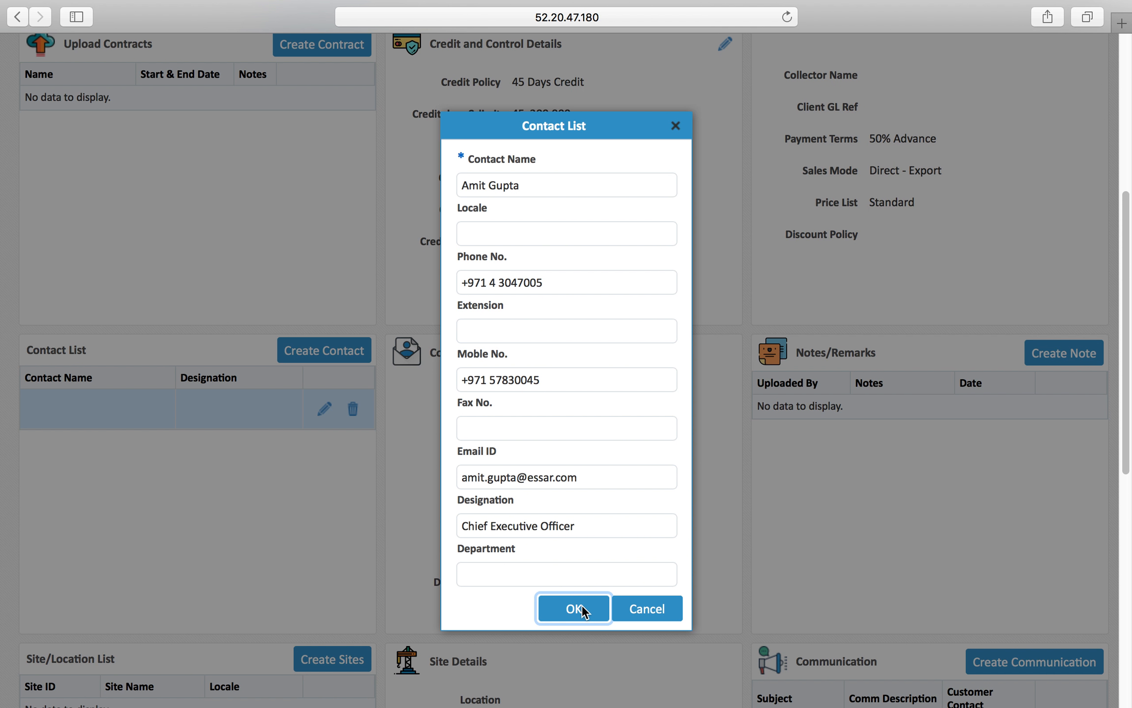
click(572, 608)
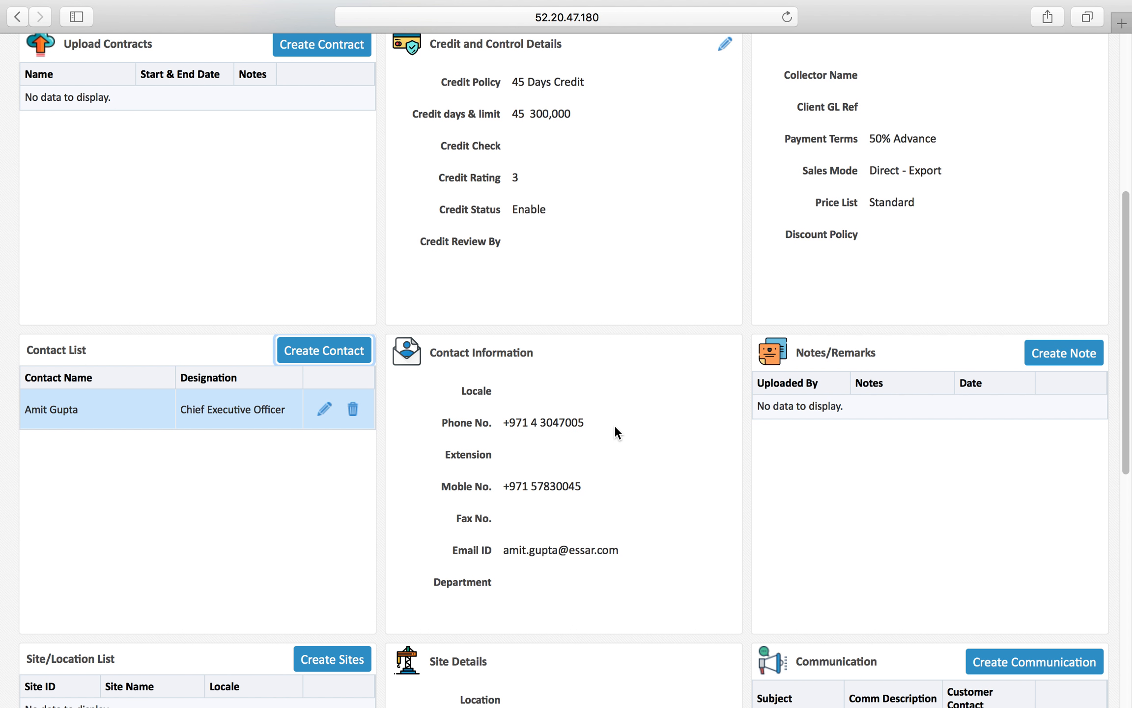
scroll(down, 3)
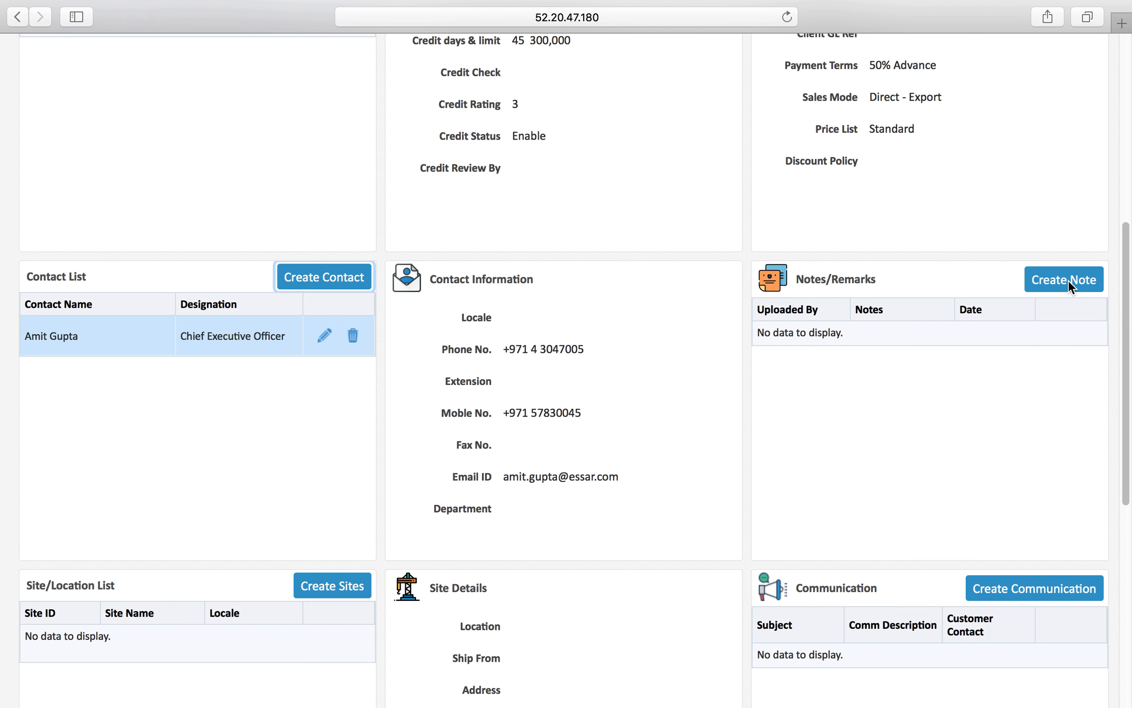
mouse_move(1027, 382)
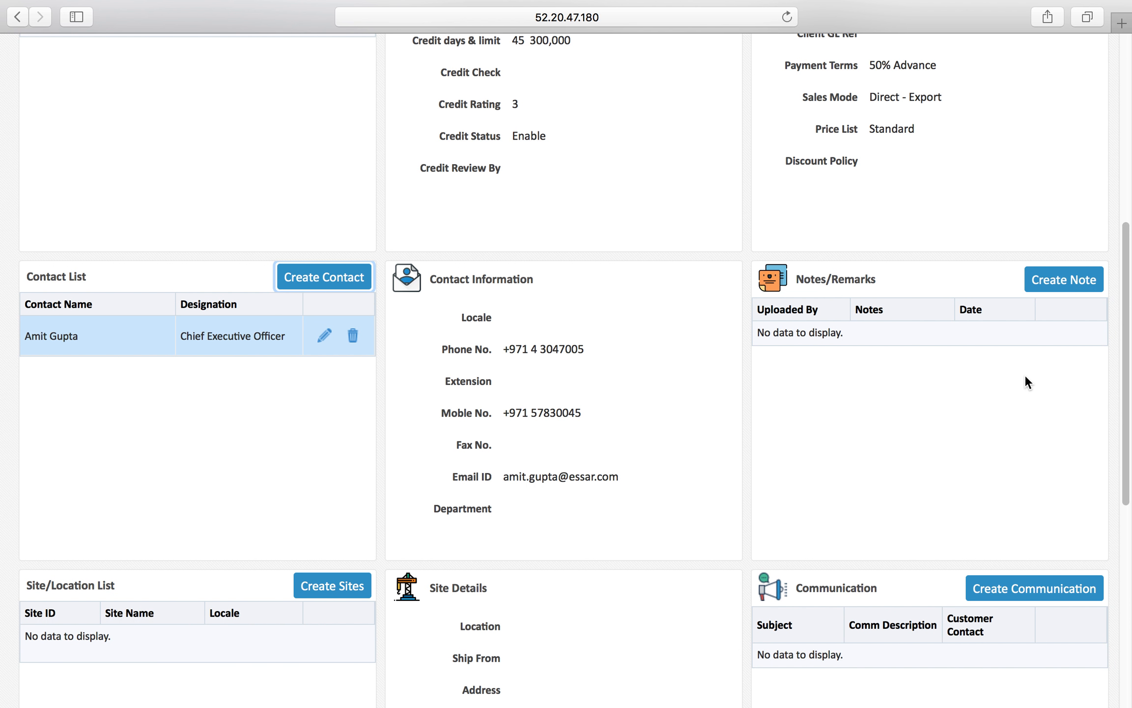
scroll(down, 3)
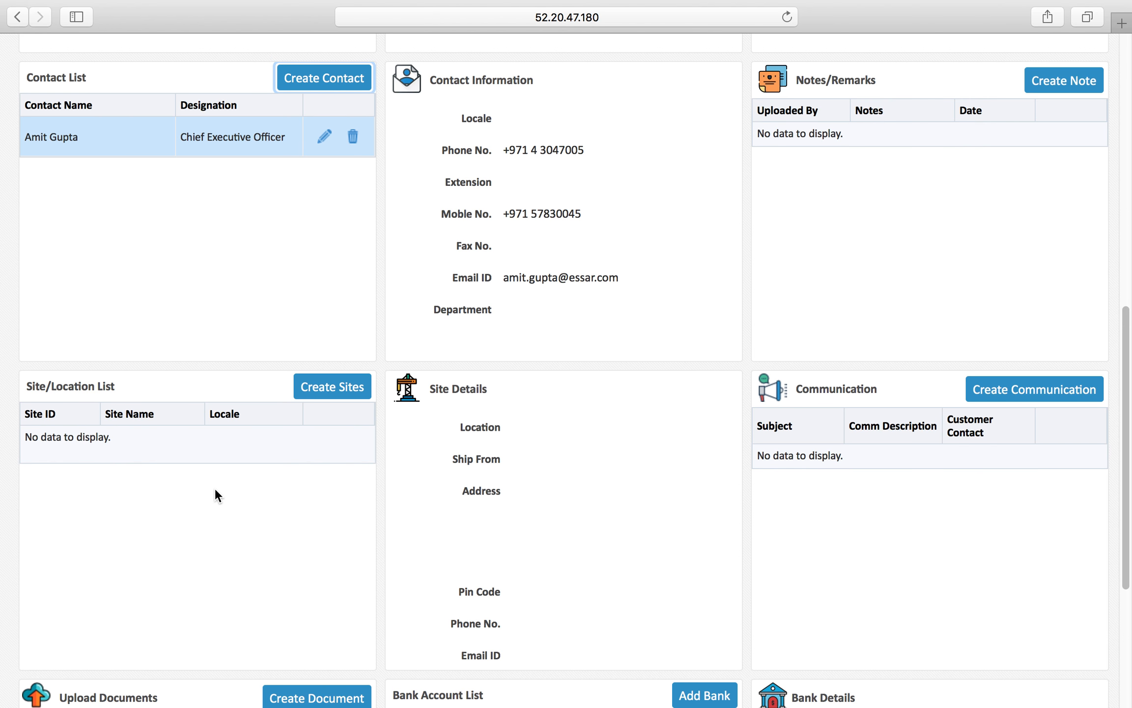
scroll(down, 3)
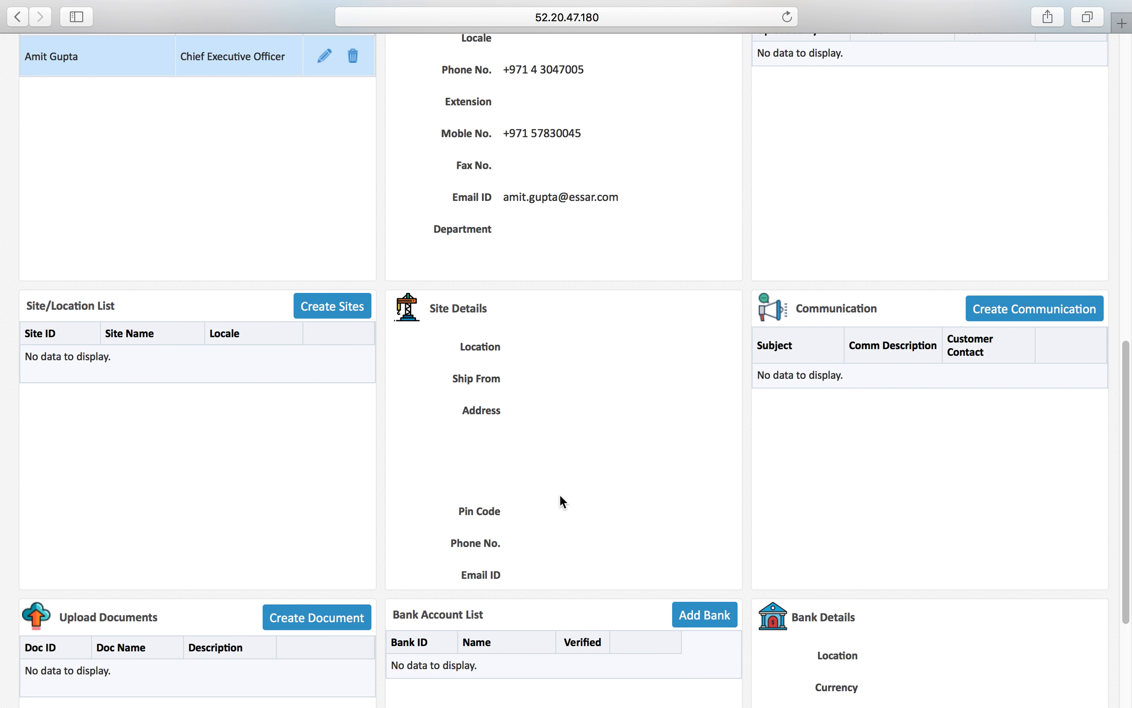
scroll(down, 3)
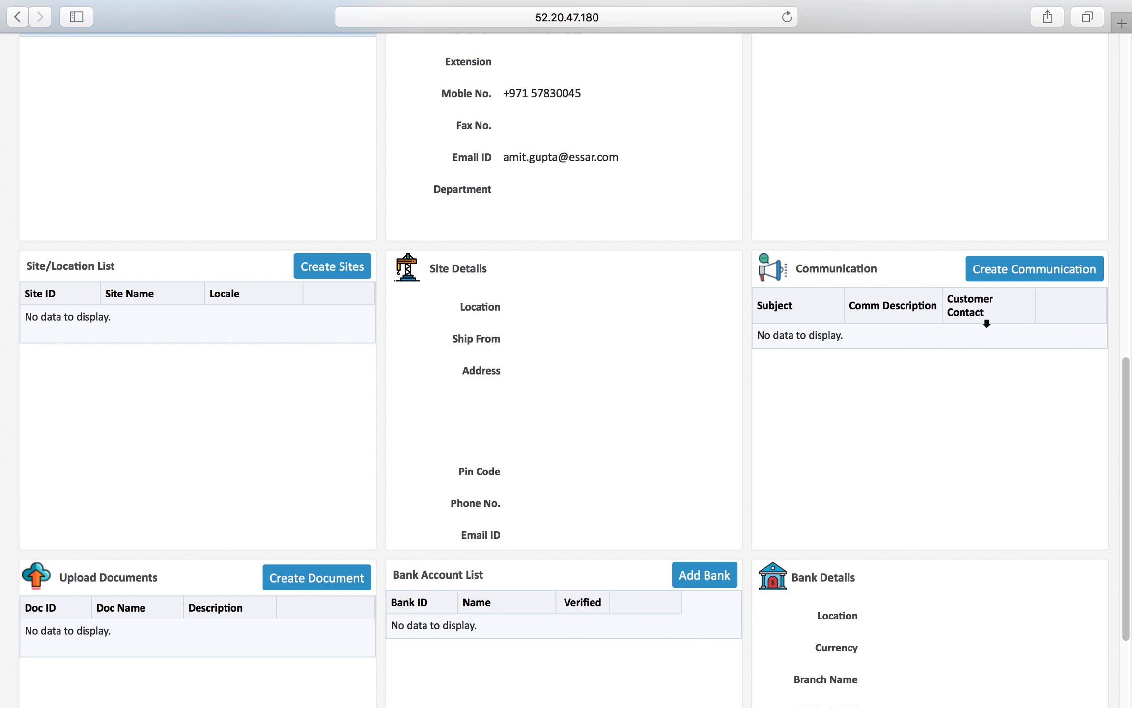
scroll(down, 3)
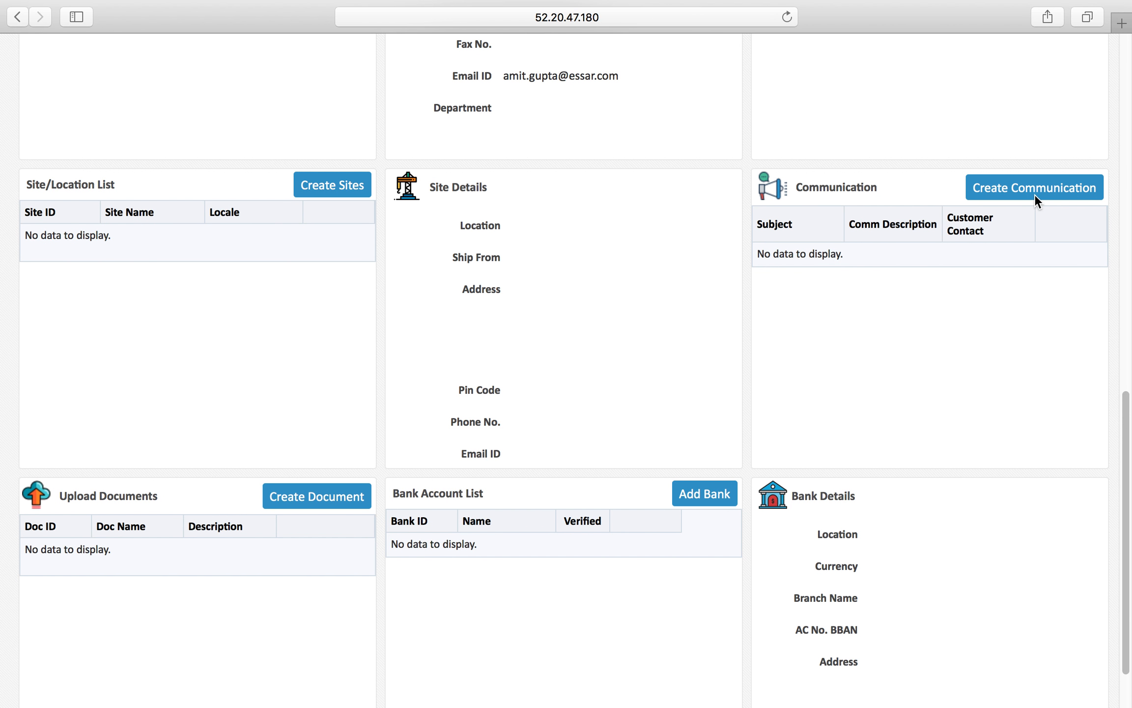
mouse_move(990, 293)
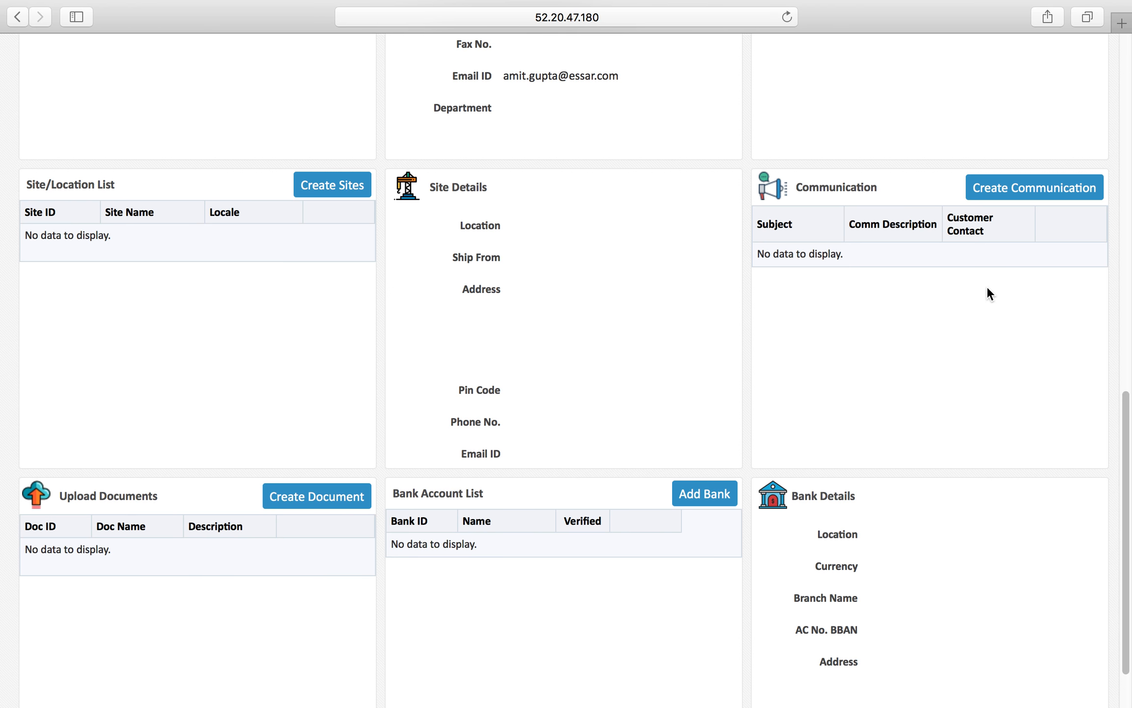
mouse_move(847, 353)
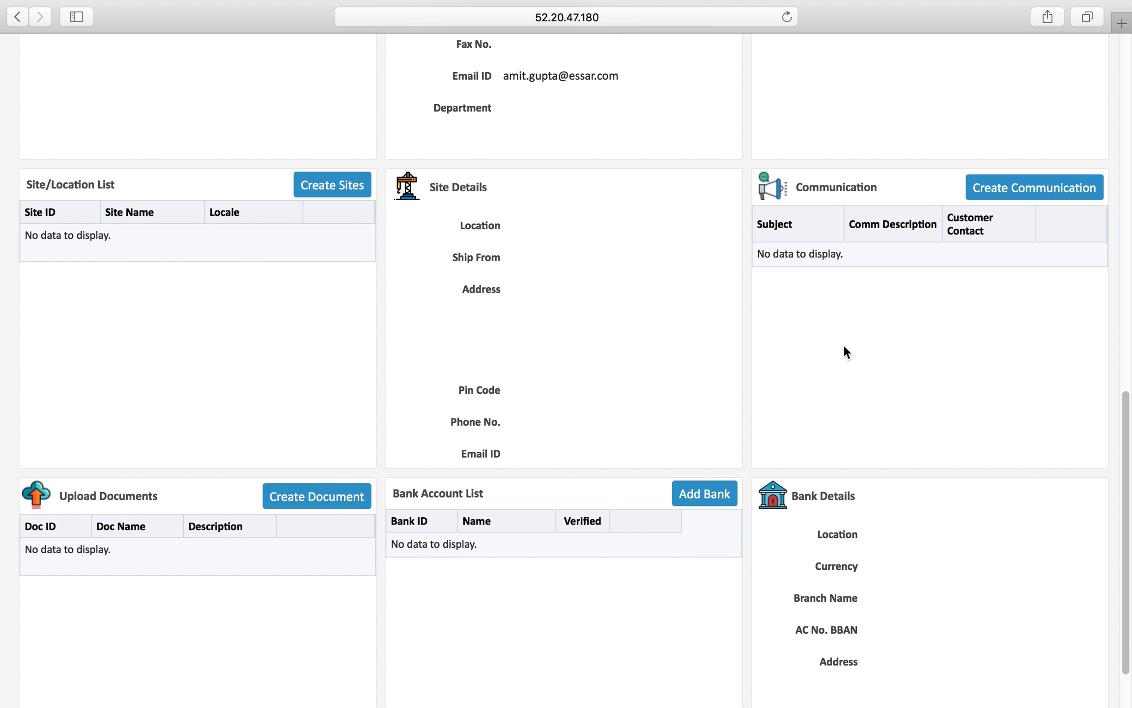
scroll(down, 3)
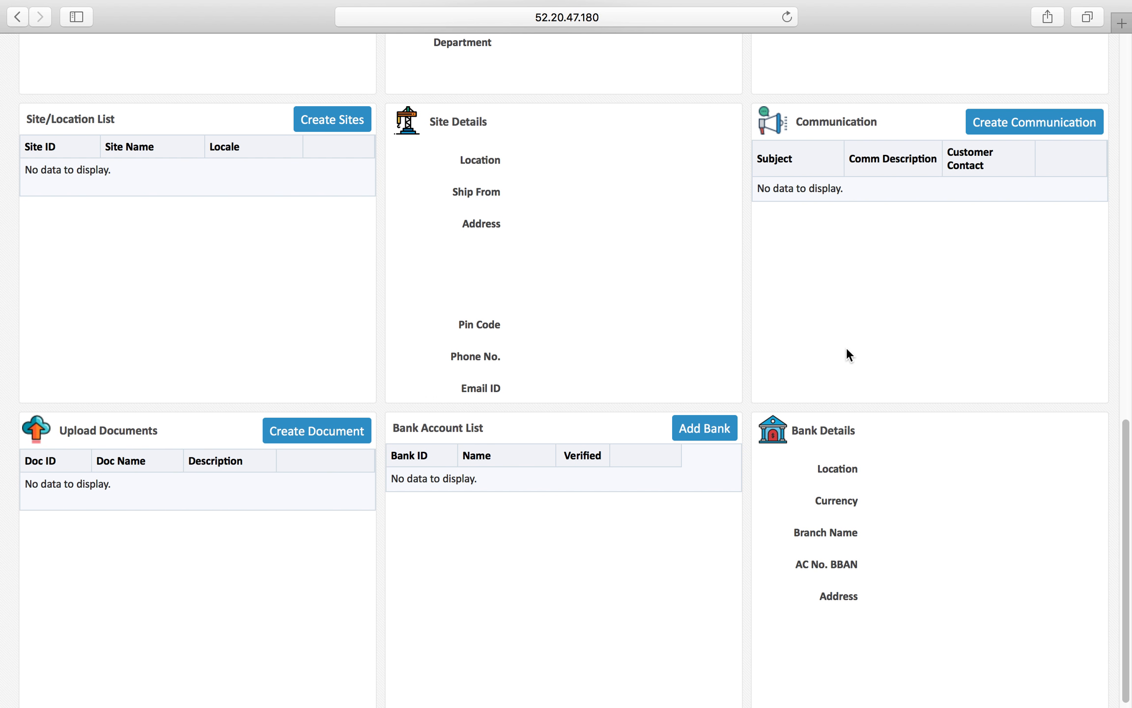
scroll(down, 3)
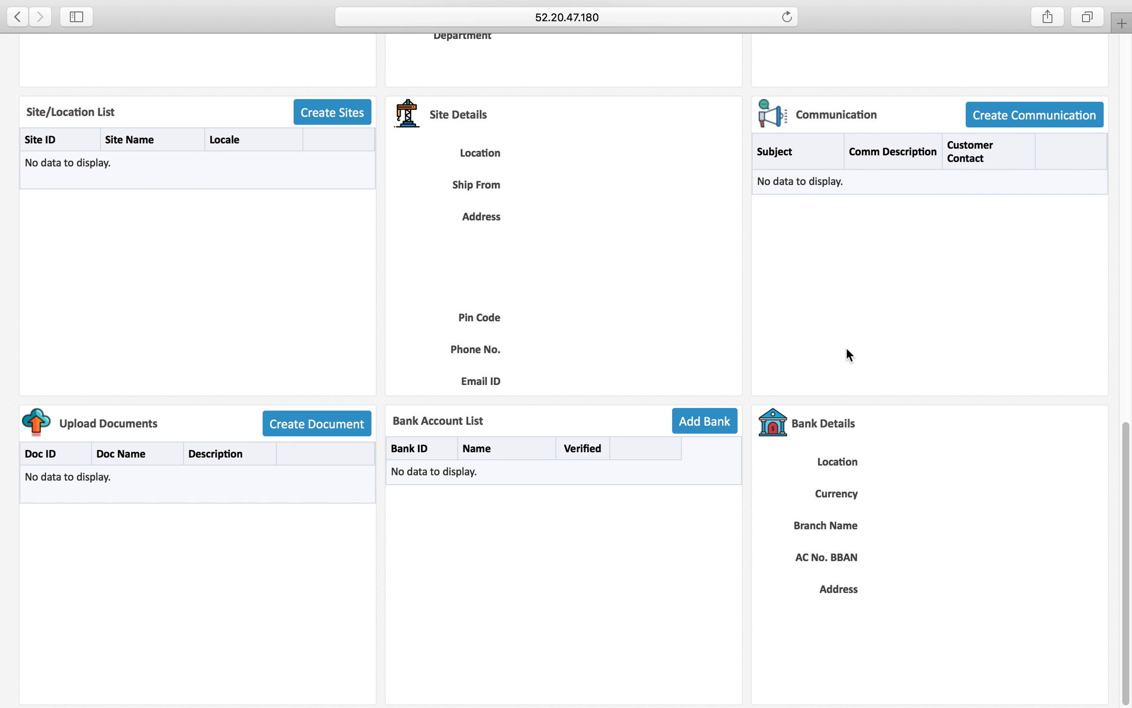
mouse_move(150, 437)
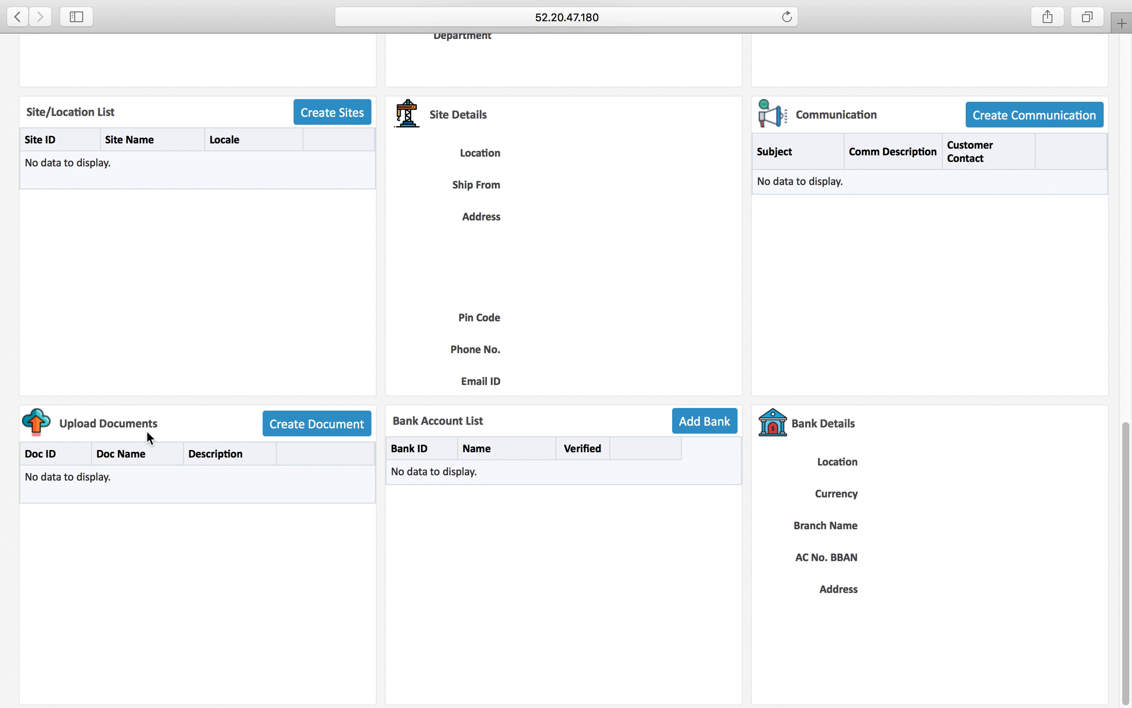
mouse_move(276, 534)
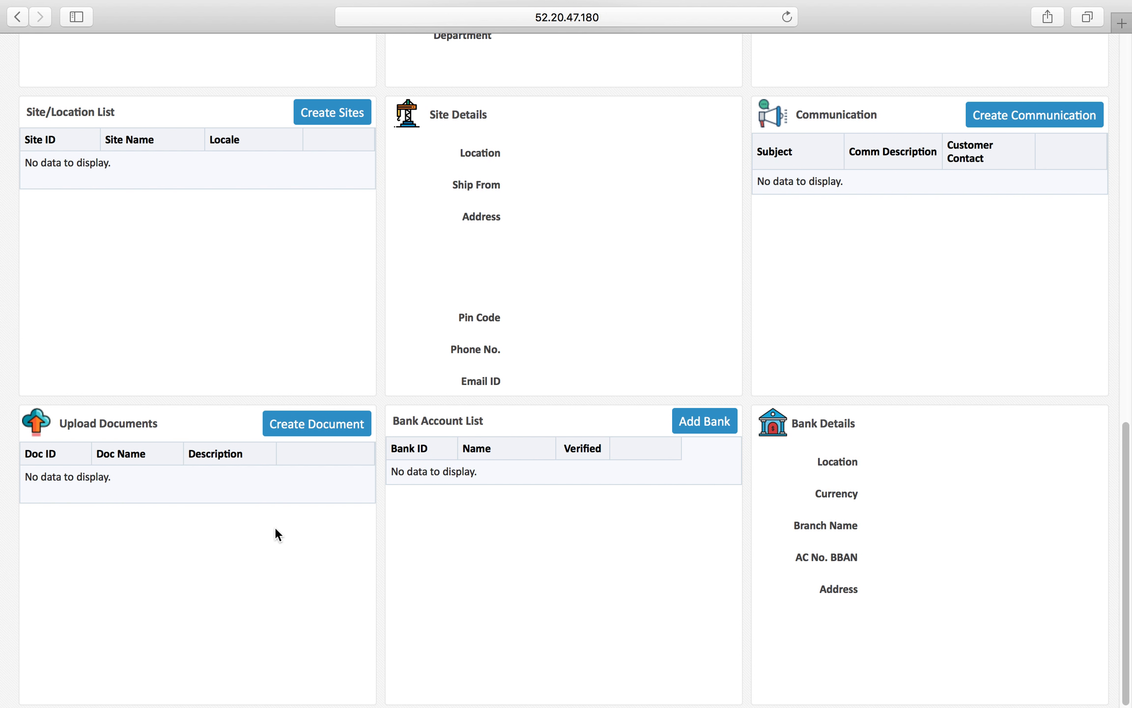
mouse_move(154, 423)
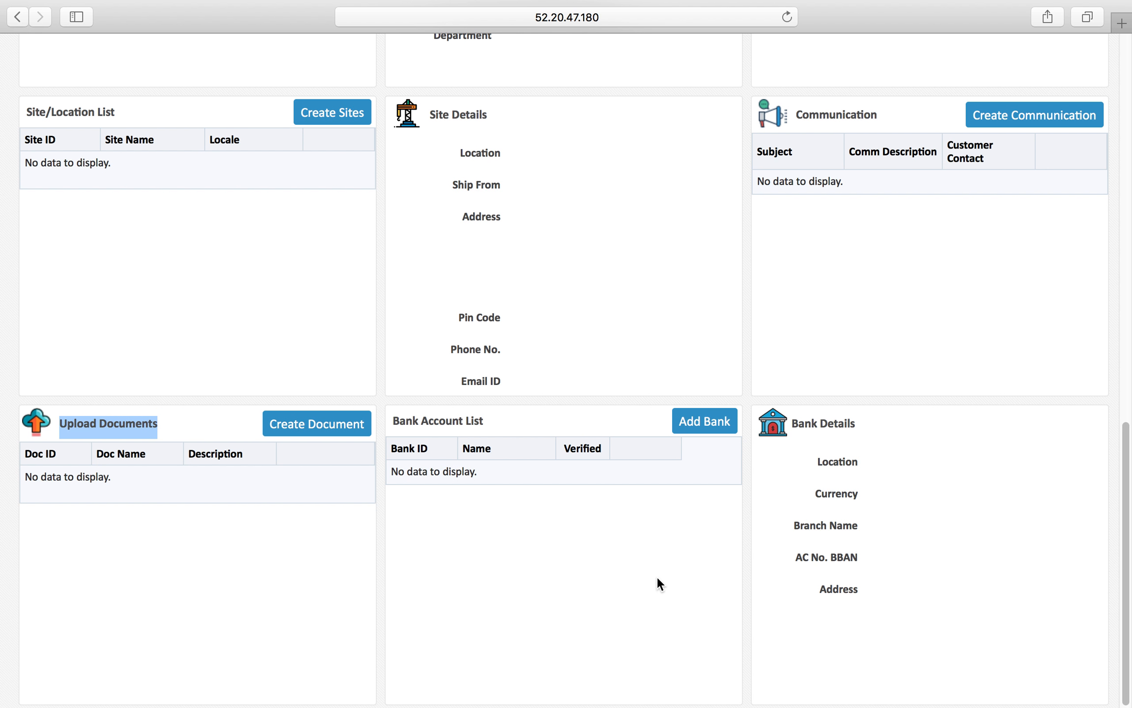
mouse_move(497, 518)
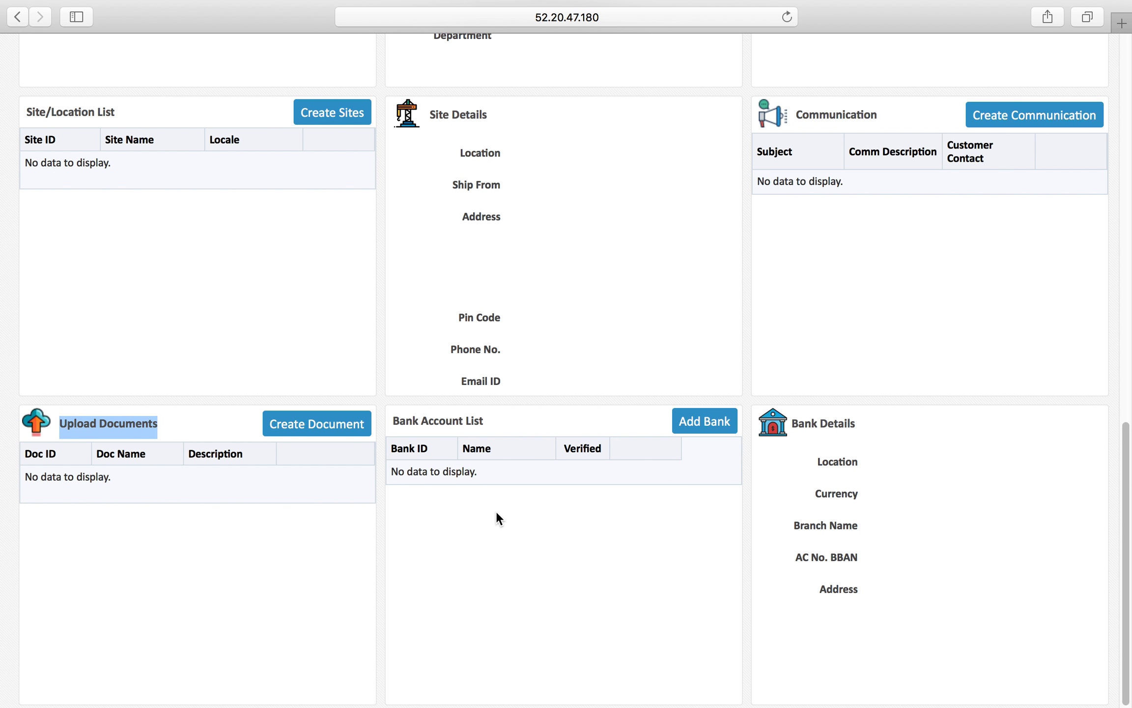
mouse_move(690, 428)
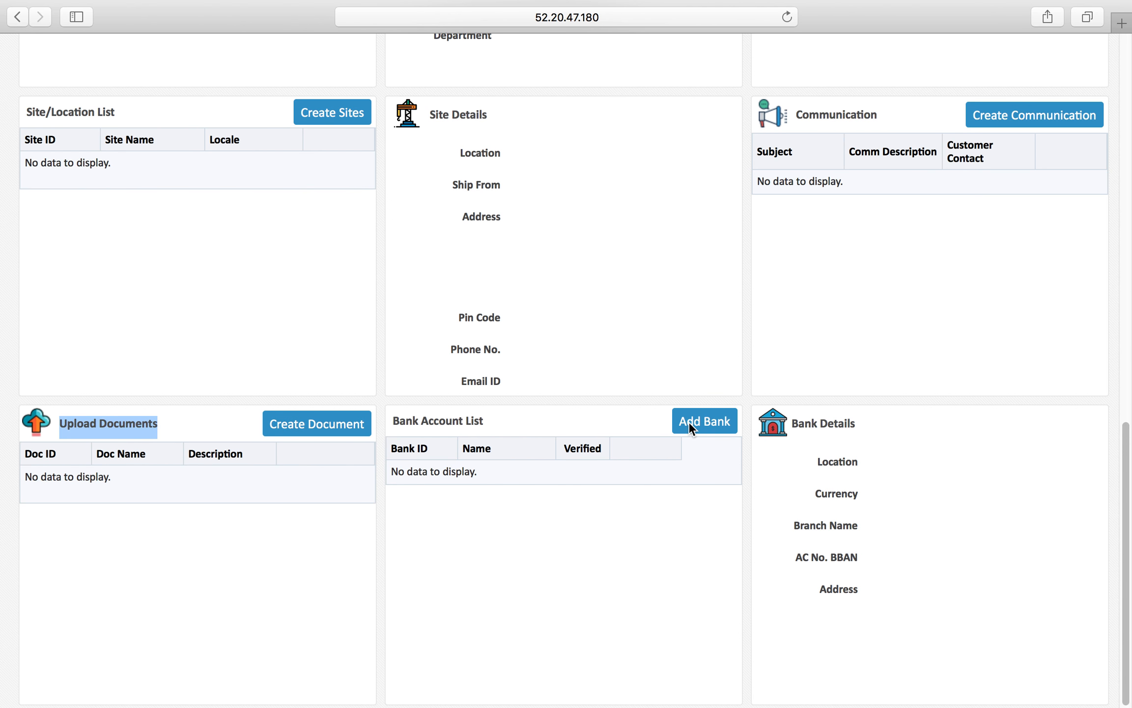
mouse_move(786, 462)
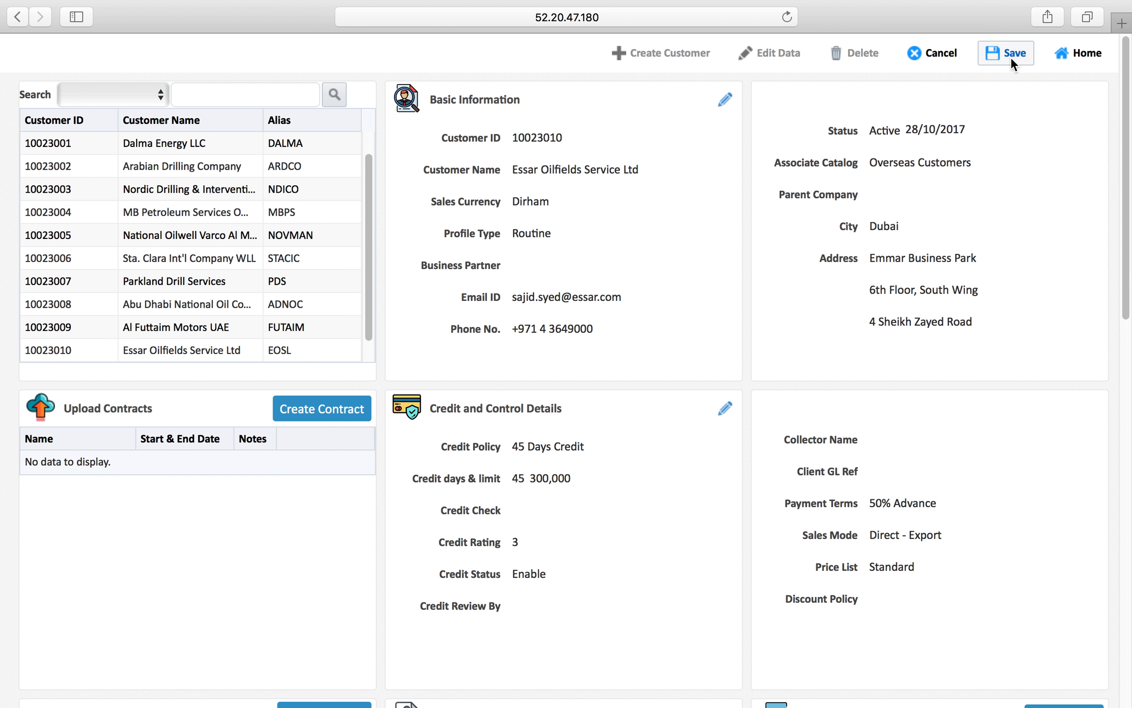
click(1006, 52)
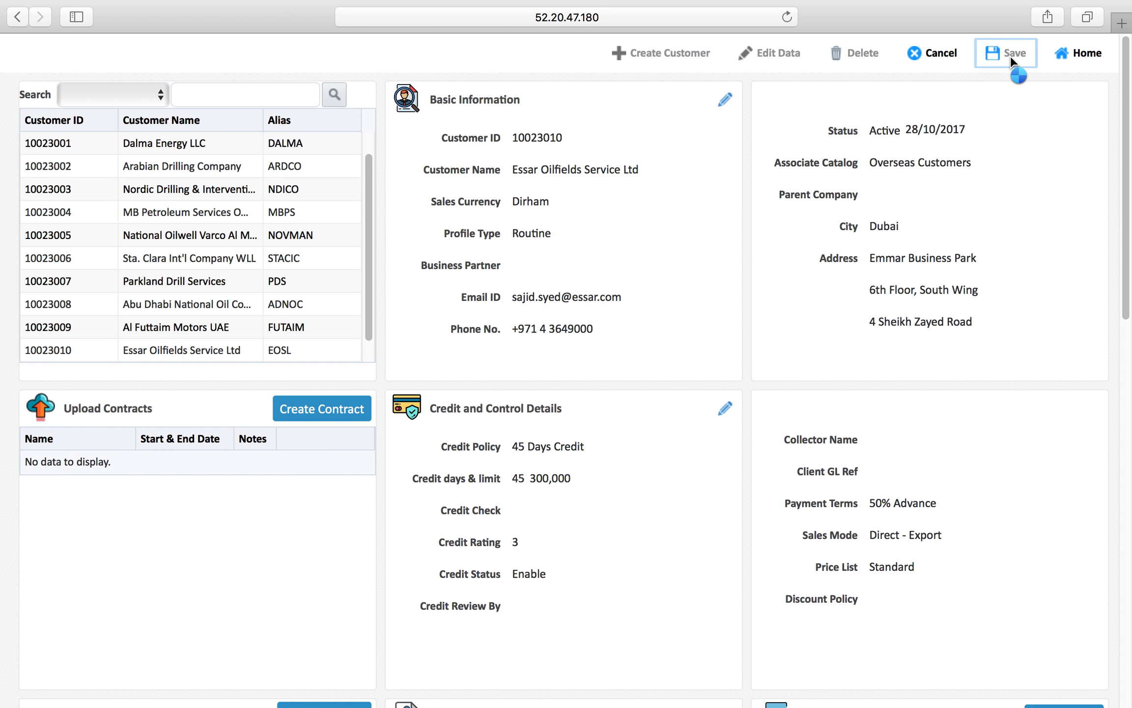
click(1006, 53)
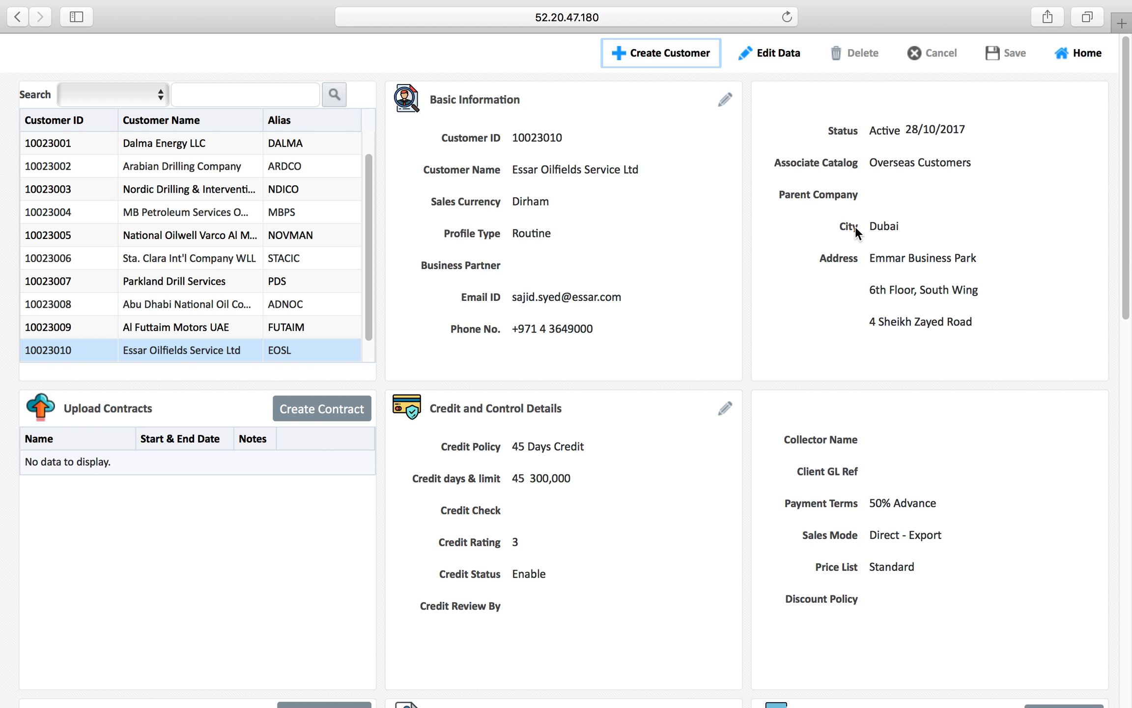
scroll(down, 3)
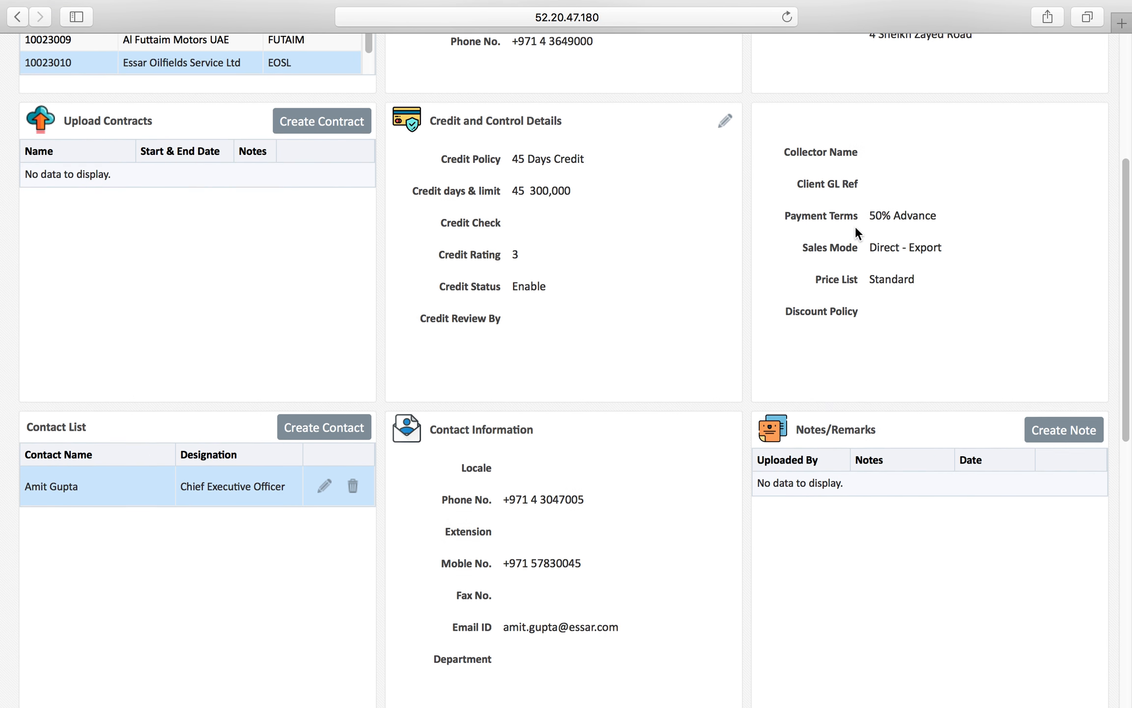
scroll(down, 3)
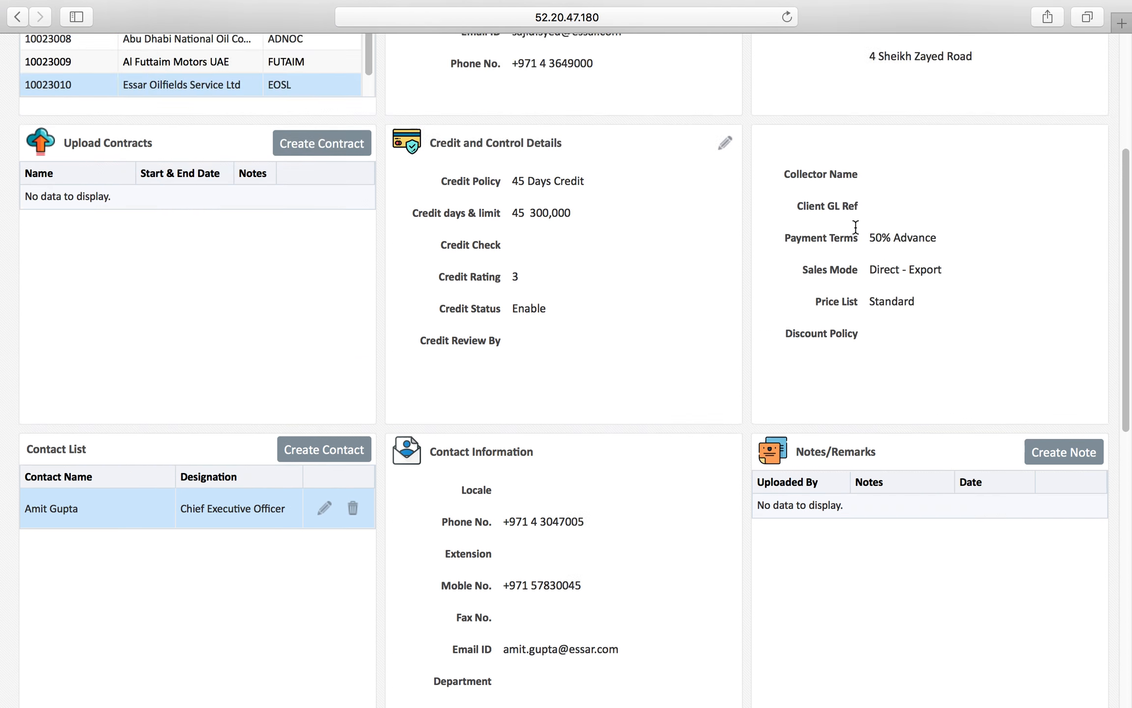
scroll(up, 3)
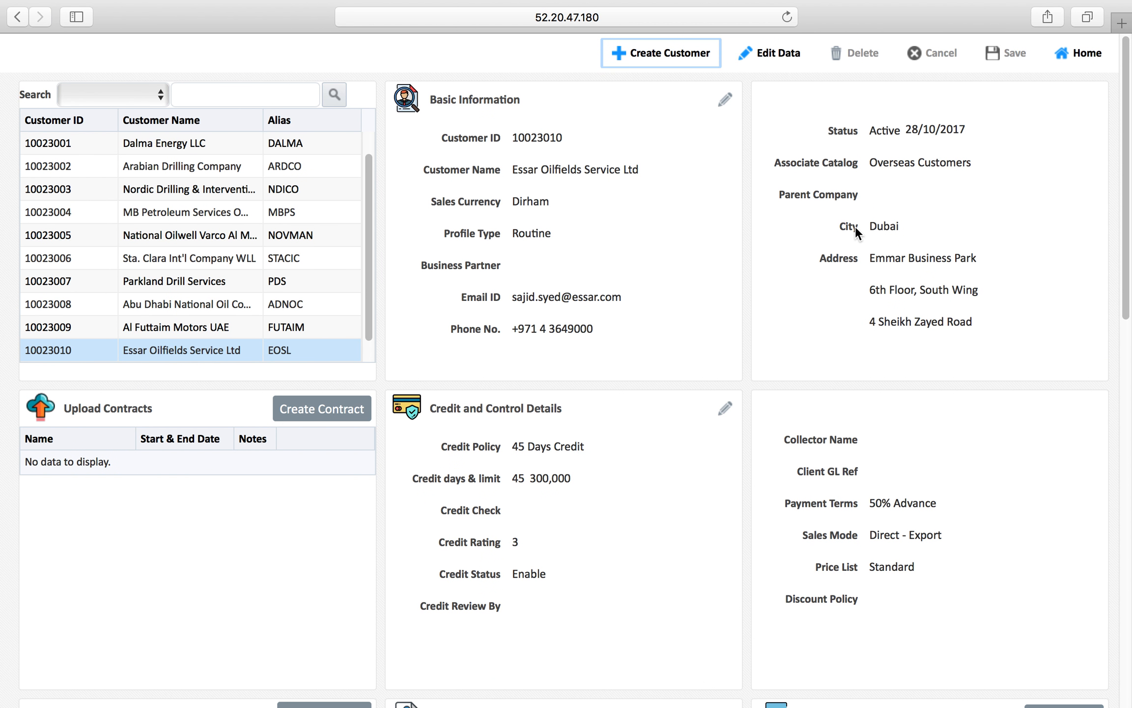
mouse_move(543, 165)
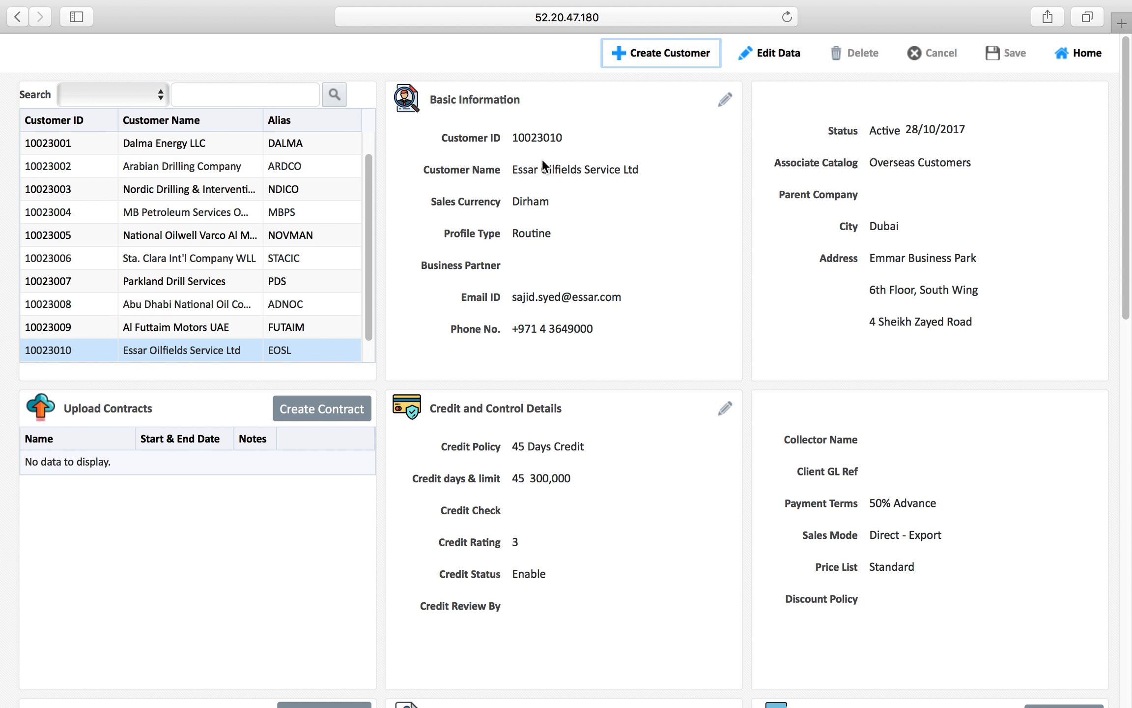
mouse_move(858, 240)
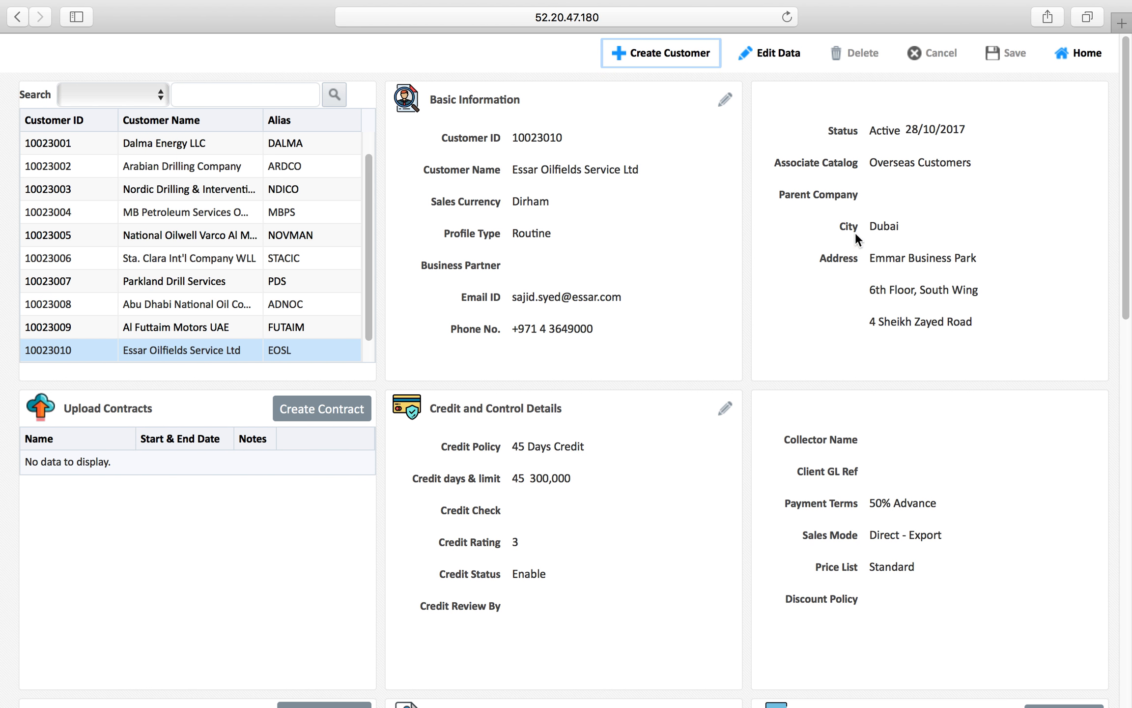
mouse_move(859, 320)
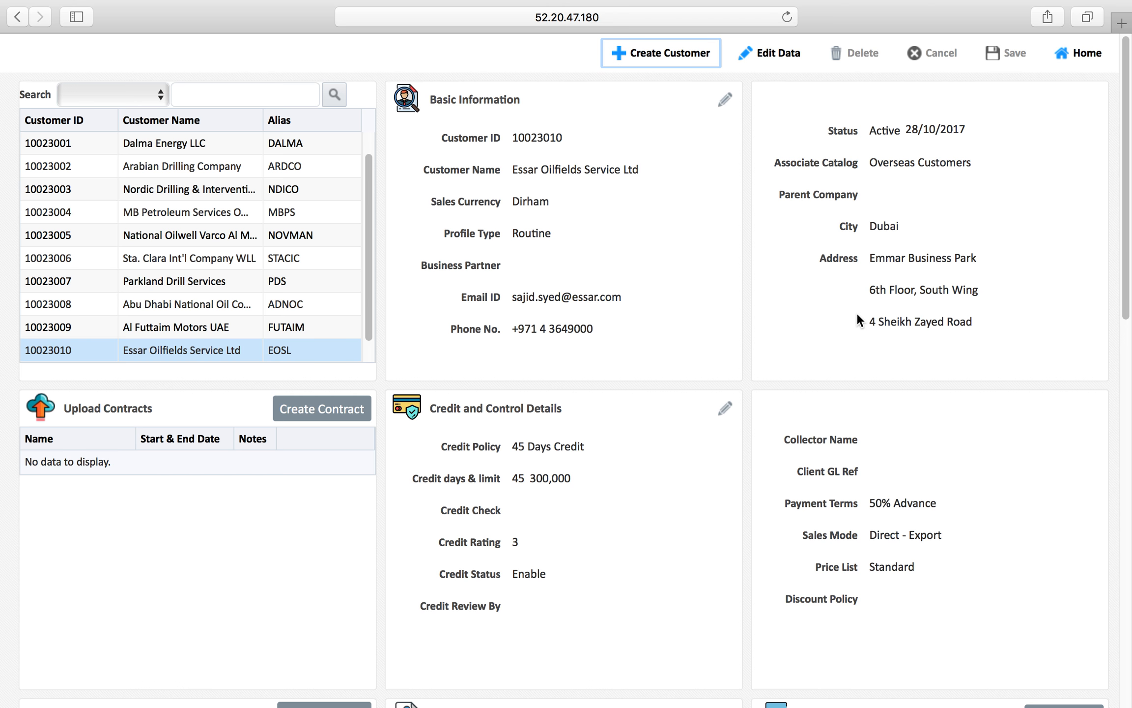
mouse_move(863, 297)
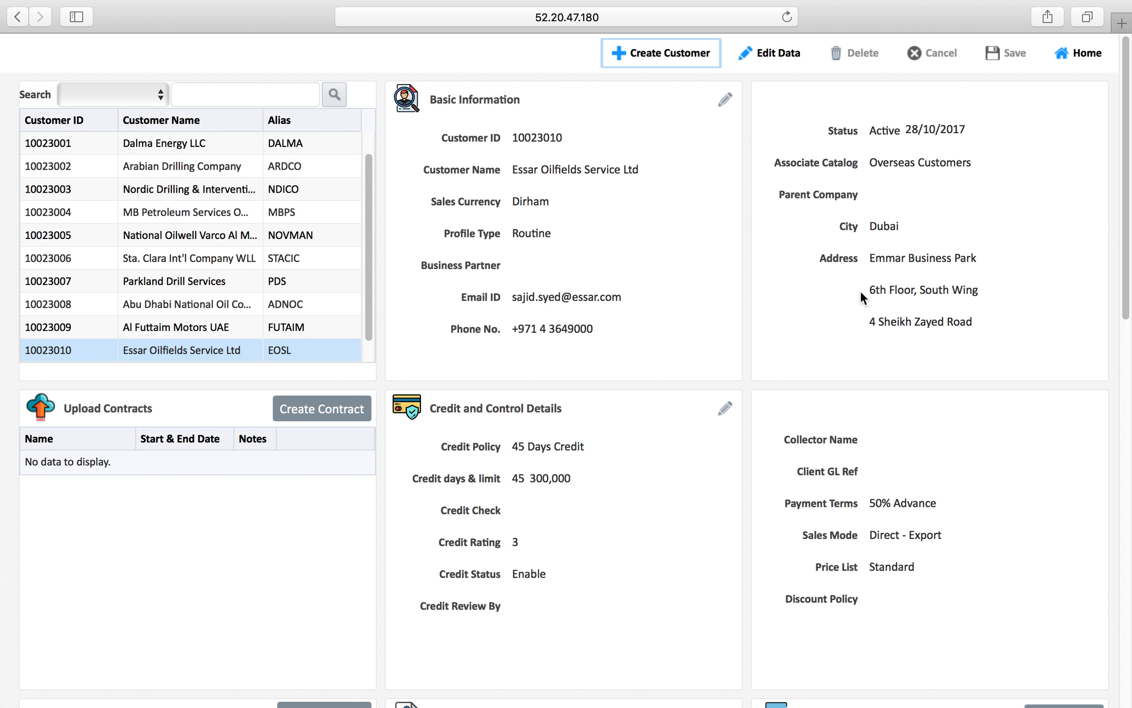
mouse_move(715, 276)
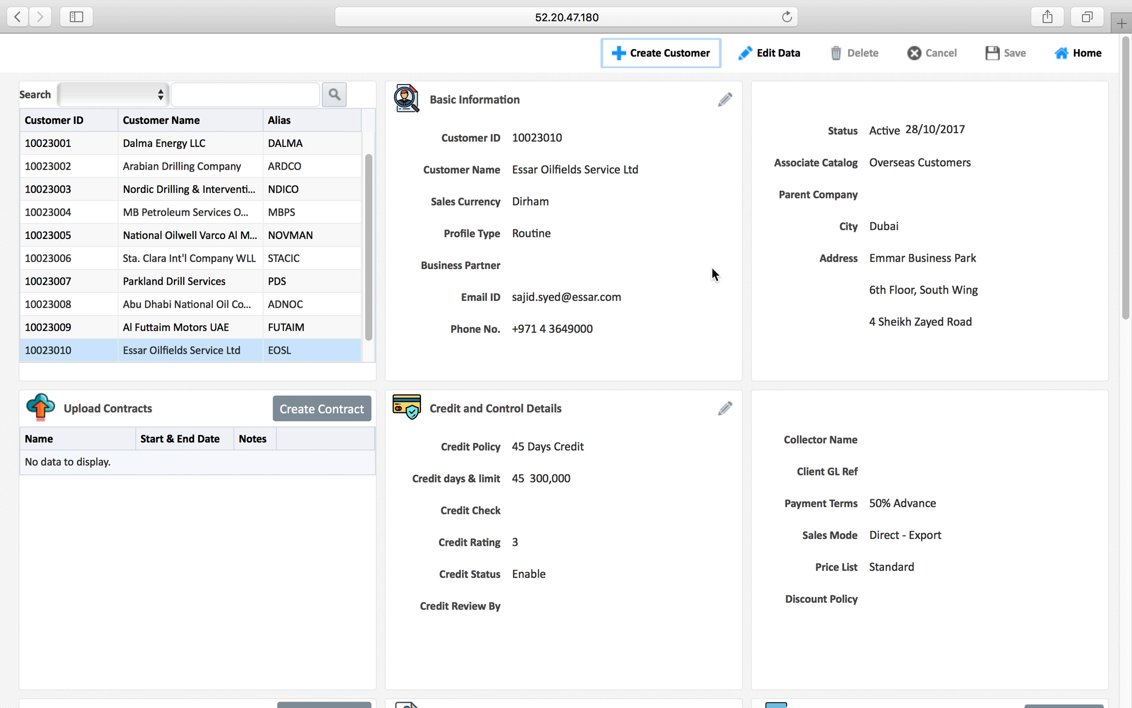